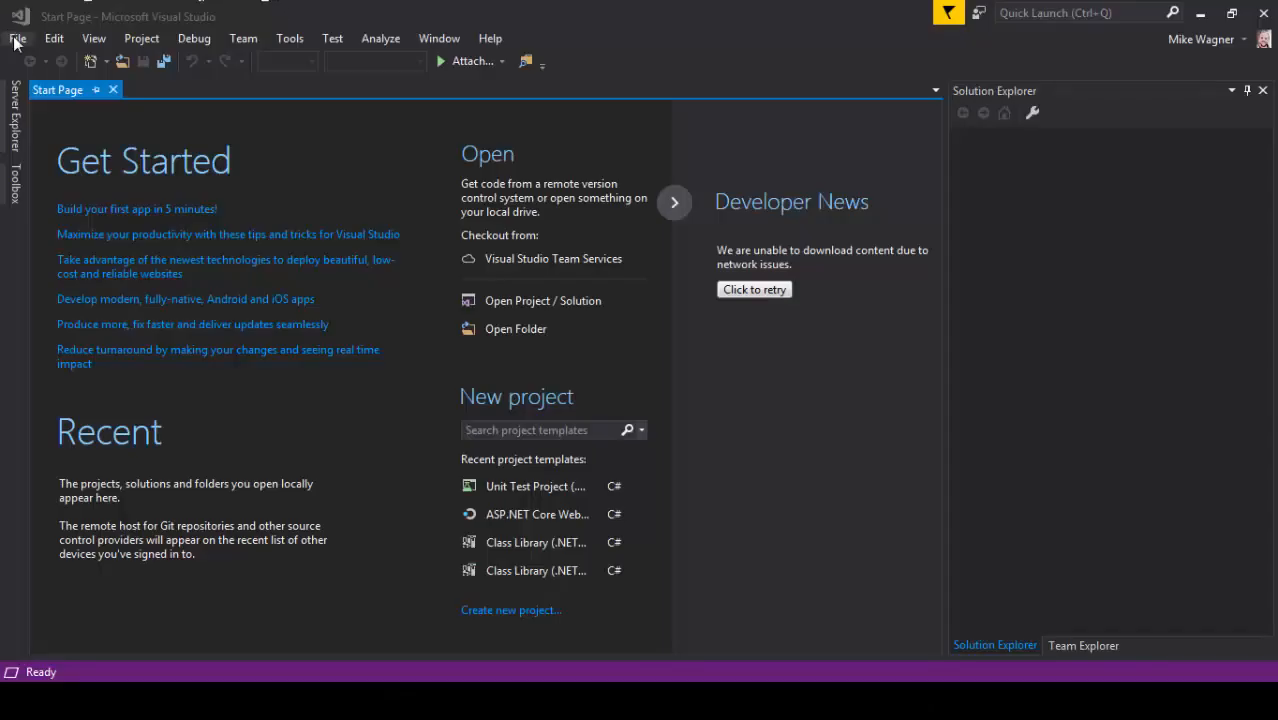
Create a new Class Library (.NET Framework) project named TestAPIDemo.
left_click(16, 40)
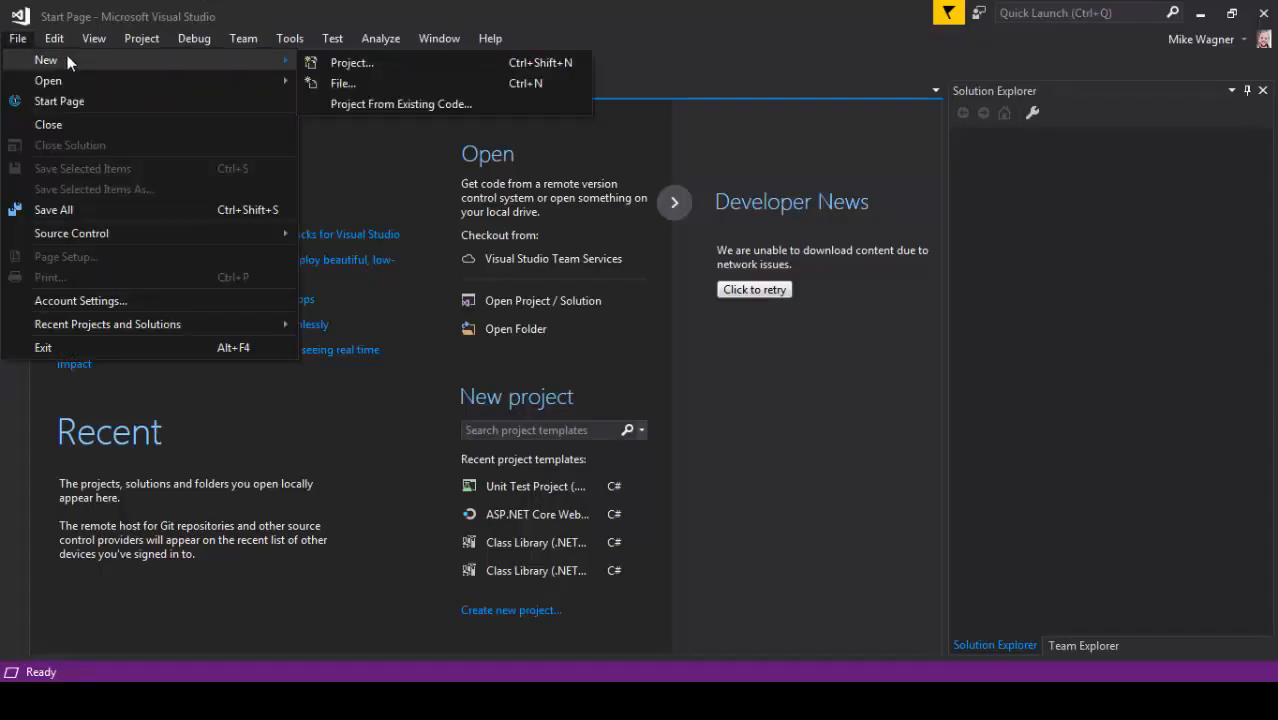
mouse_move(342, 62)
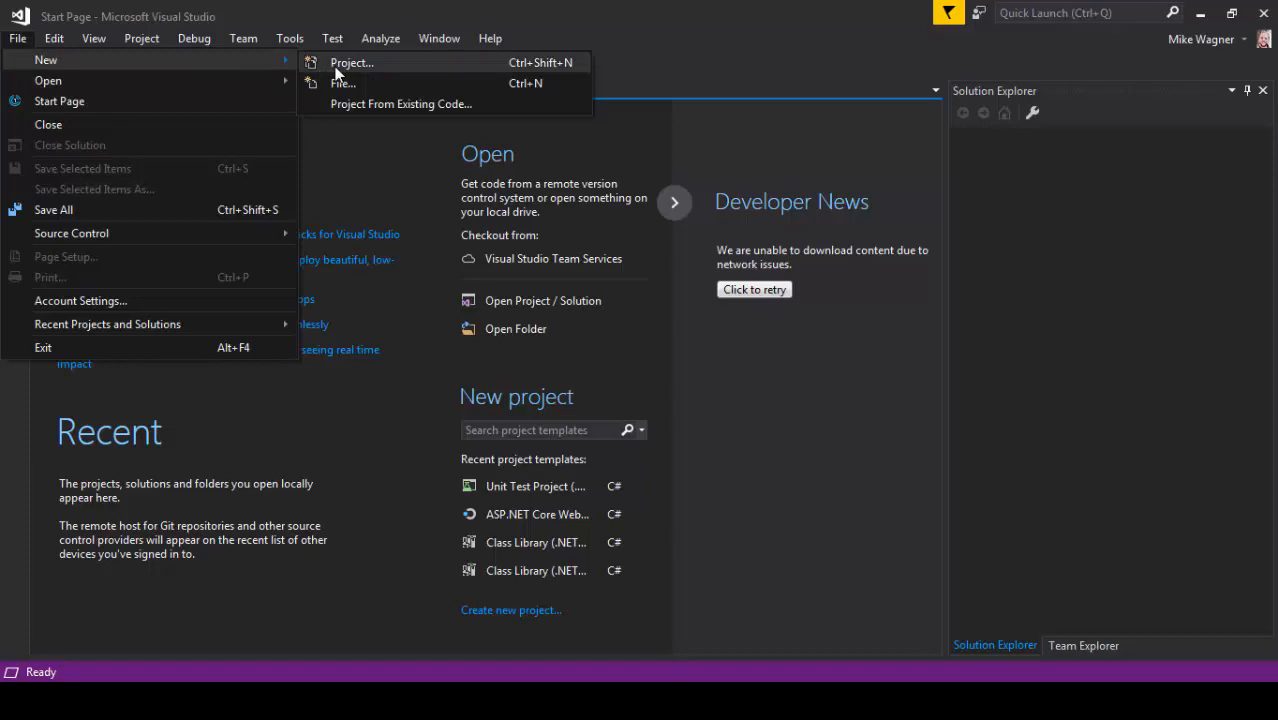
left_click(352, 62)
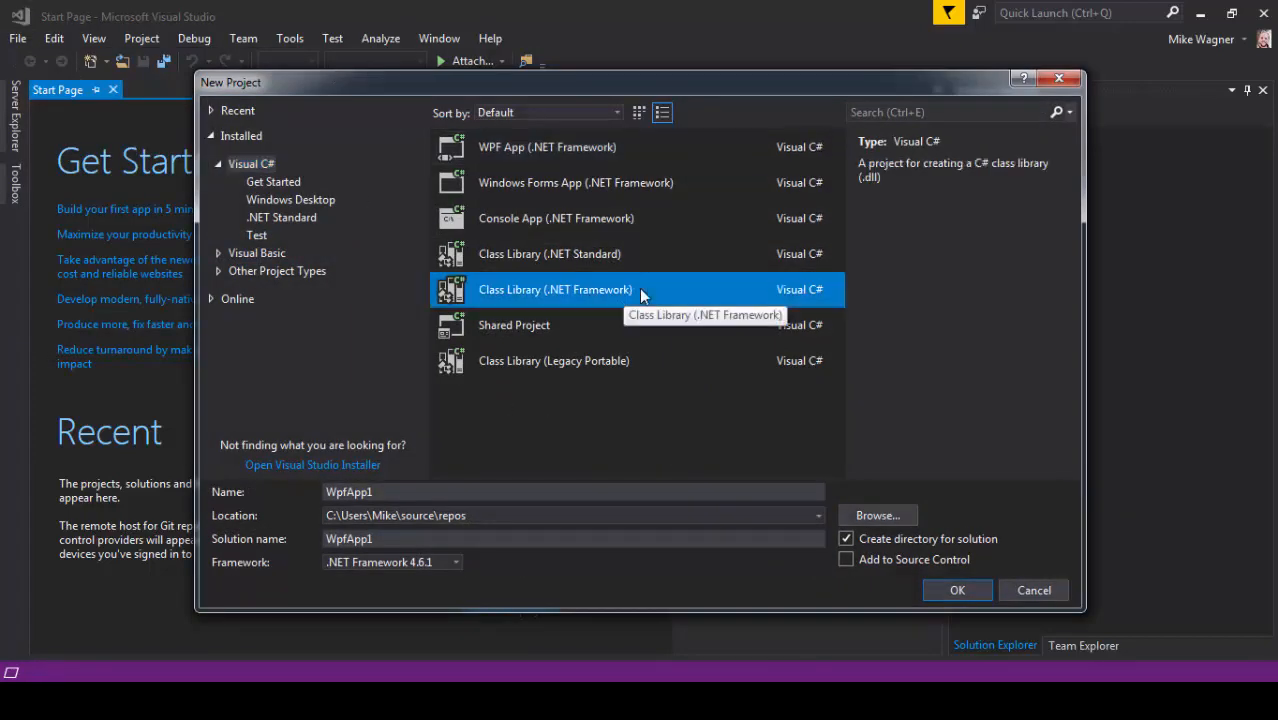
left_click(556, 288)
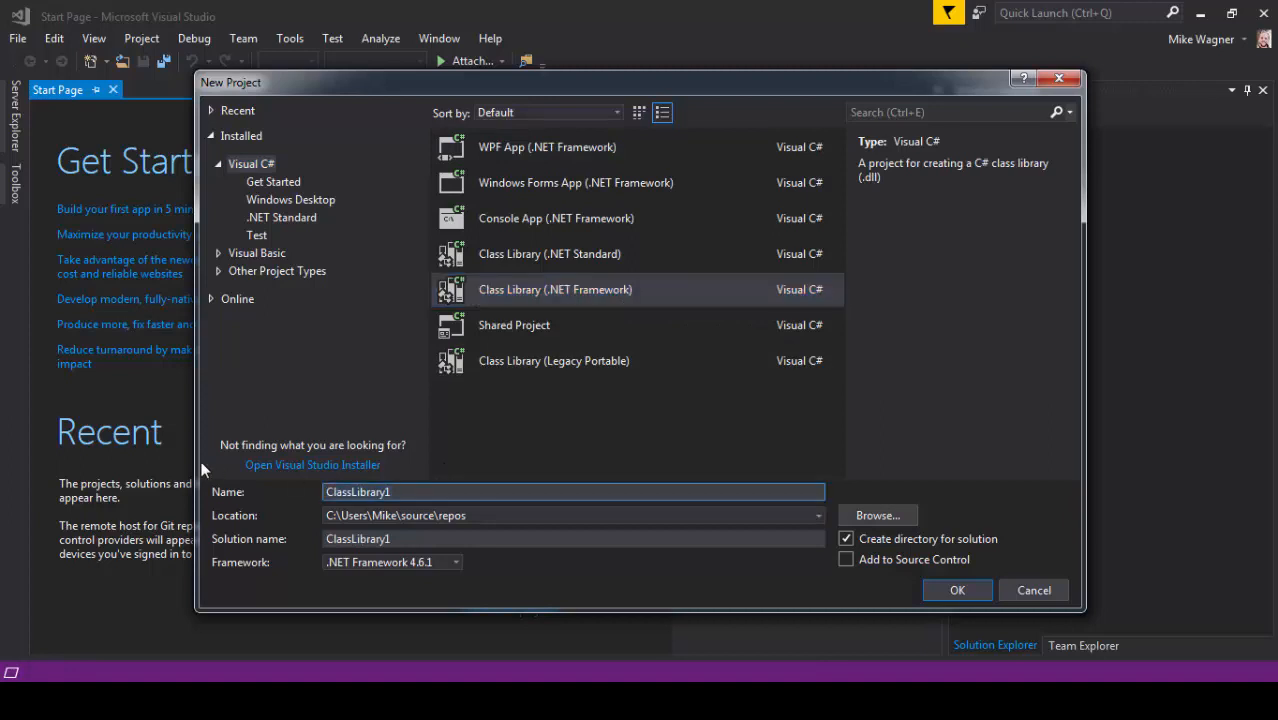
type("TestAPIDemo")
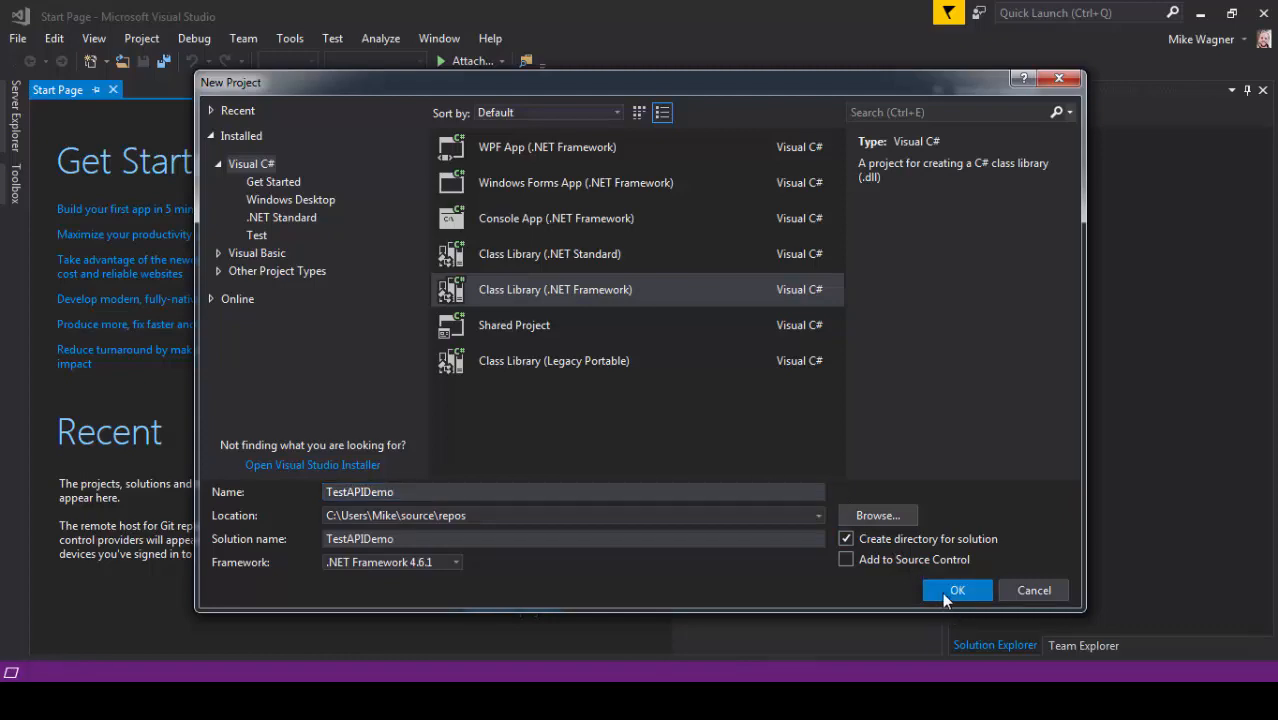
left_click(956, 590)
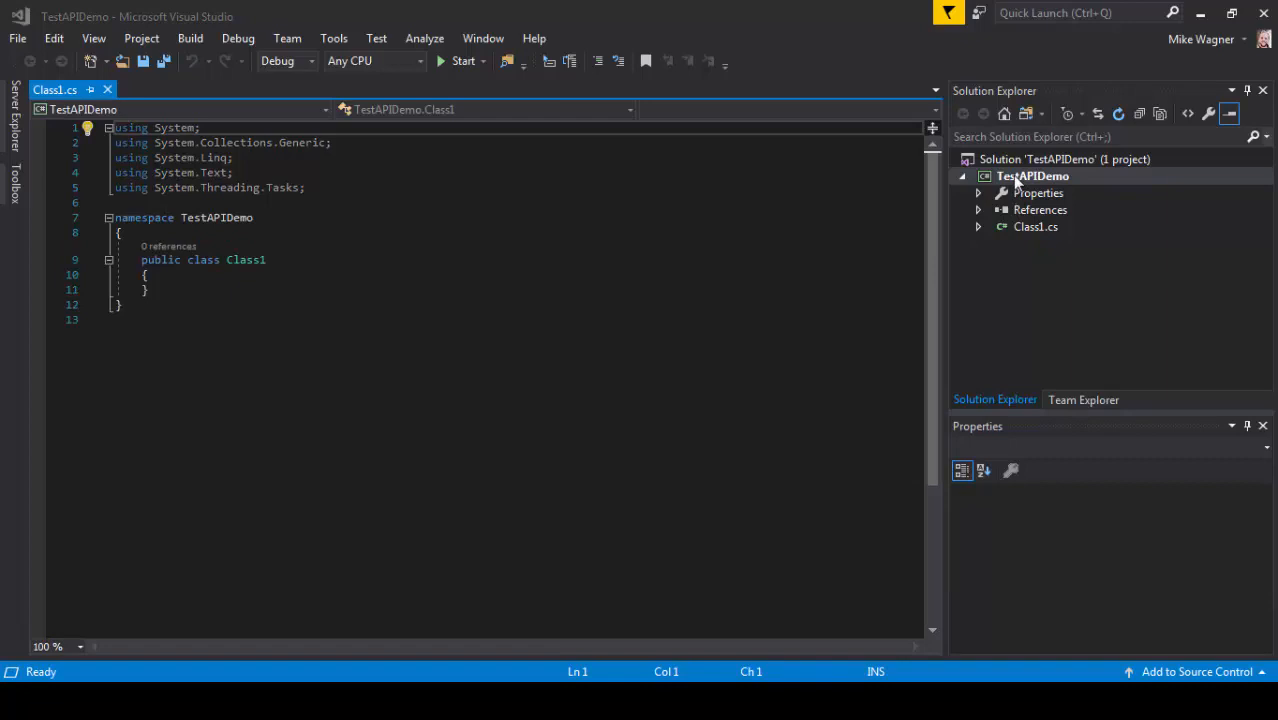
Delete the default Class1.cs from the TestAPIDemo project and confirm.
right_click(1030, 176)
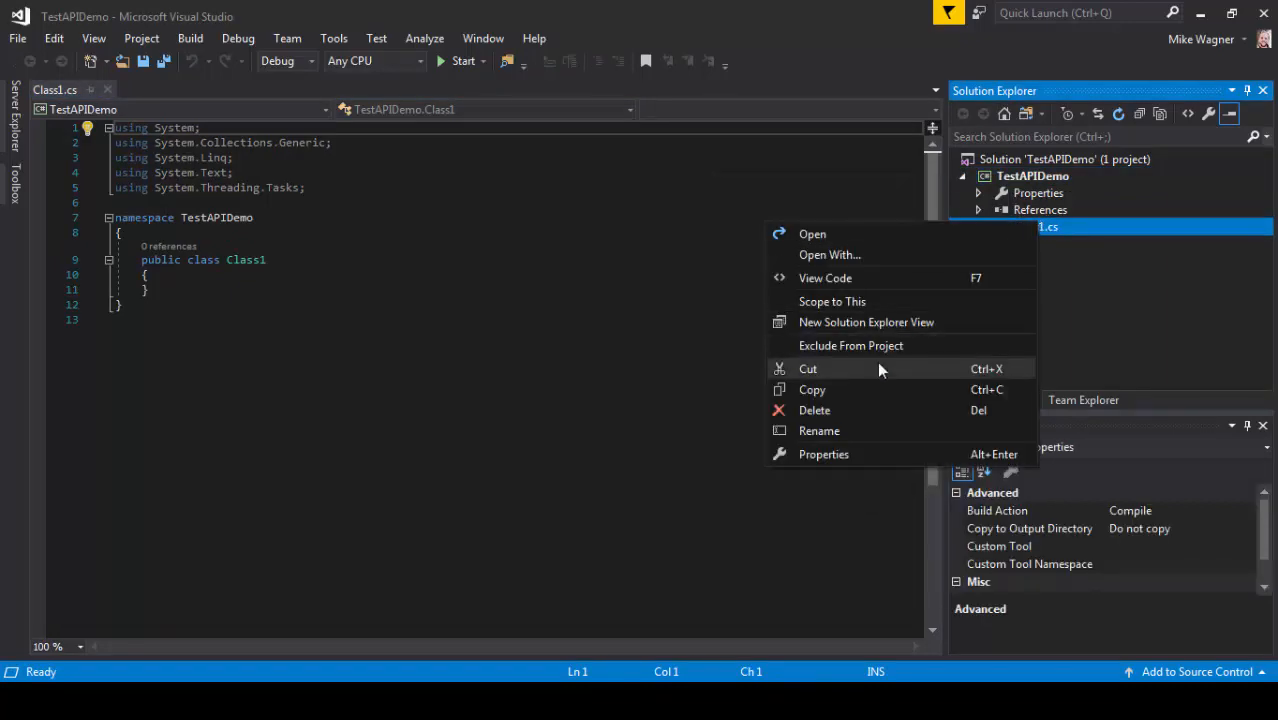
left_click(814, 410)
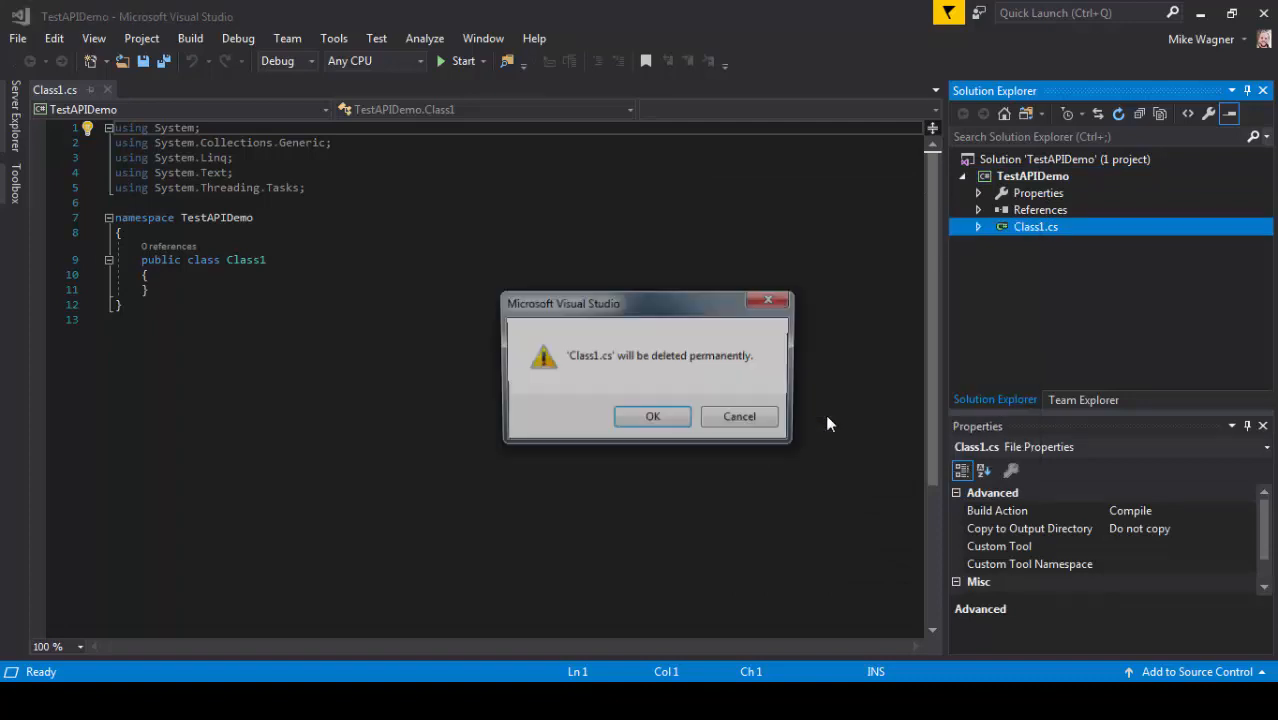
left_click(652, 416)
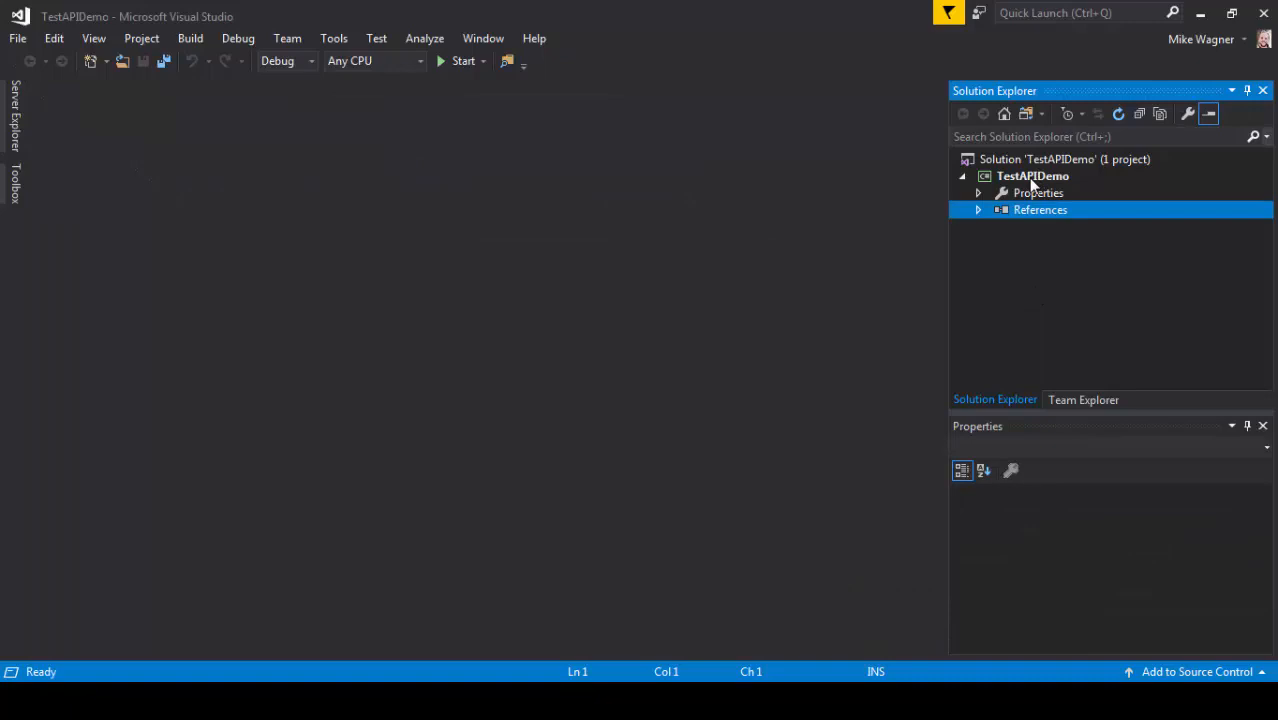
Add a new folder named API to the TestAPIDemo project.
right_click(1032, 176)
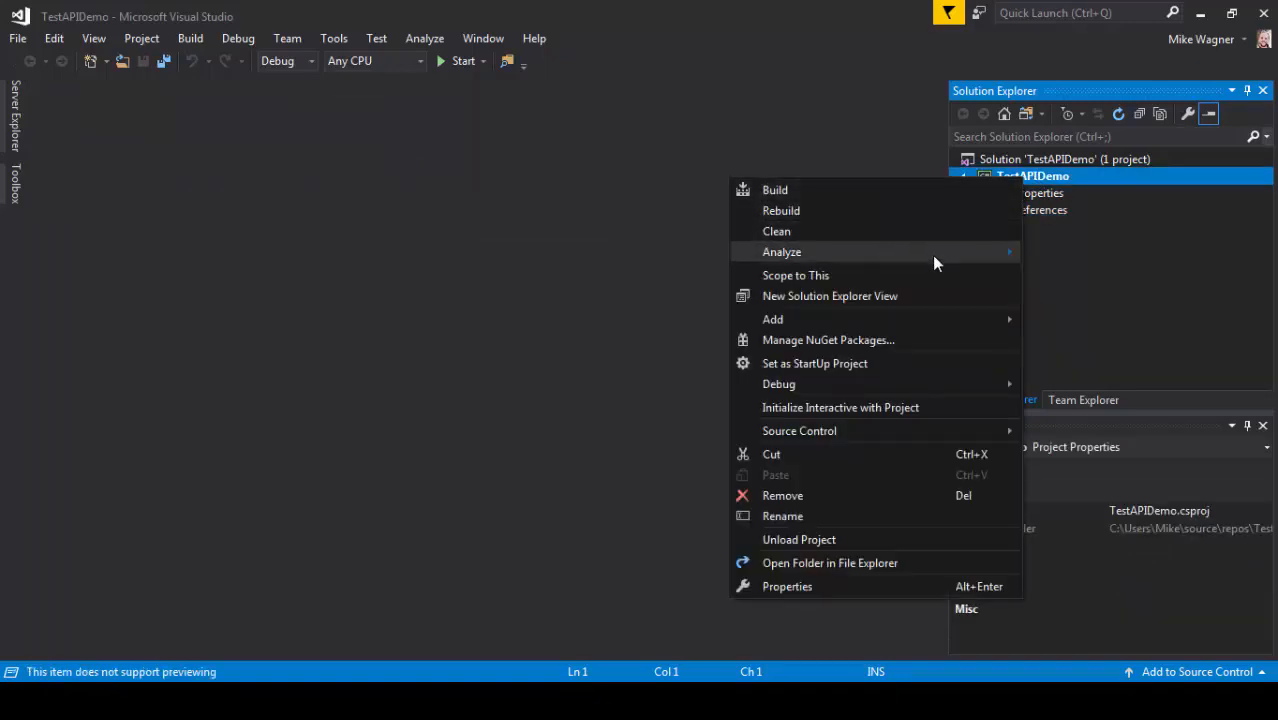
mouse_move(968, 332)
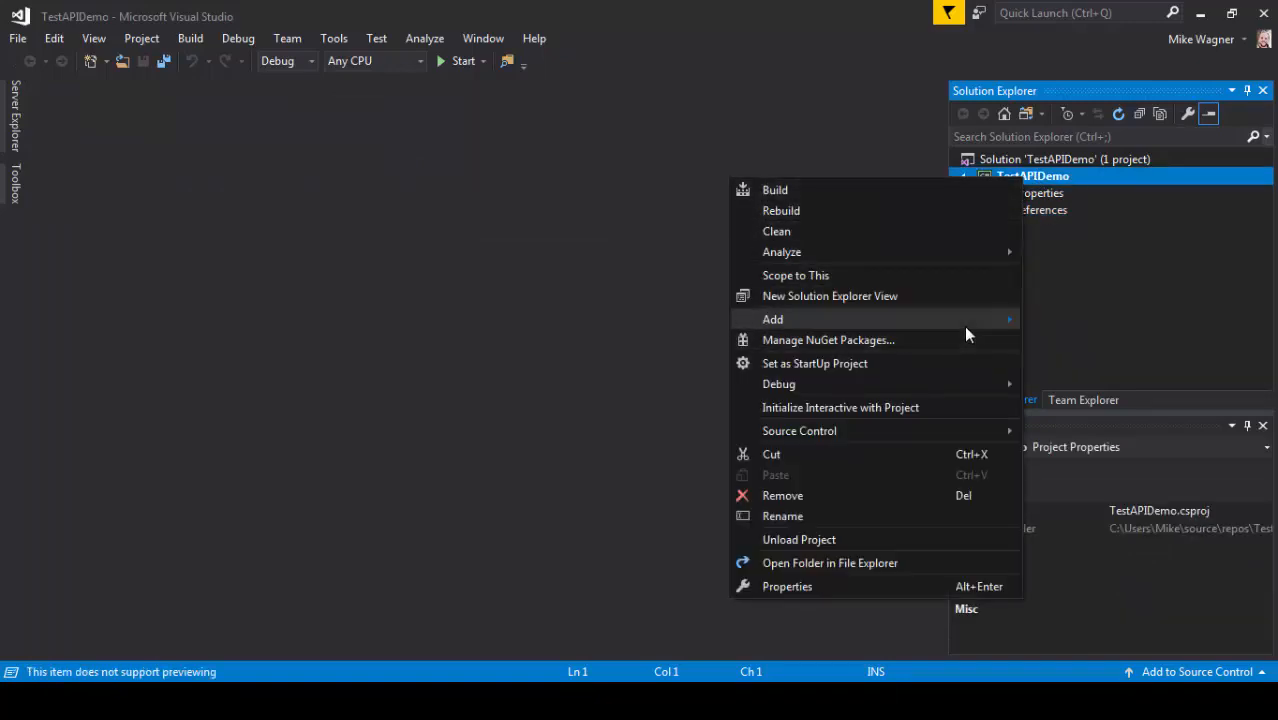
left_click(772, 320)
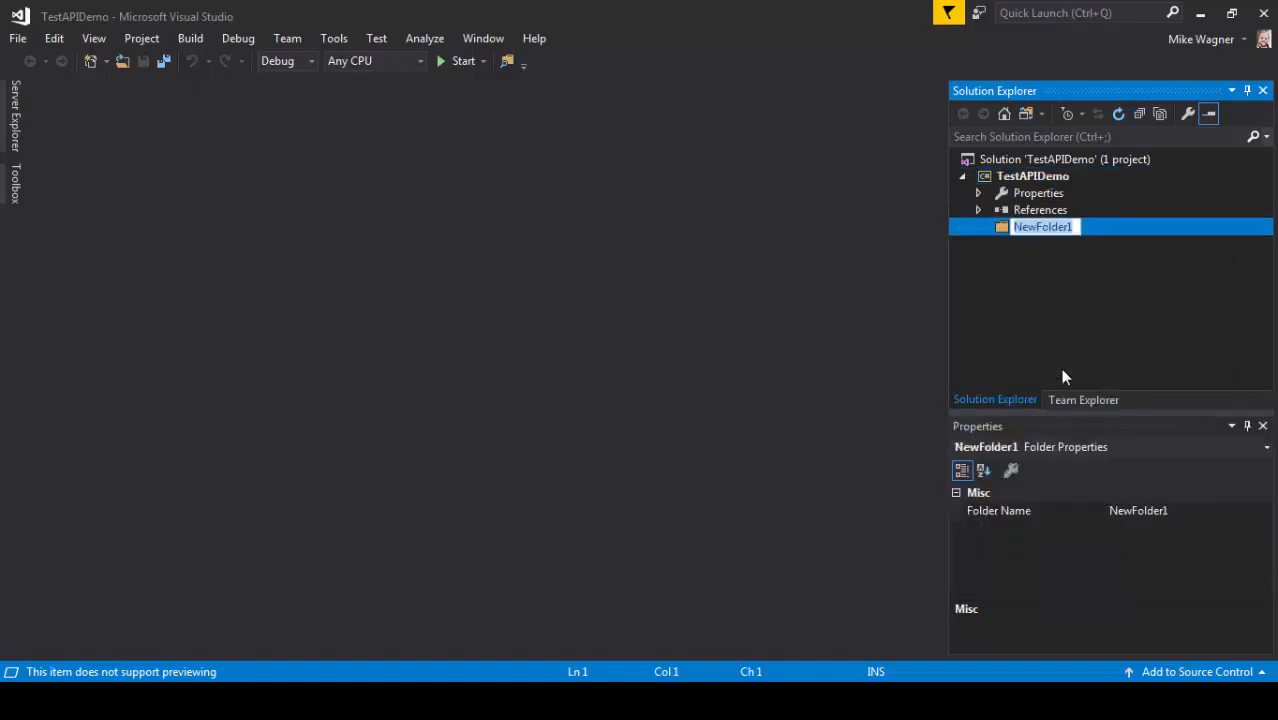
type("API")
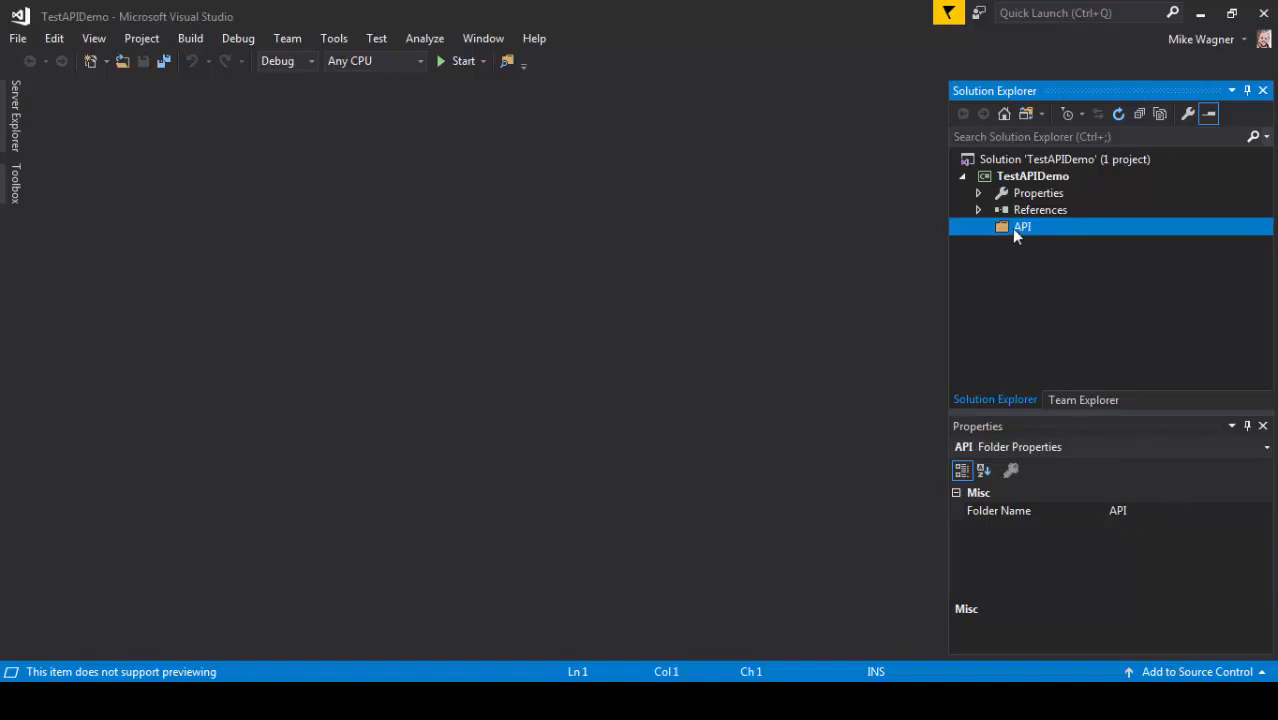
Add Request and Response subfolders inside the API folder.
right_click(1020, 226)
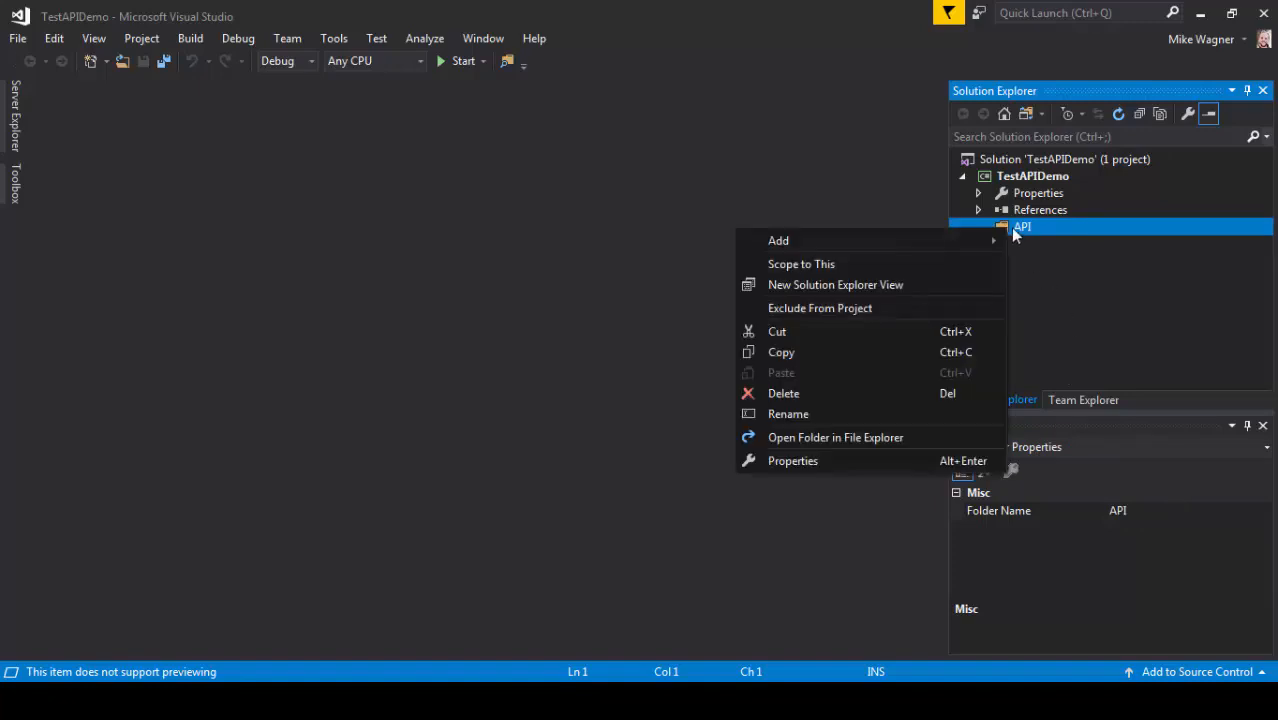
mouse_move(778, 240)
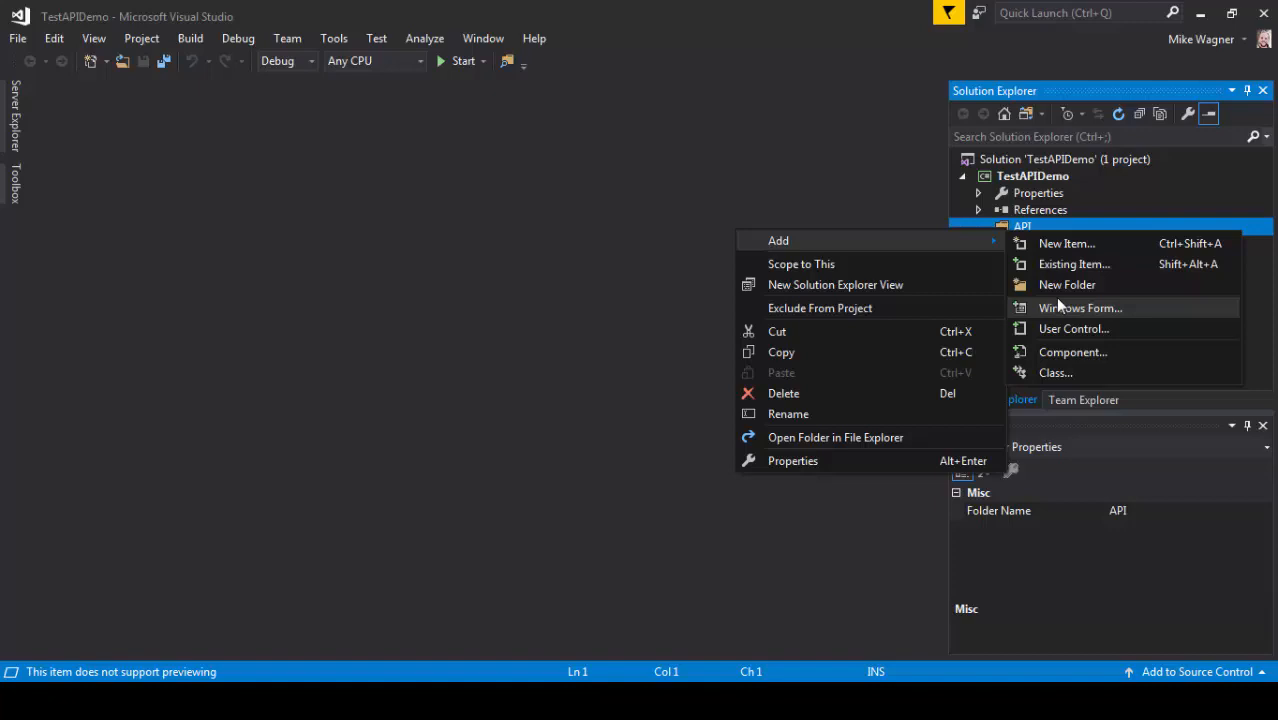
left_click(1068, 284)
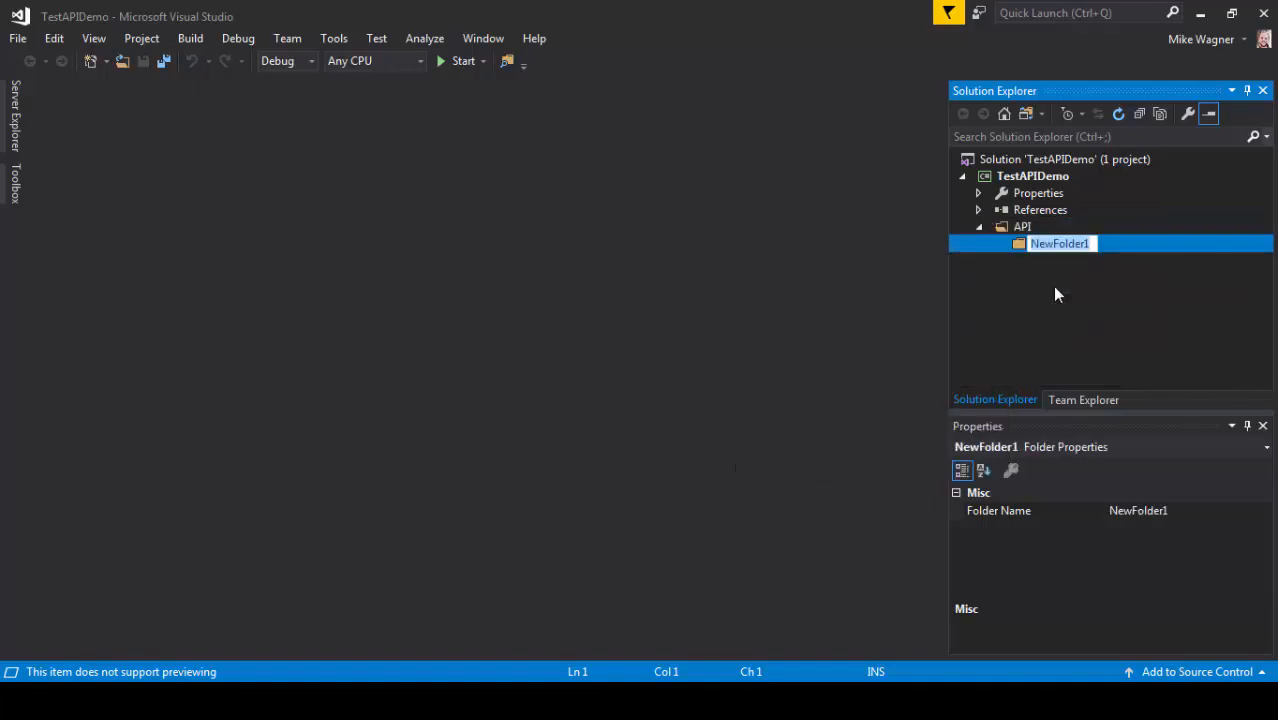
type("Request")
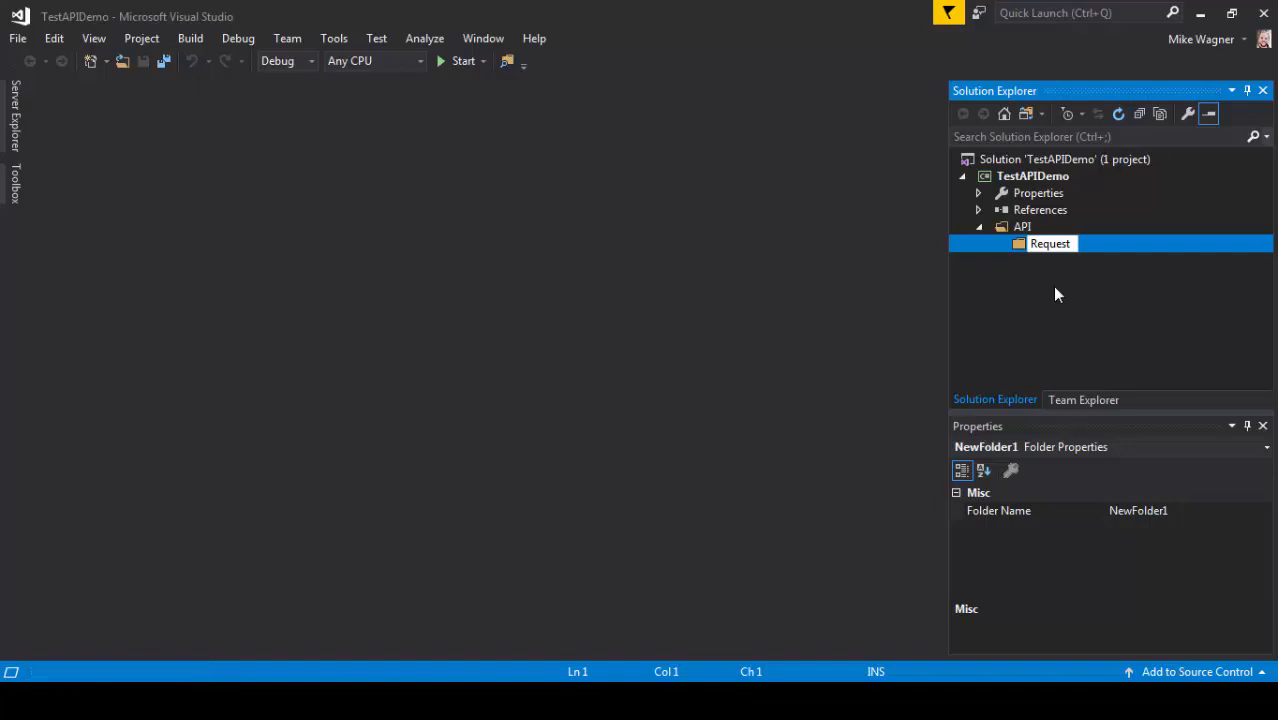
right_click(1020, 226)
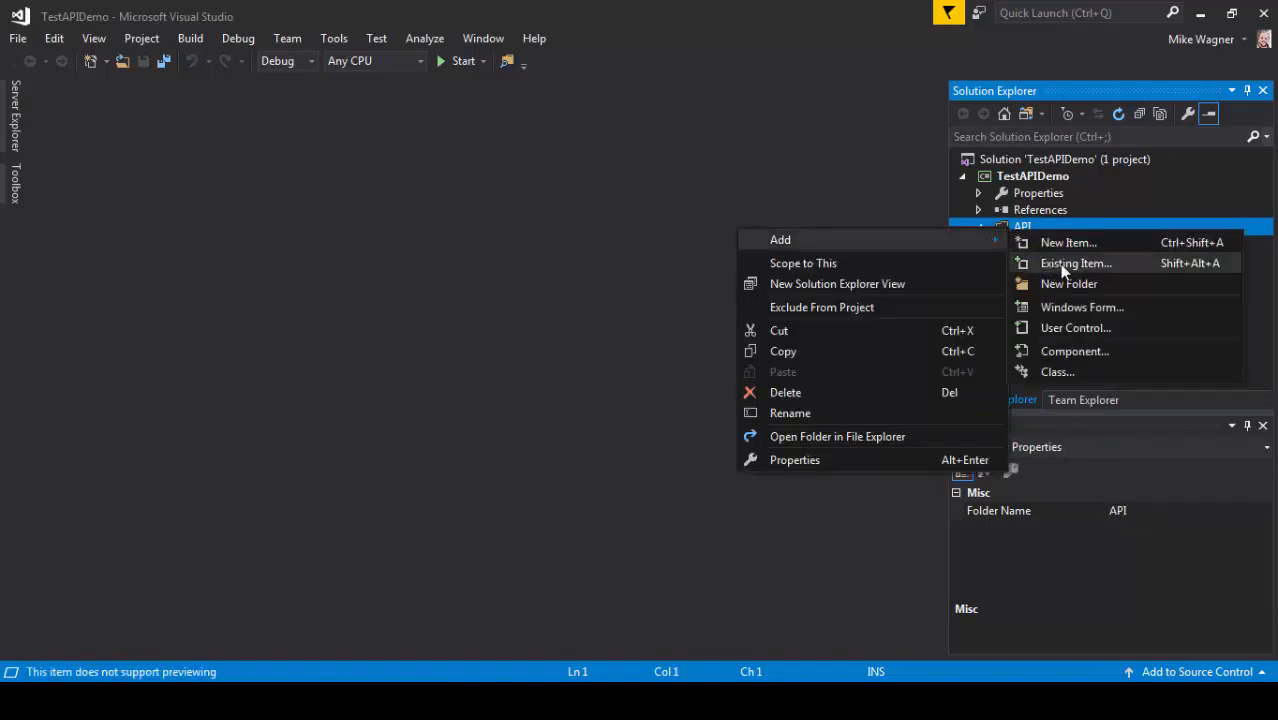
left_click(1072, 284)
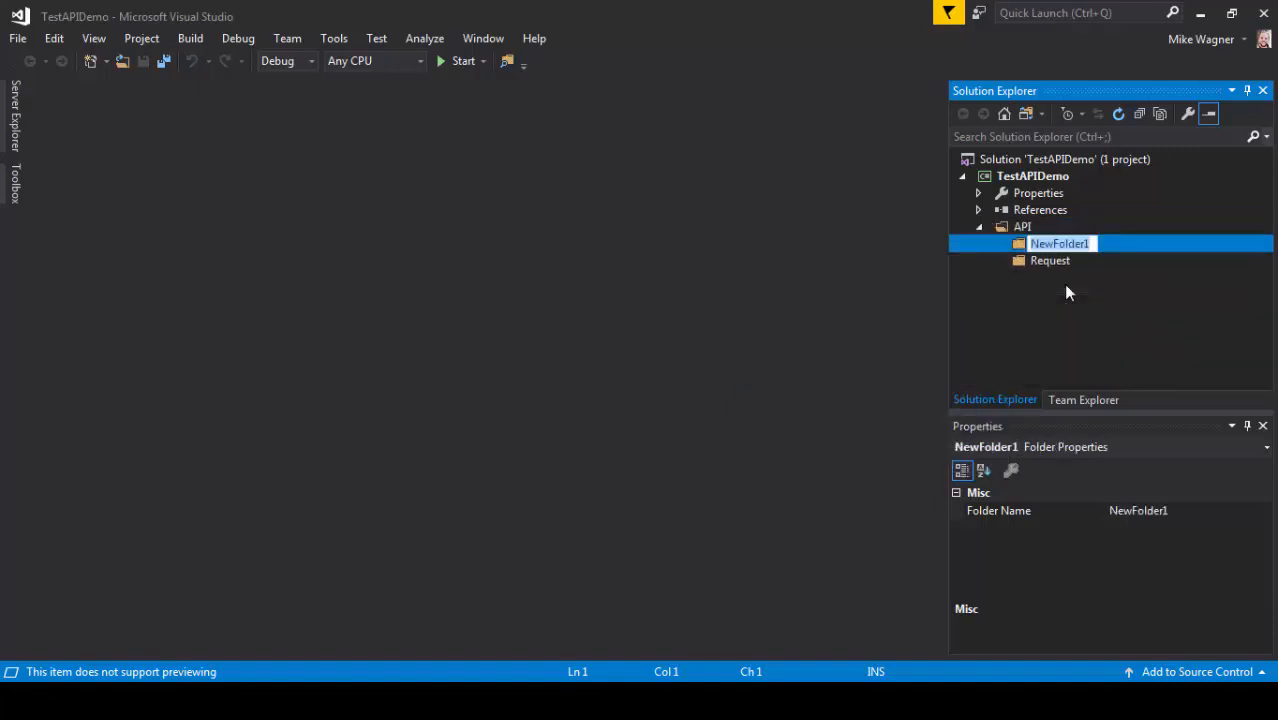
type("Response")
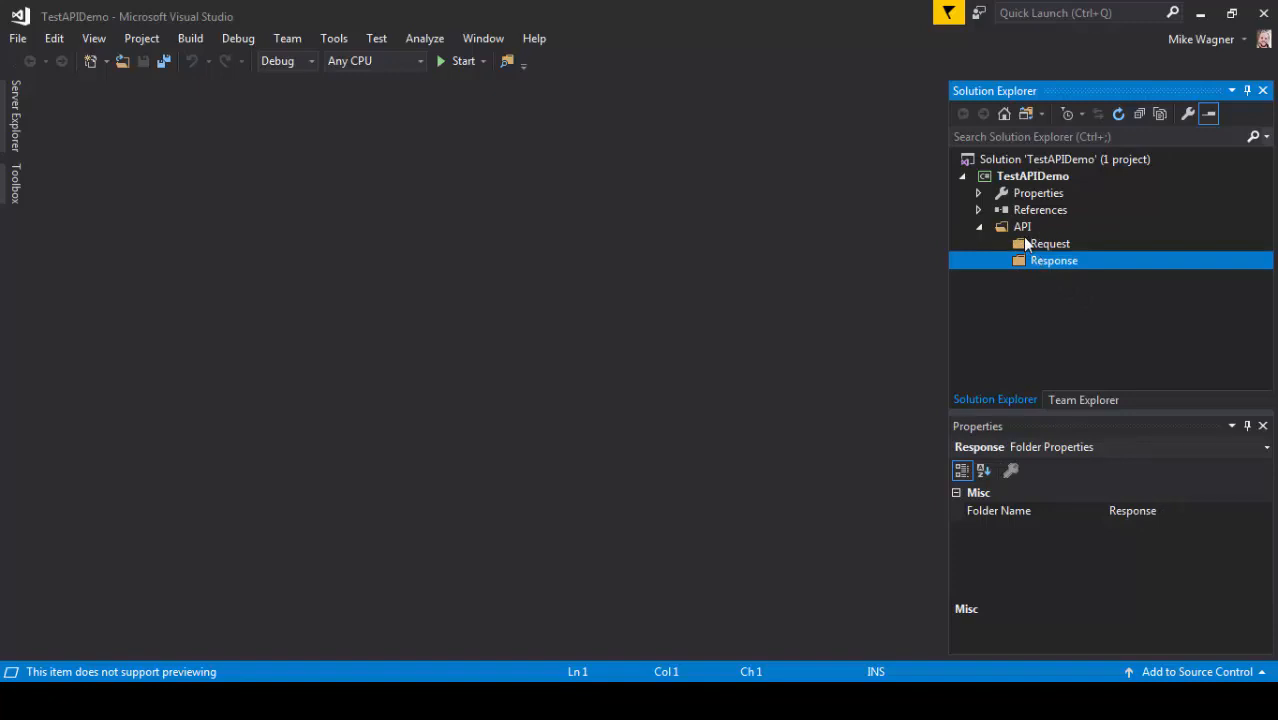
mouse_move(1012, 340)
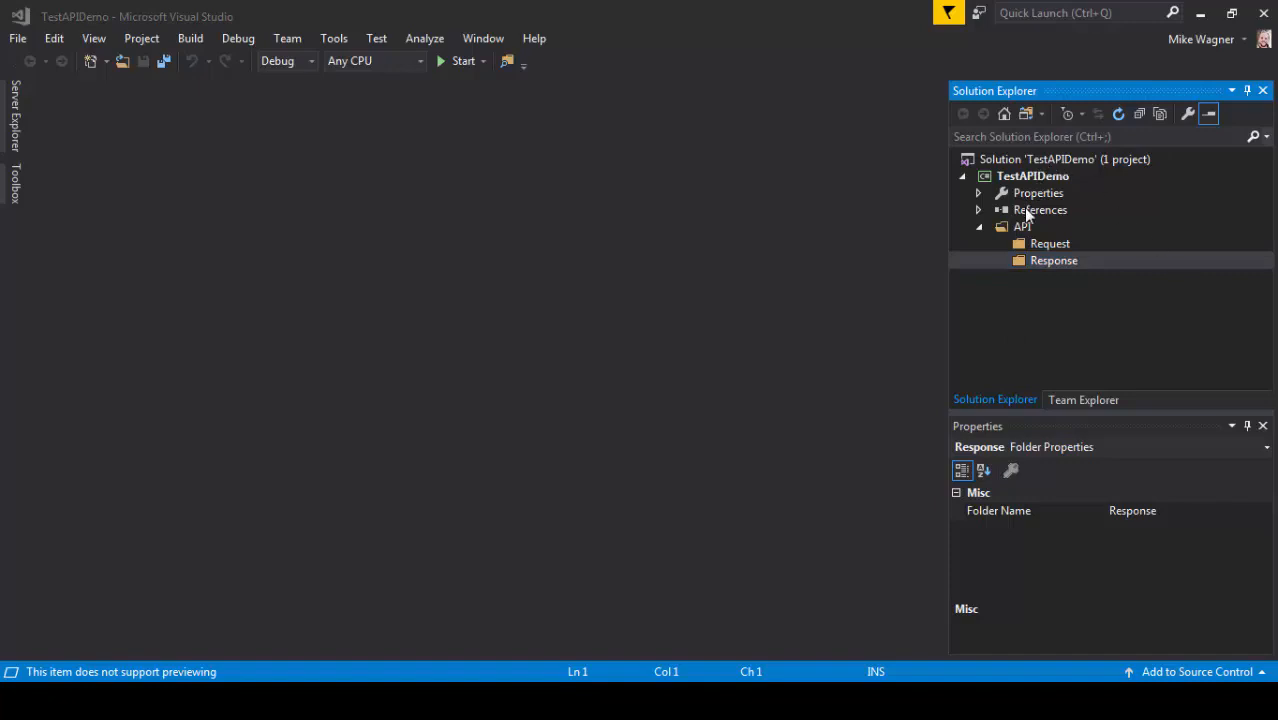
Add the System.Net.Http assembly reference via Reference Manager, searching 'system.n'.
right_click(1040, 210)
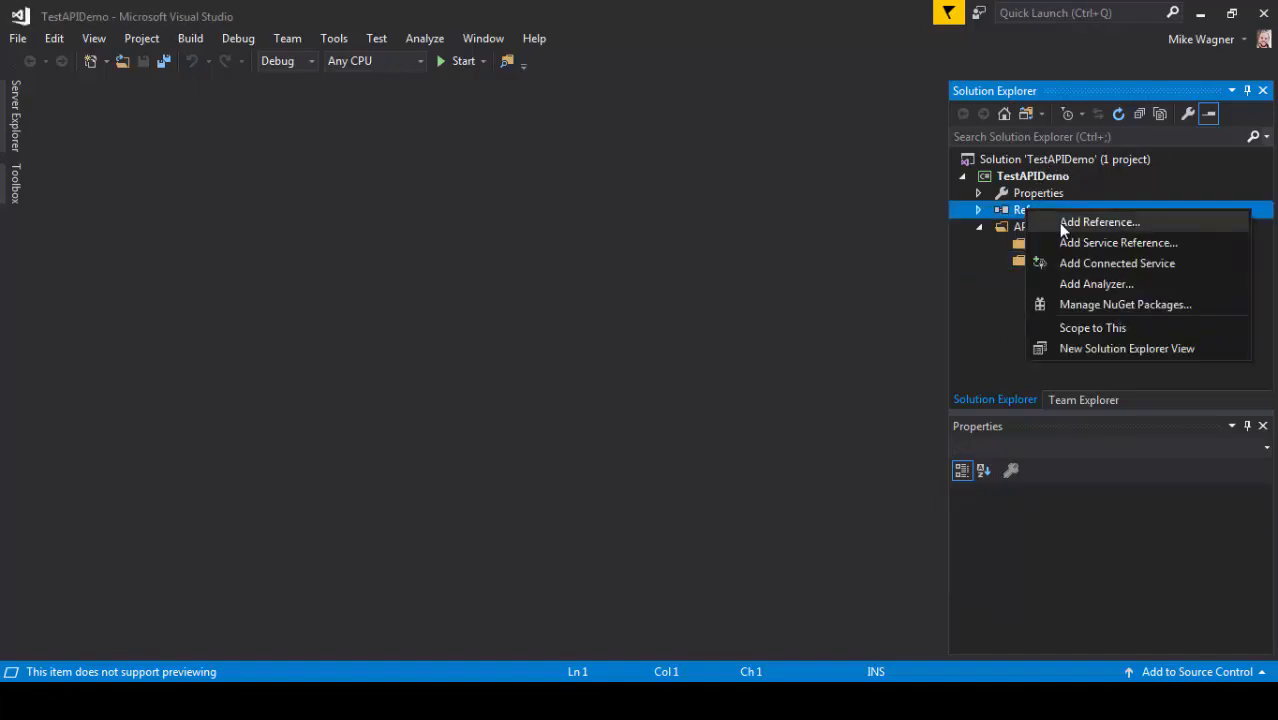
left_click(1100, 222)
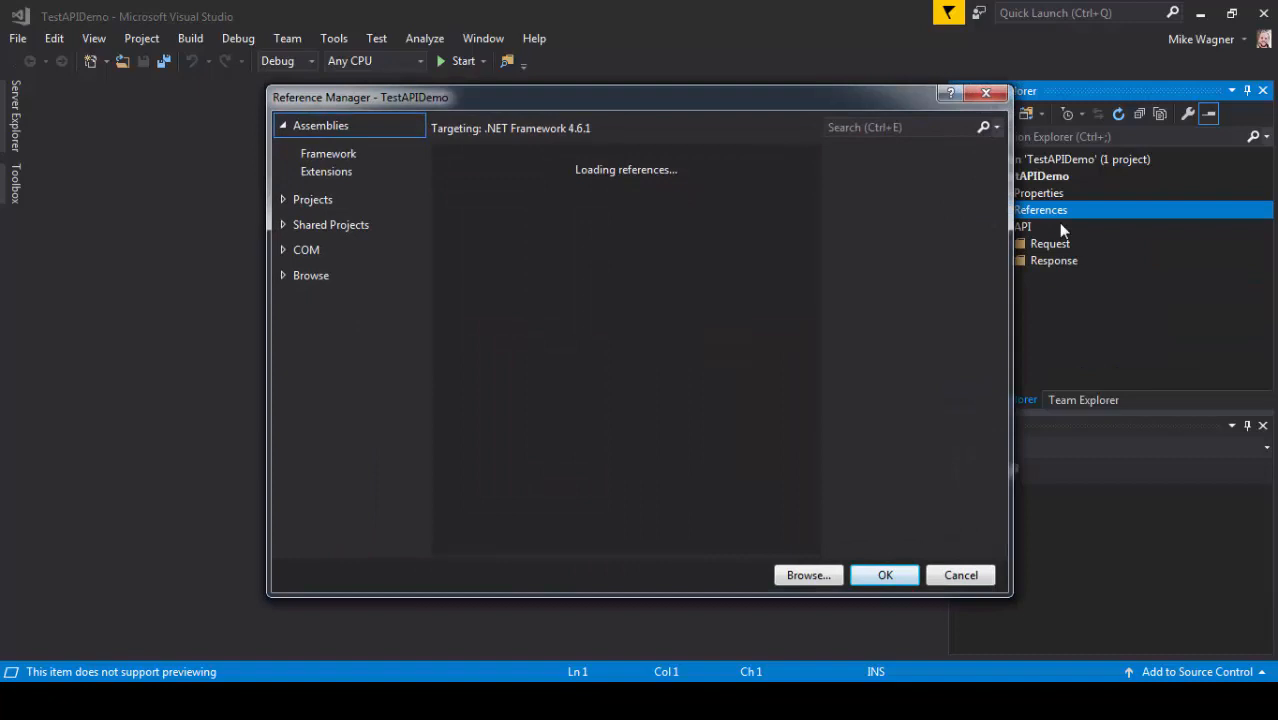
left_click(910, 128)
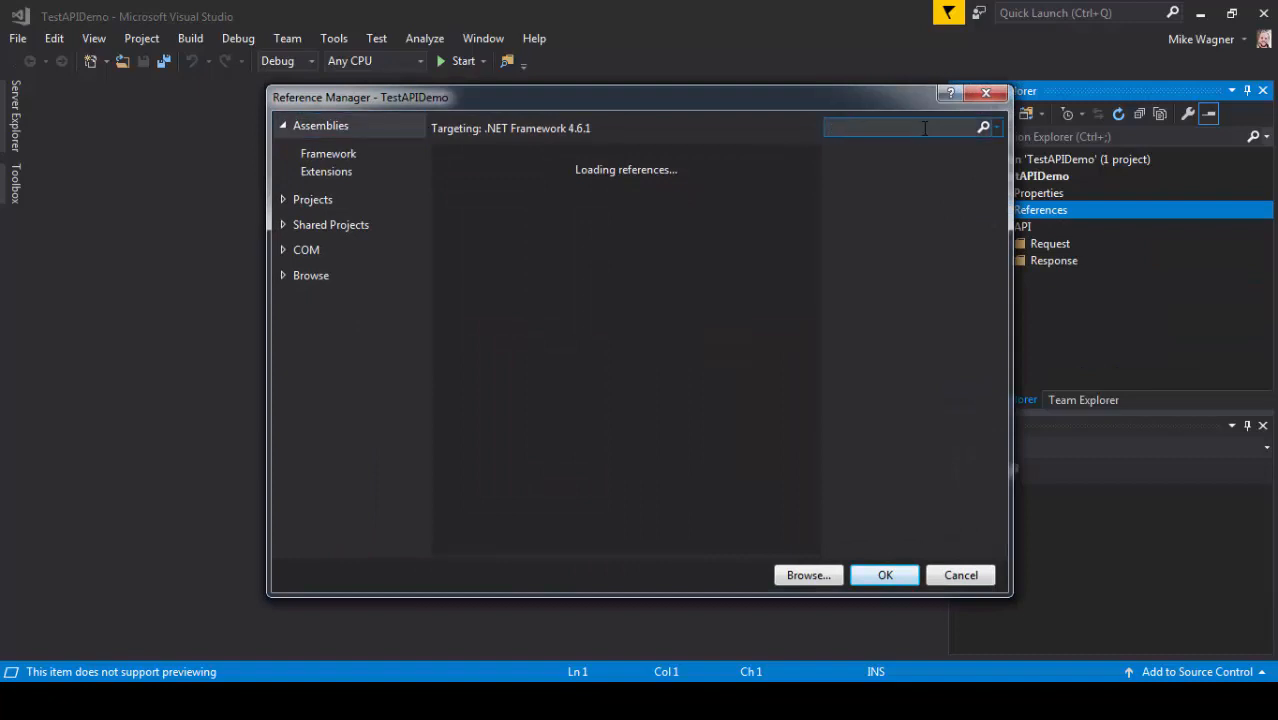
type("system.n")
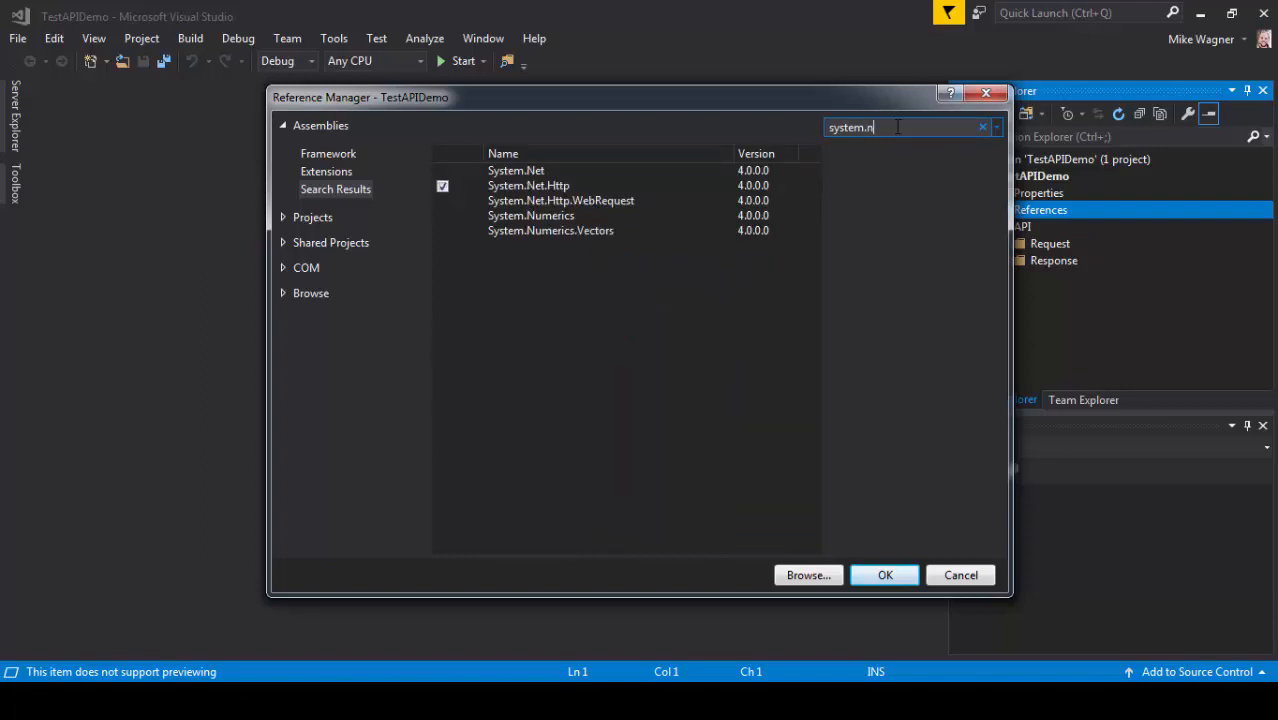
left_click(442, 186)
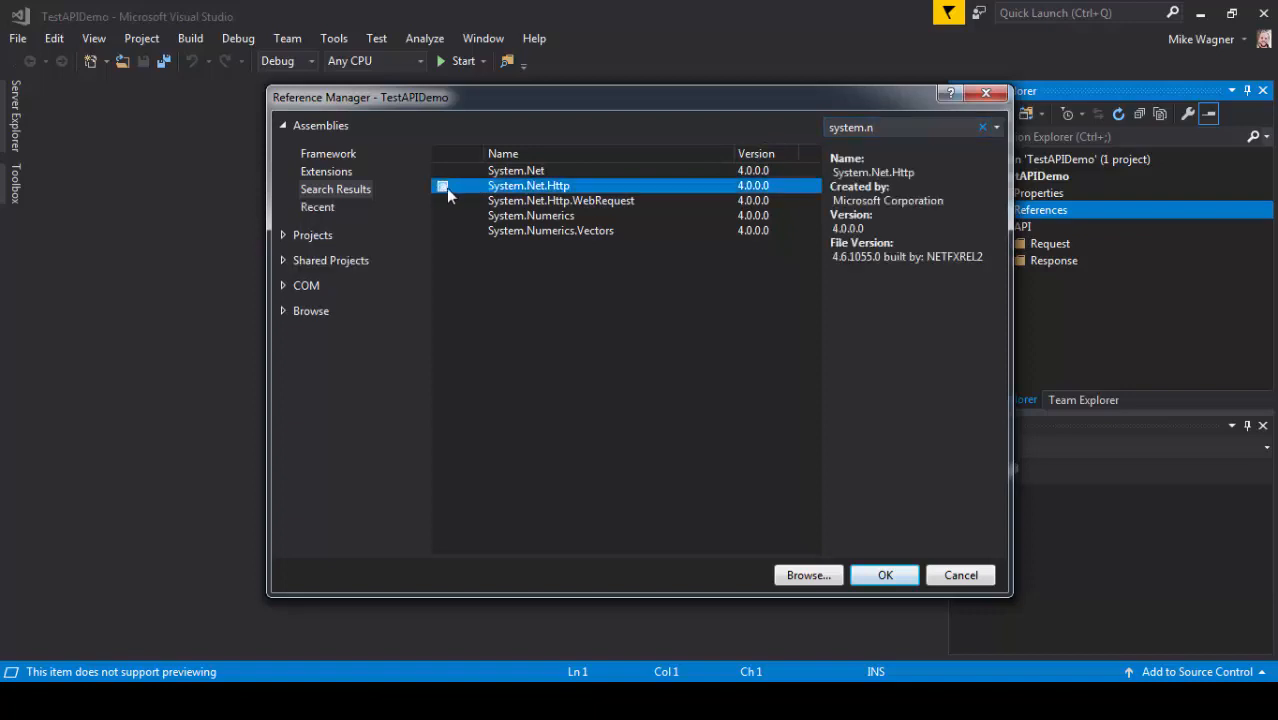
left_click(440, 184)
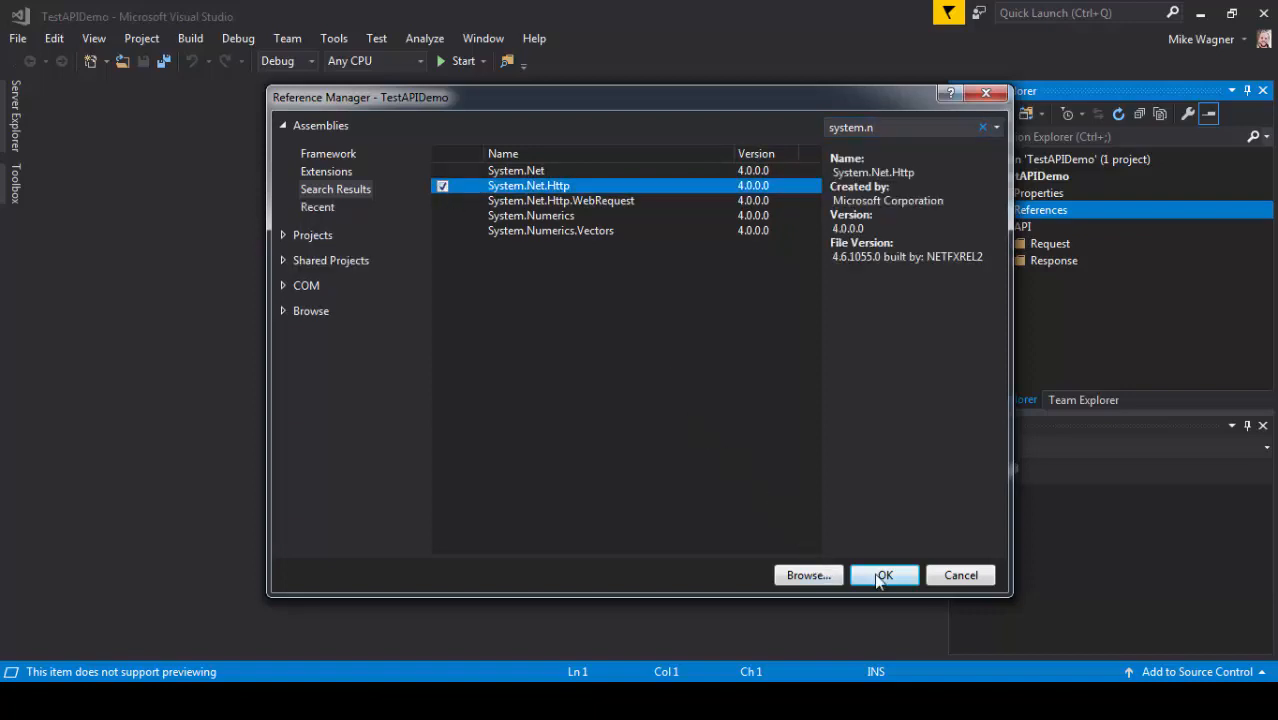
left_click(884, 576)
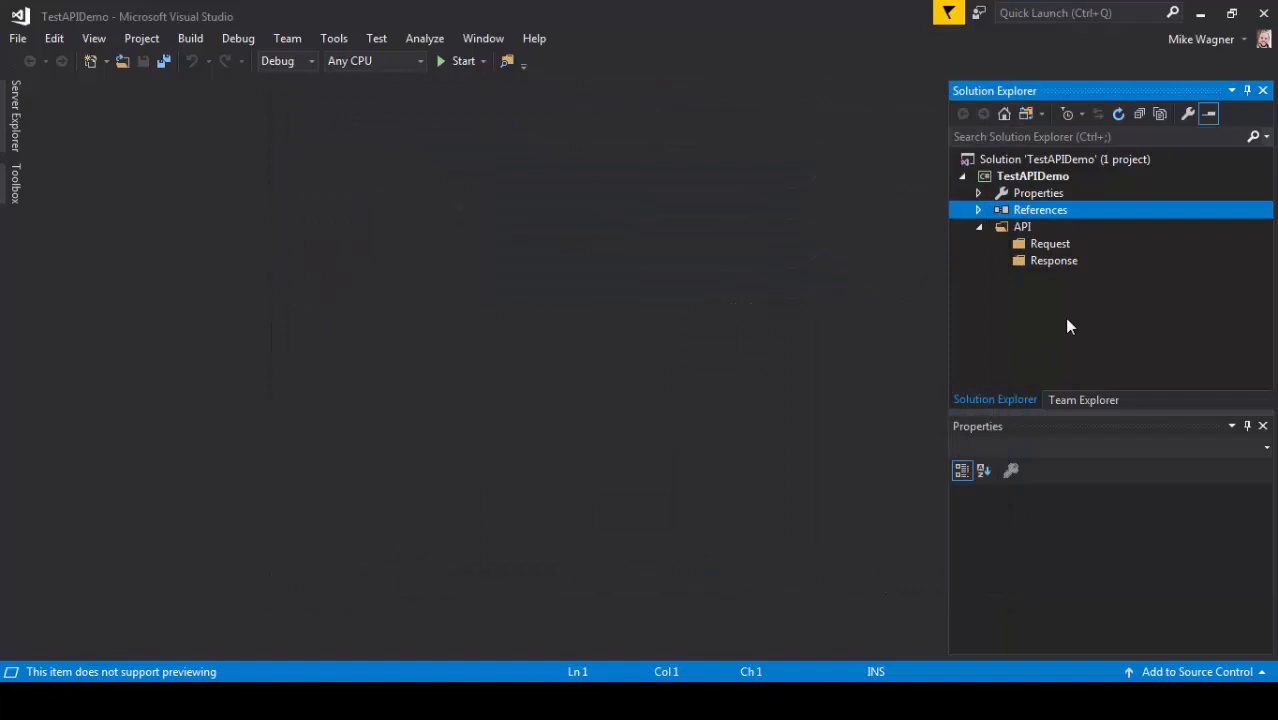
Install the NUnit 3.11.0 NuGet package into the project from the Browse list.
right_click(1040, 210)
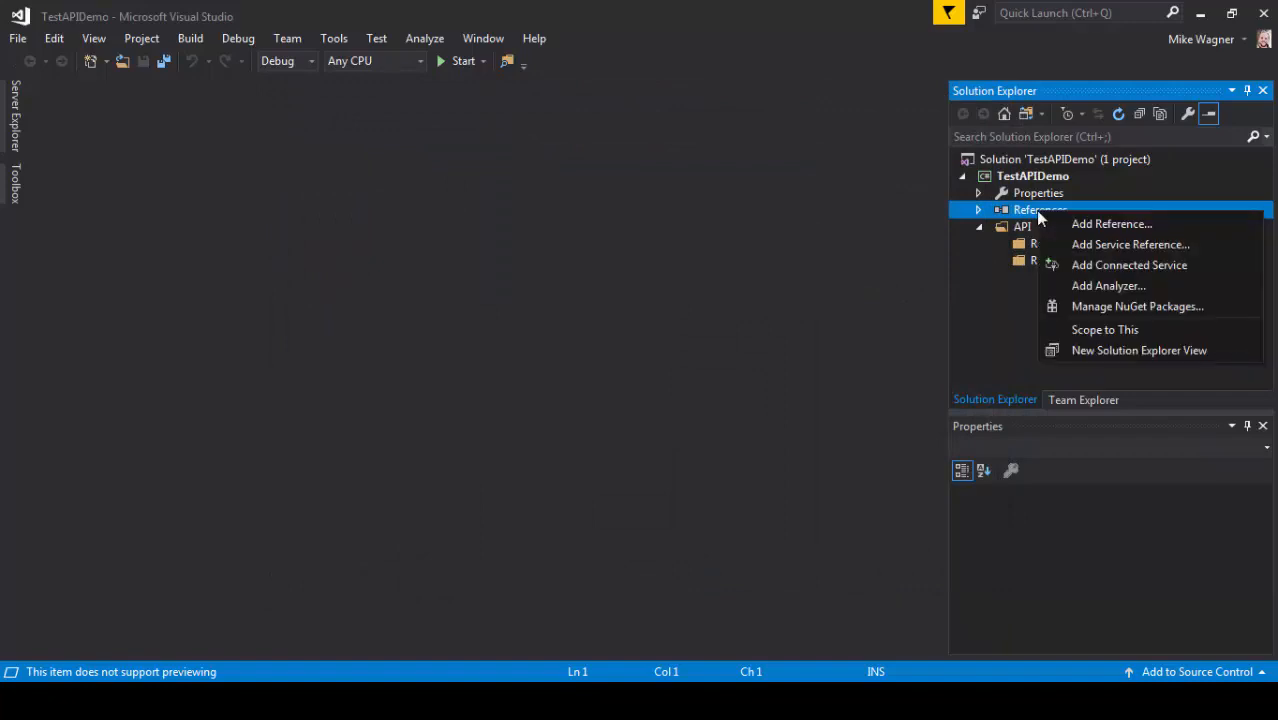
mouse_move(1136, 306)
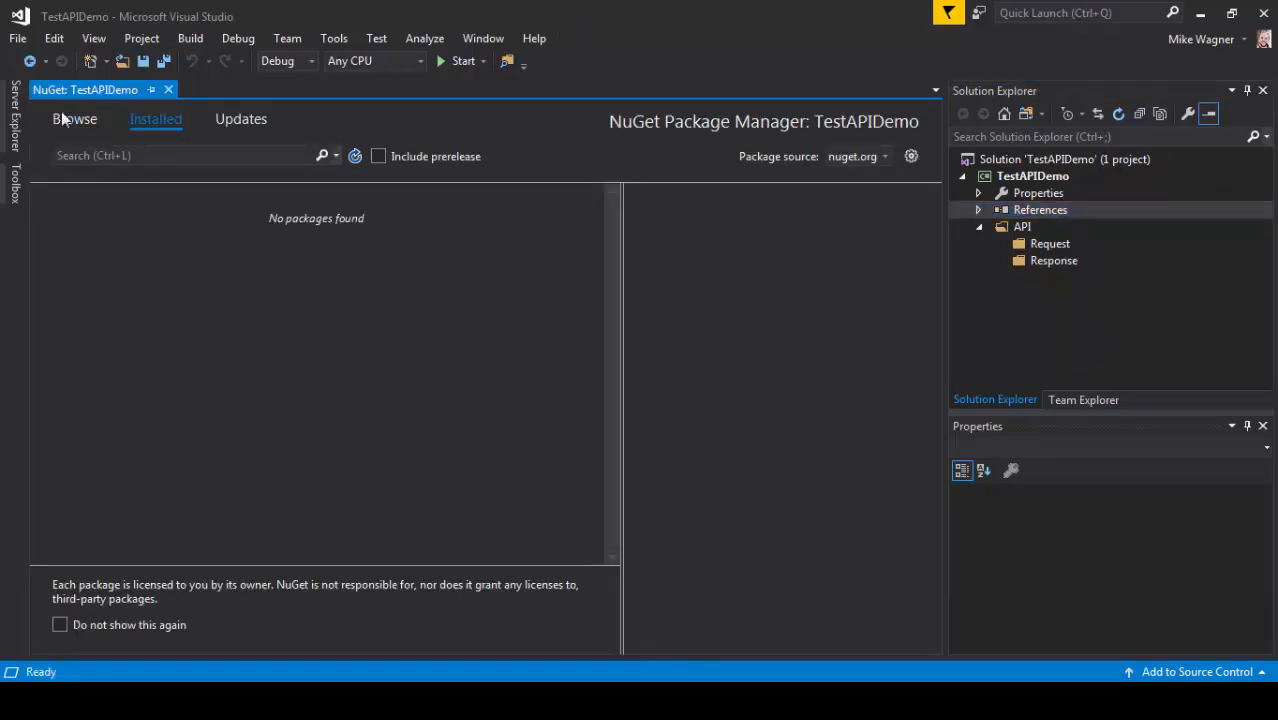
left_click(74, 120)
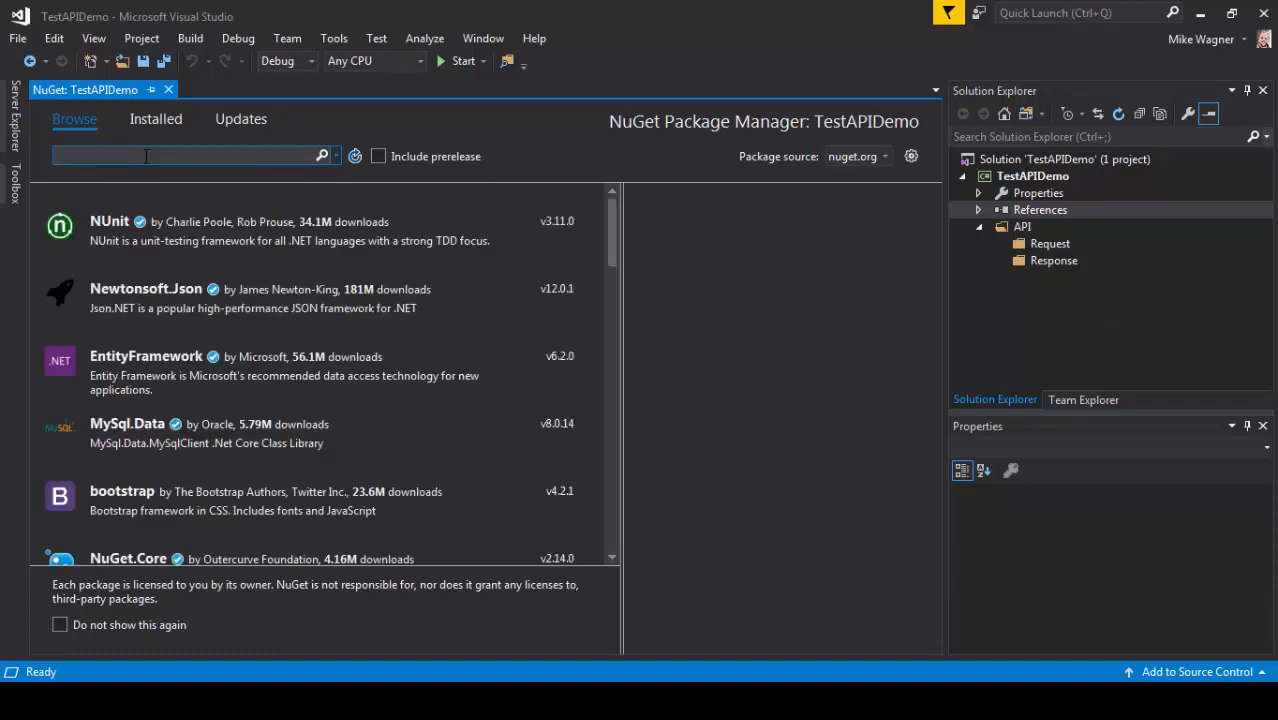
type("Nunit")
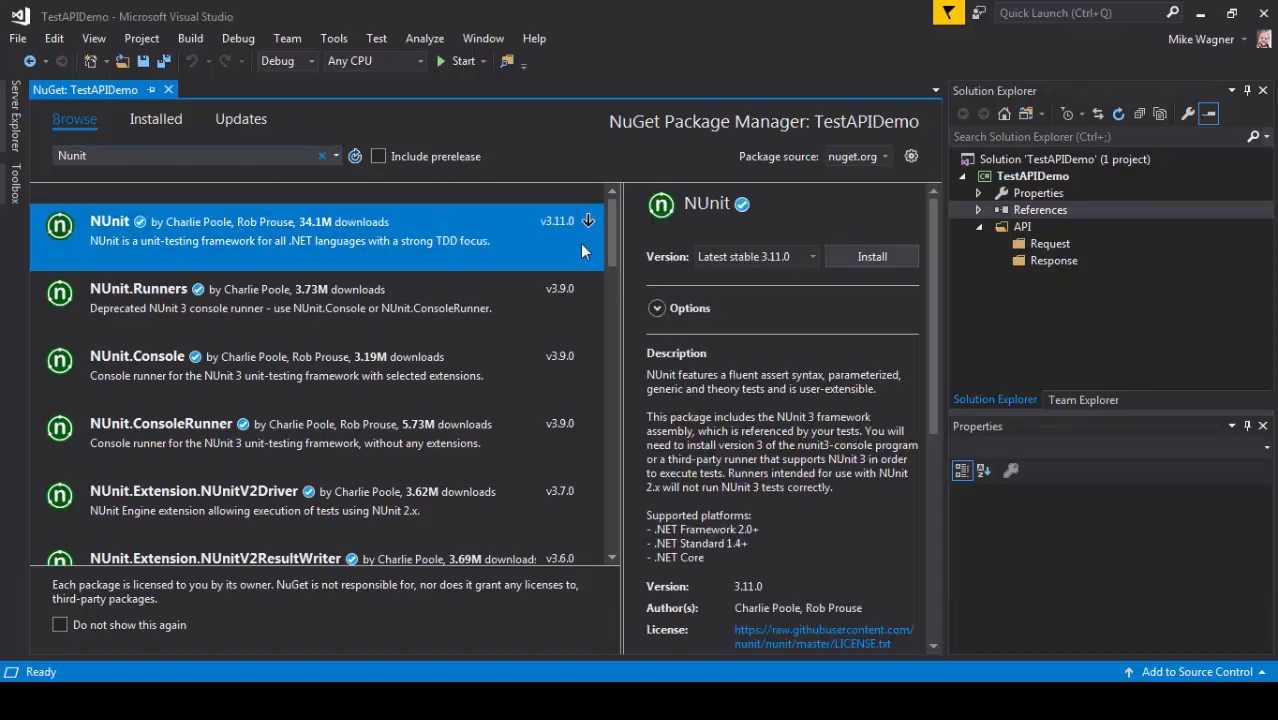
mouse_move(872, 256)
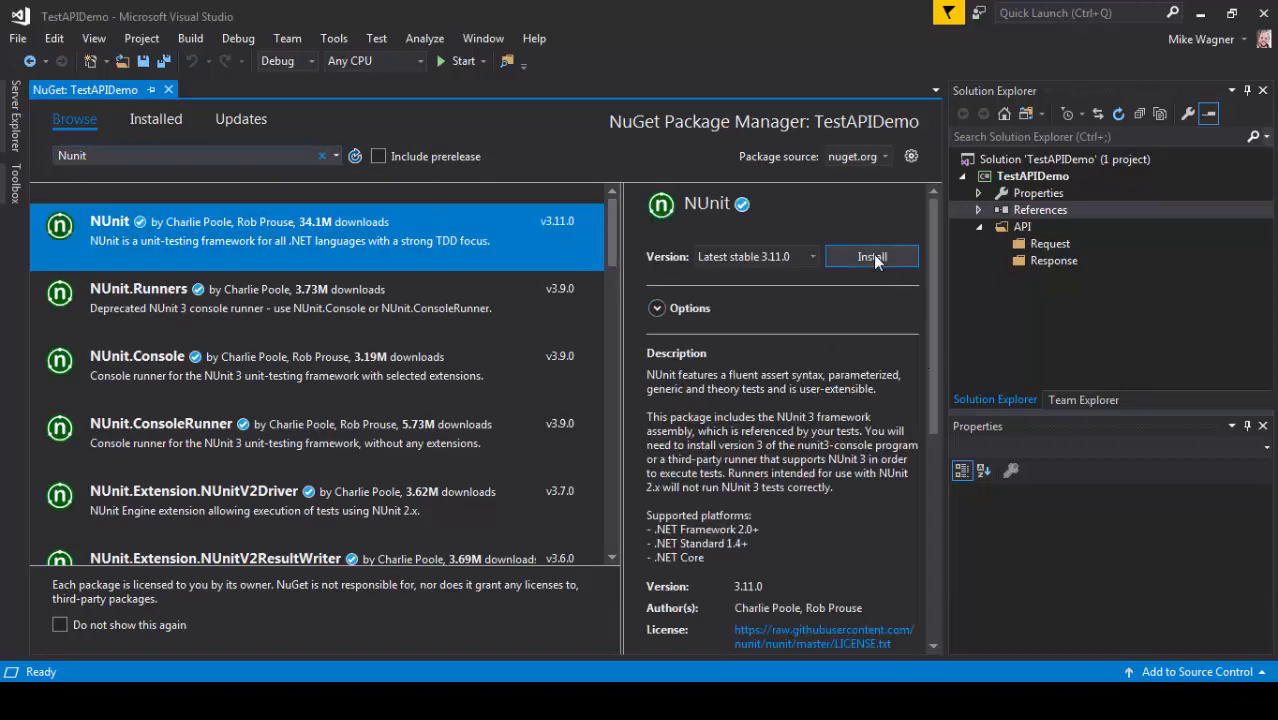
left_click(872, 256)
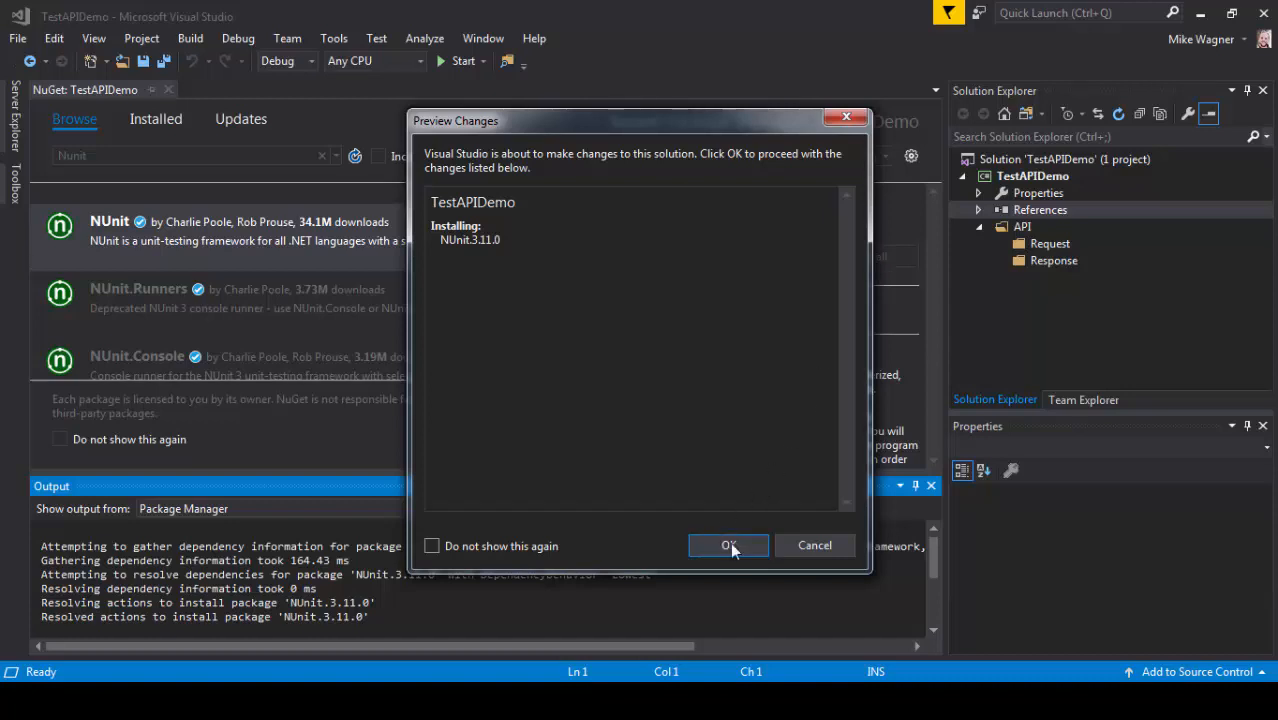
left_click(728, 544)
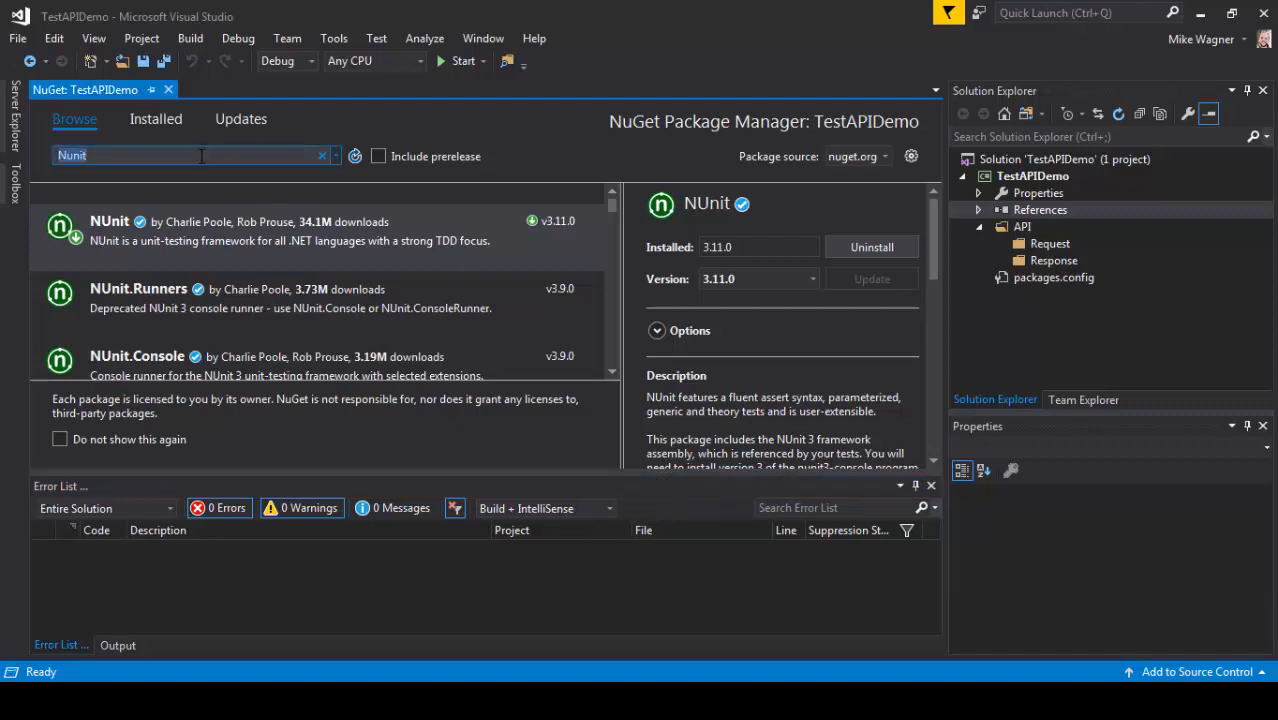
mouse_move(506, 374)
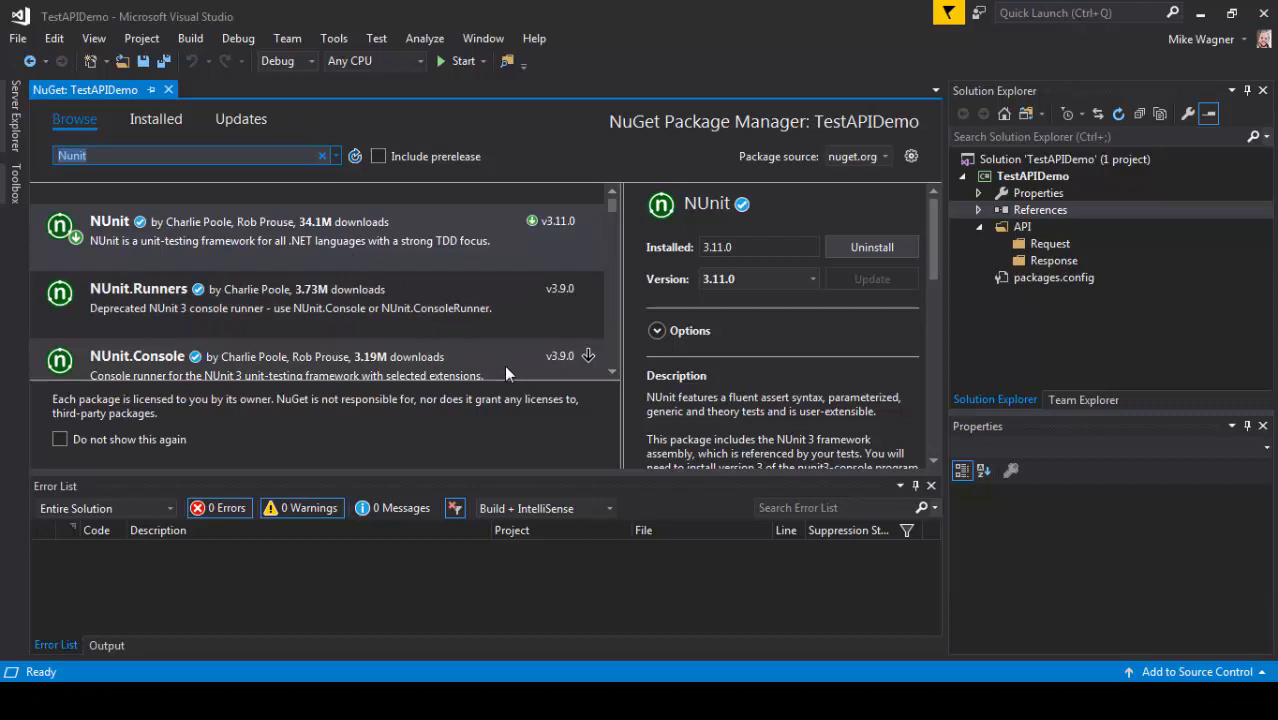
mouse_move(664, 644)
type("3testadapter")
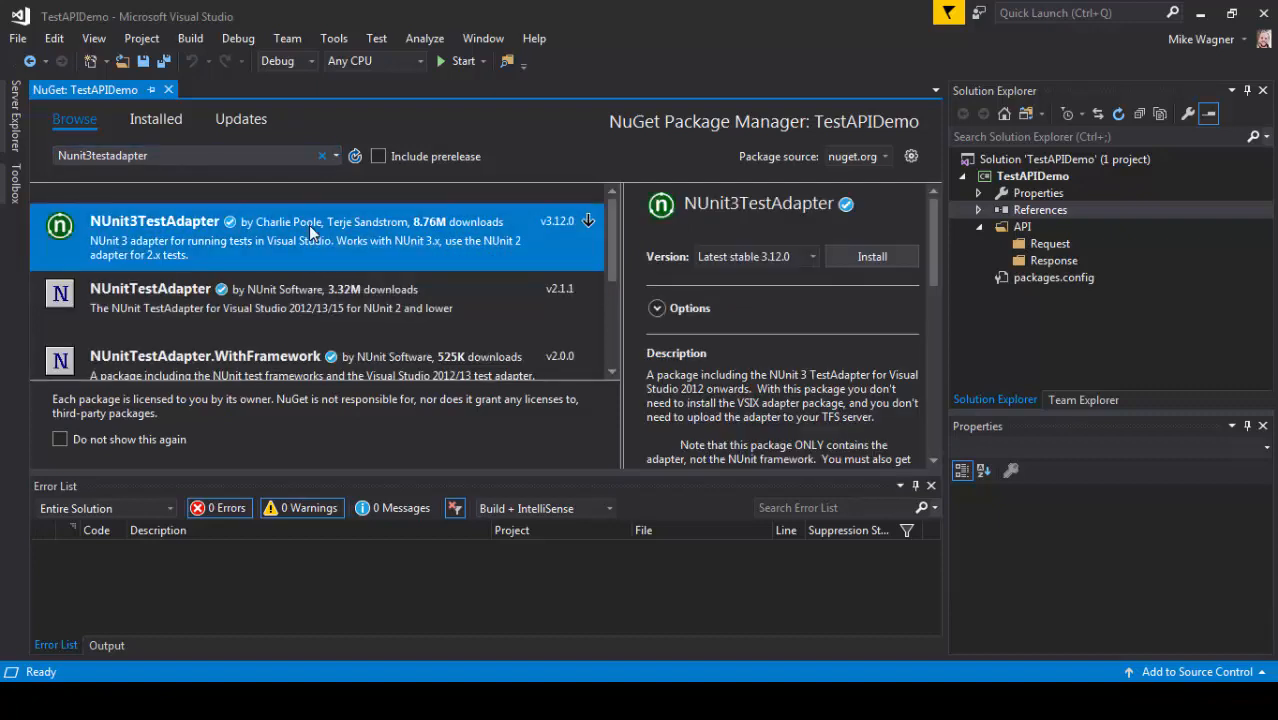
Install NUnit3TestAdapter, then list the installed packages to verify both.
left_click(872, 256)
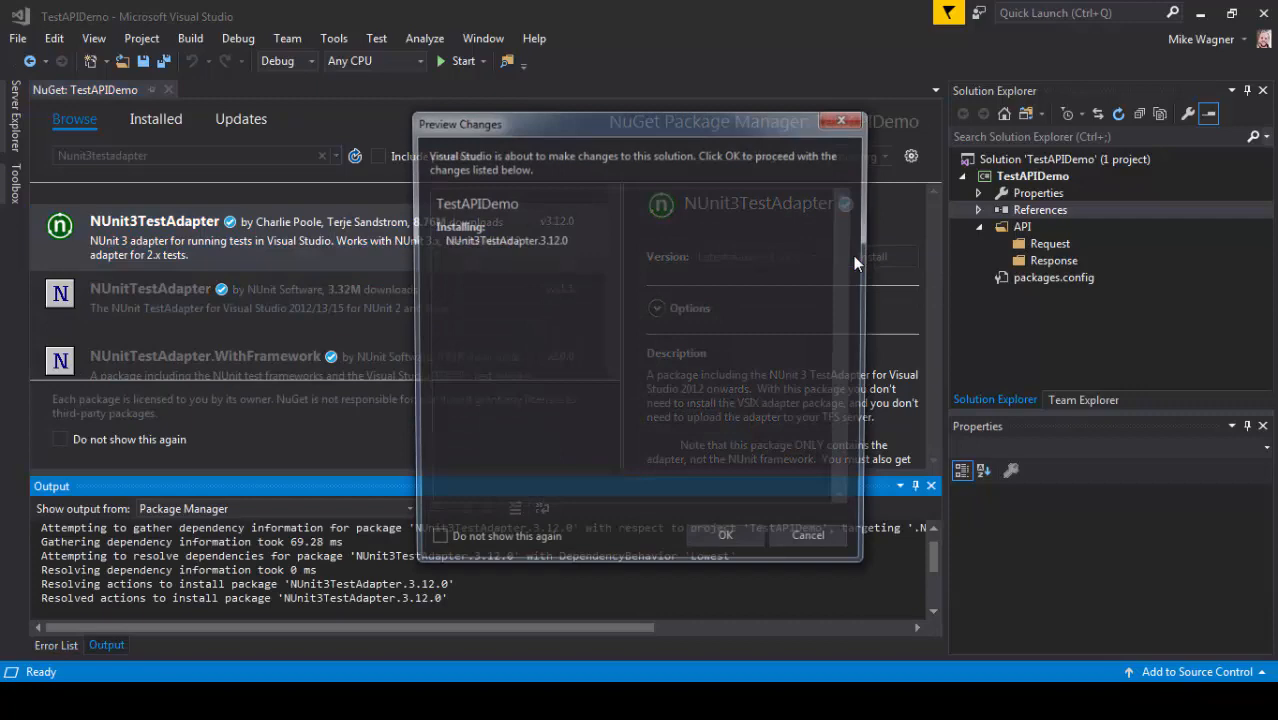
left_click(724, 536)
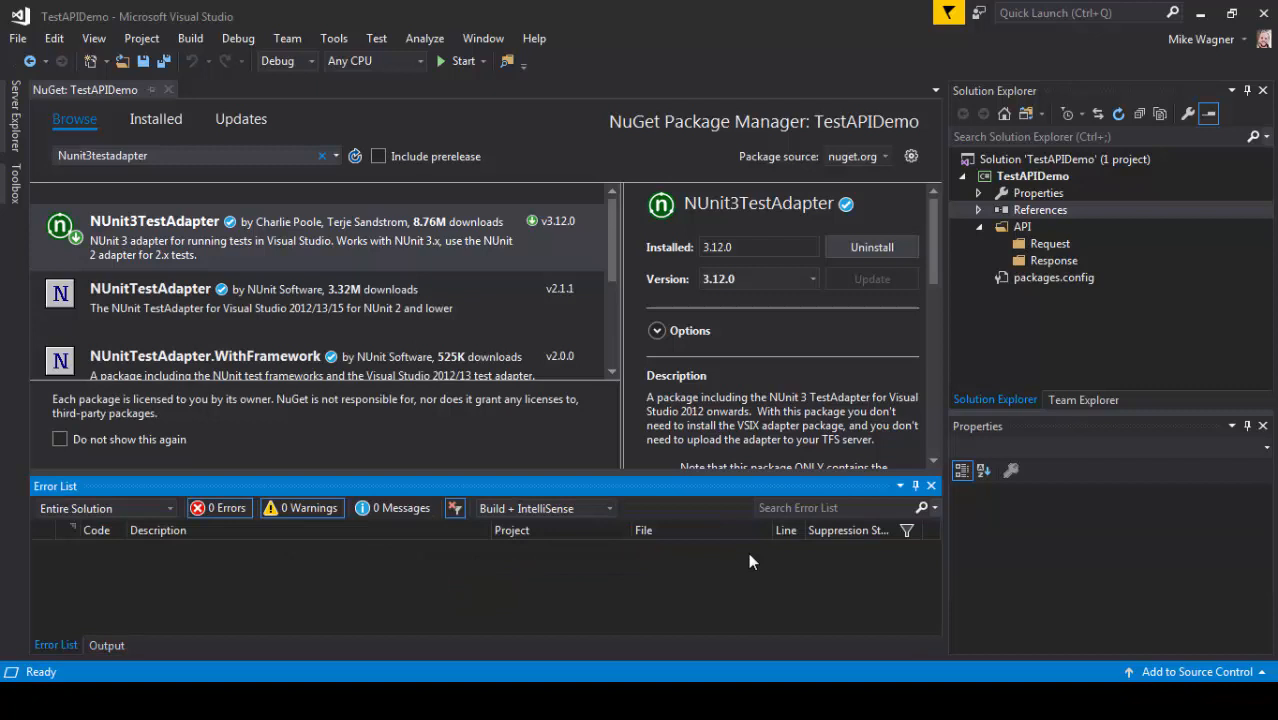
mouse_move(728, 534)
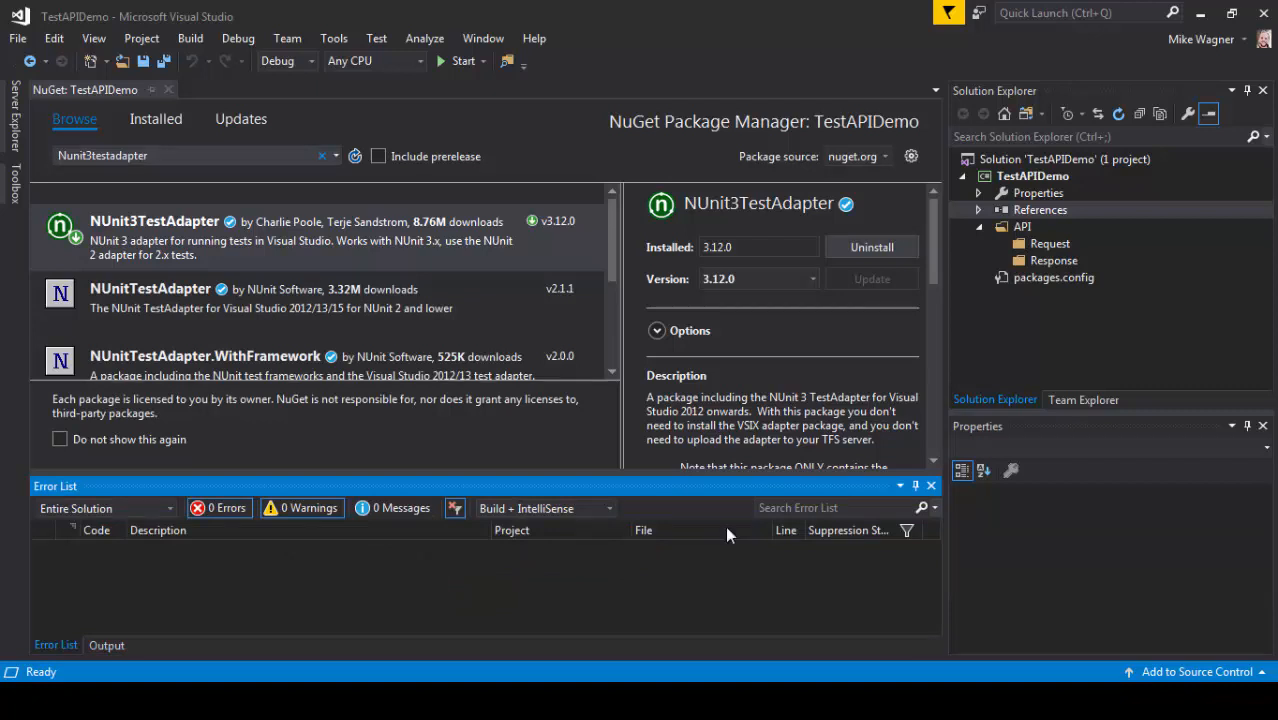
left_click(156, 120)
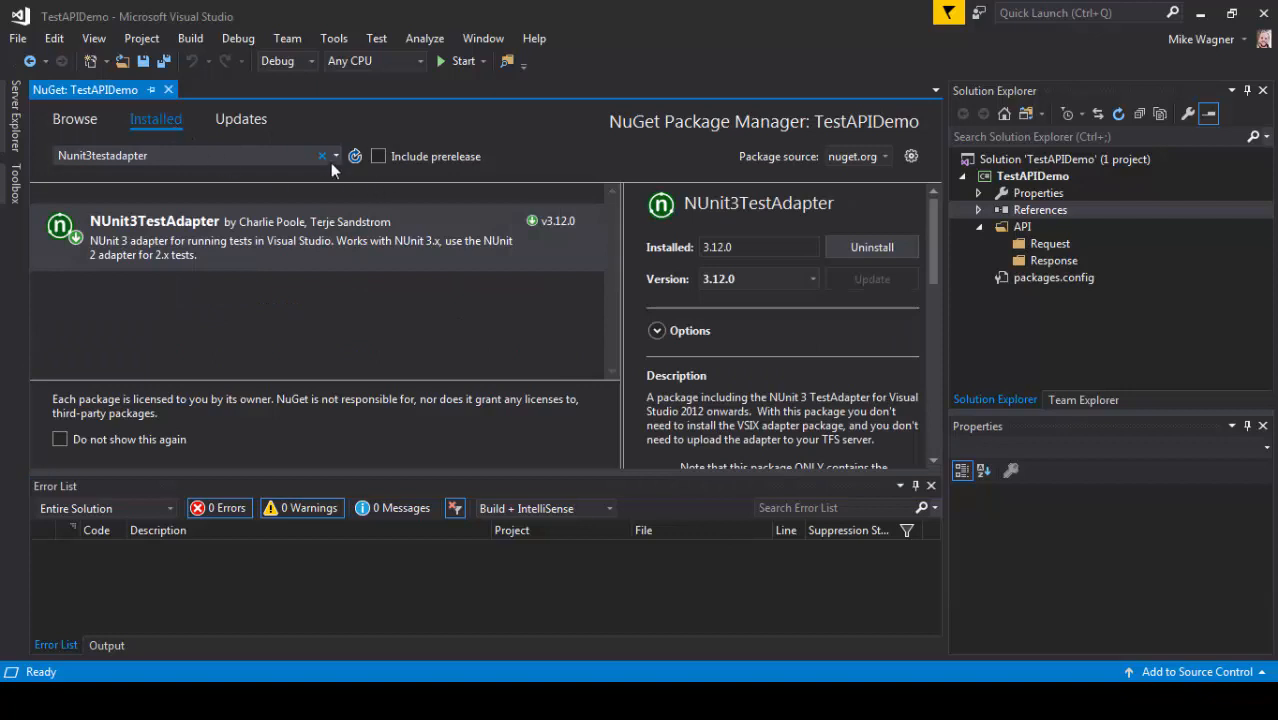
left_click(322, 156)
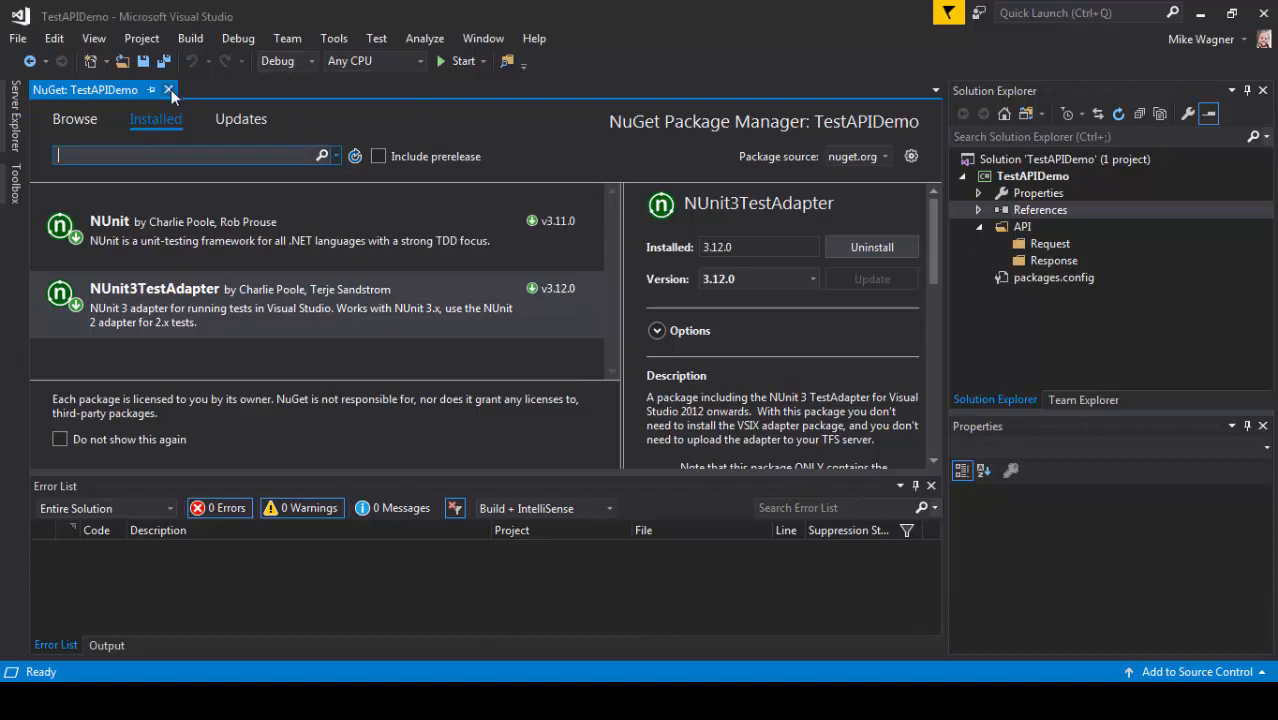
Close the package manager and add a new class file TestAPI.cs to the API folder.
left_click(172, 88)
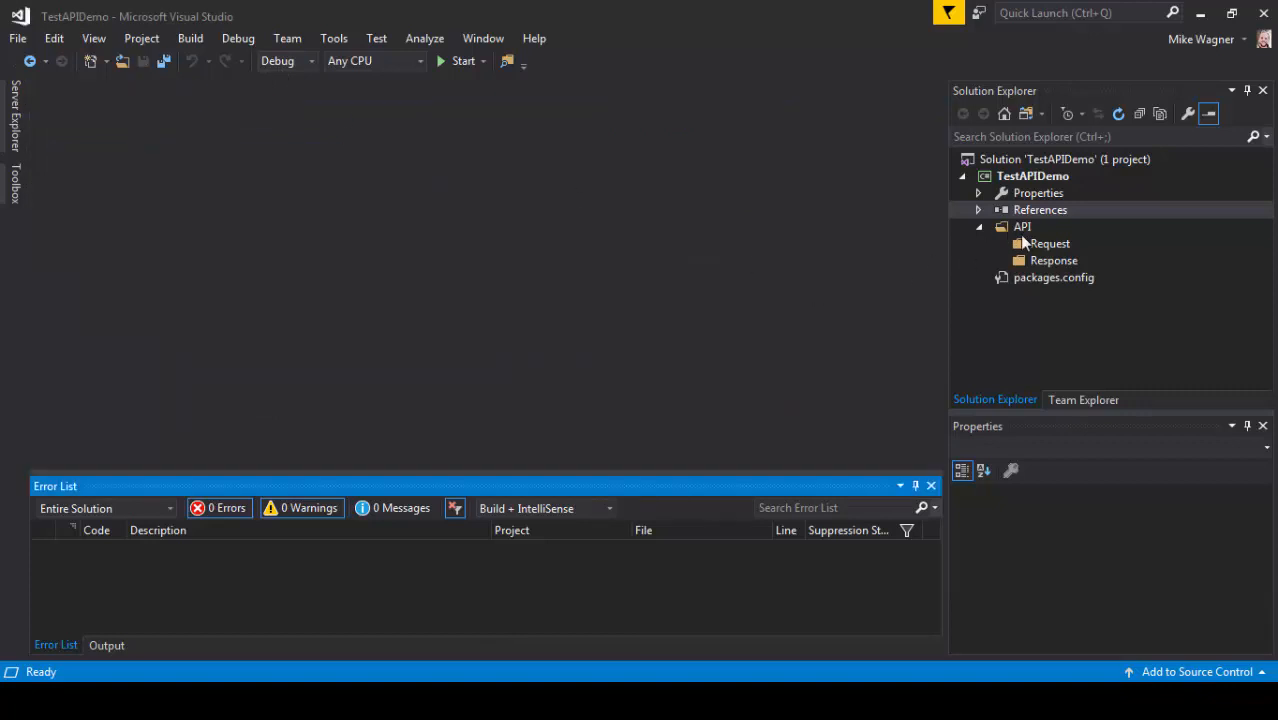
right_click(1020, 226)
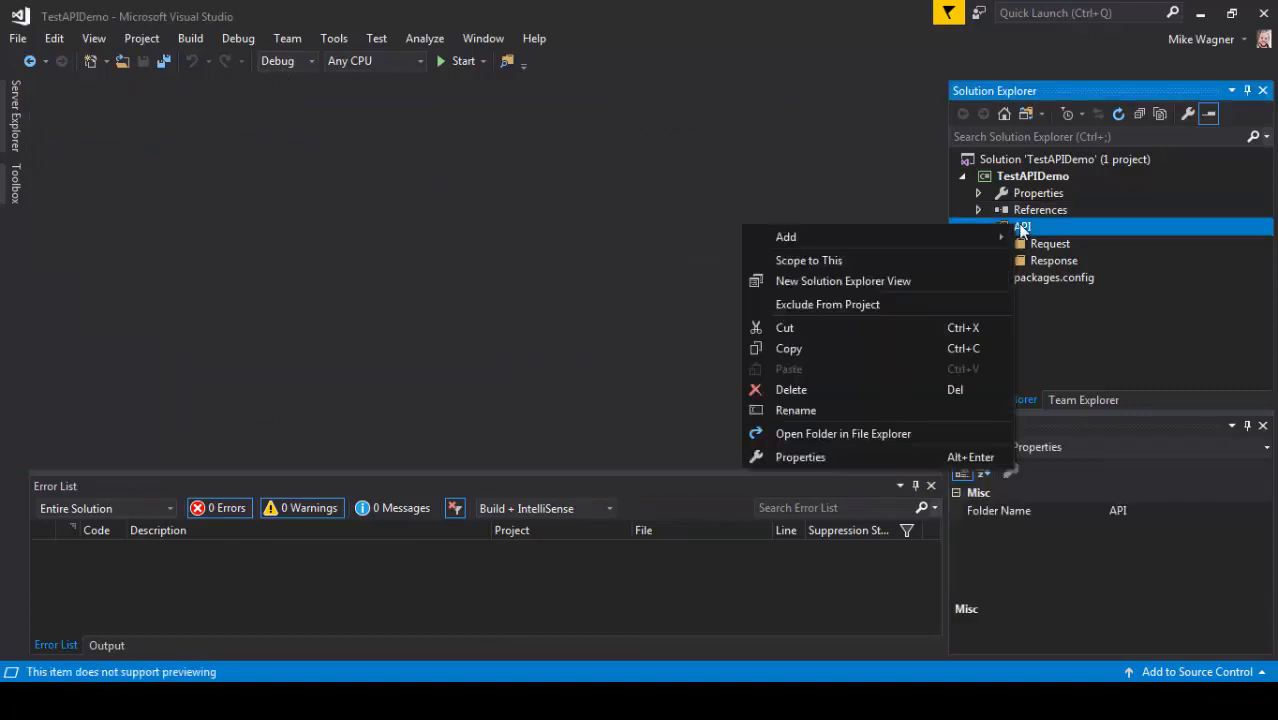
left_click(786, 236)
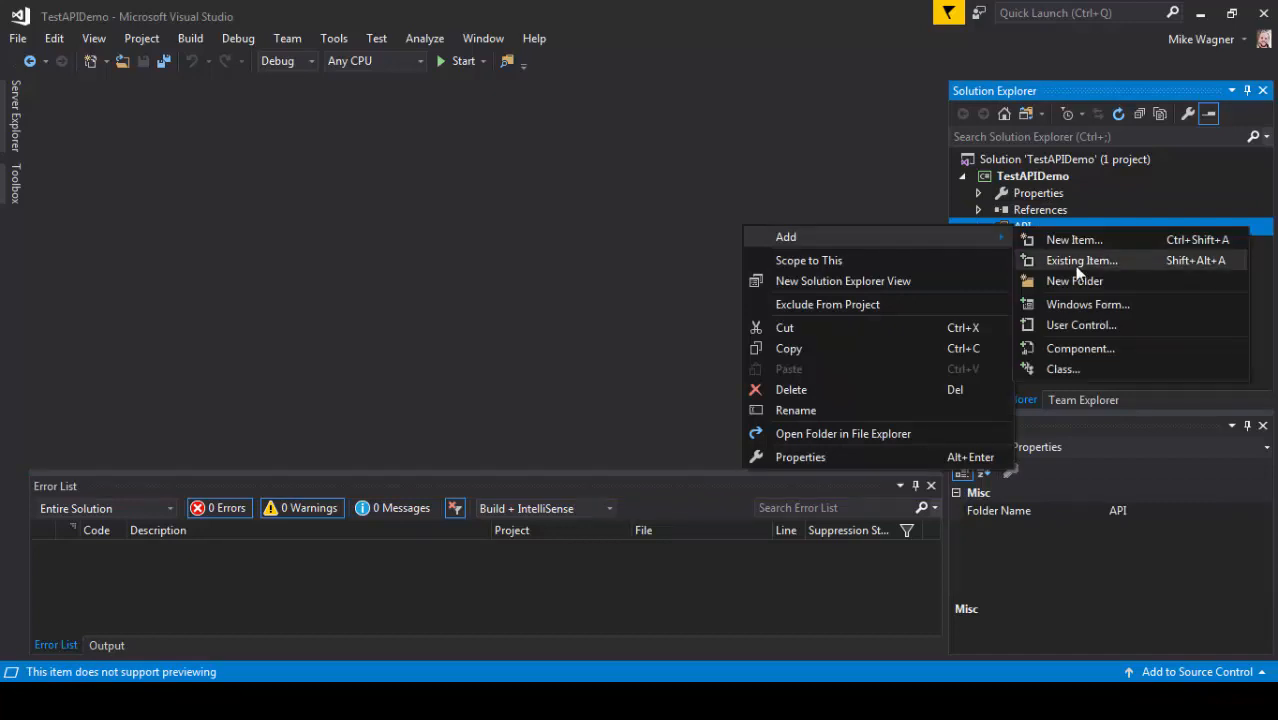
left_click(1074, 280)
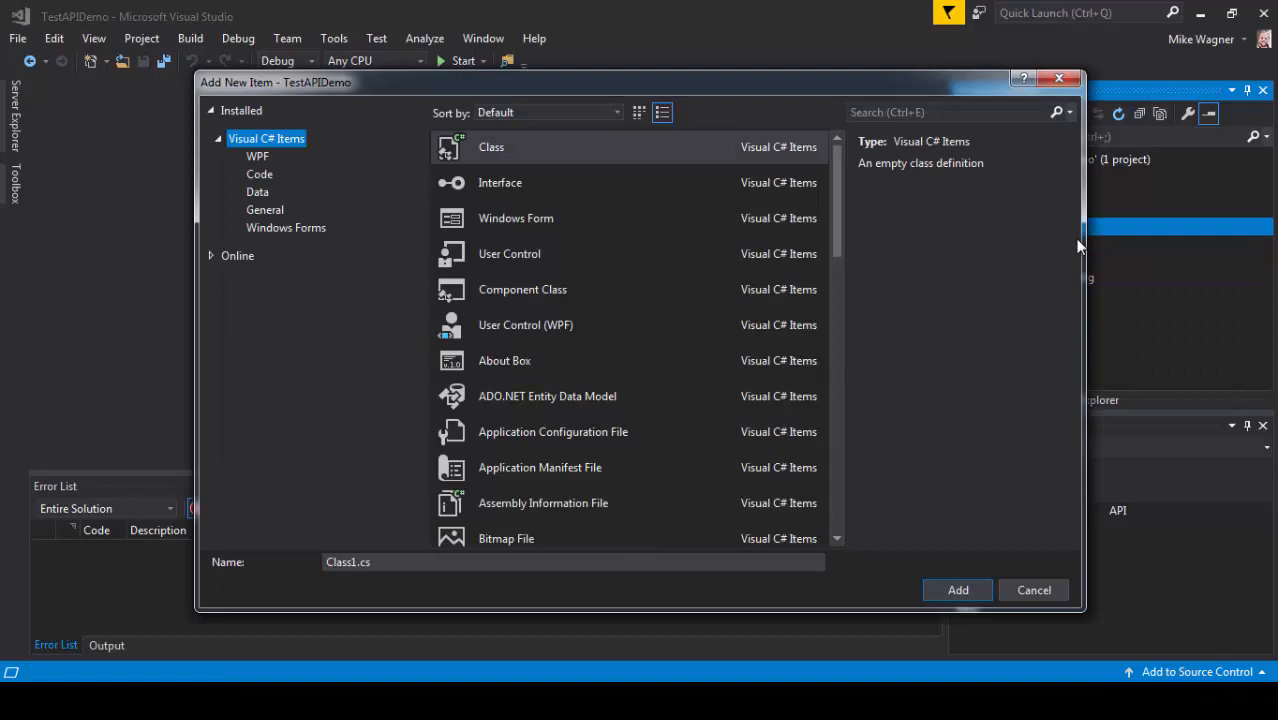
mouse_move(608, 158)
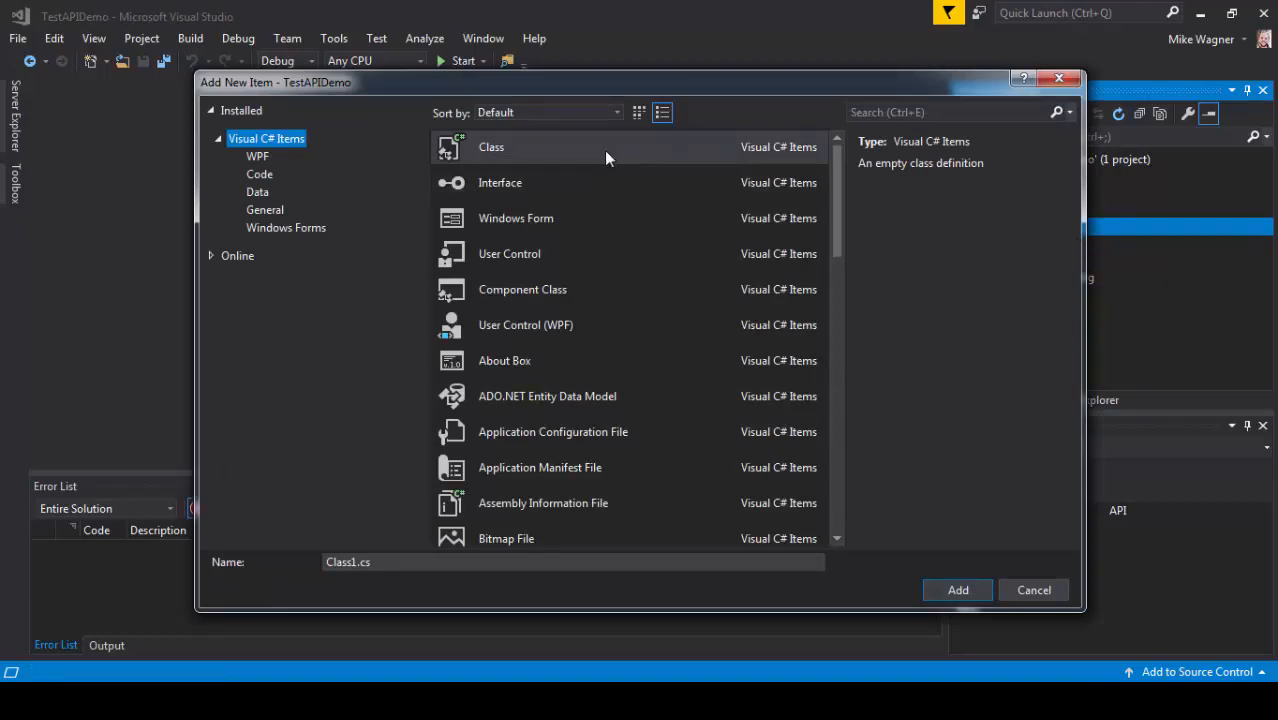
left_click(492, 148)
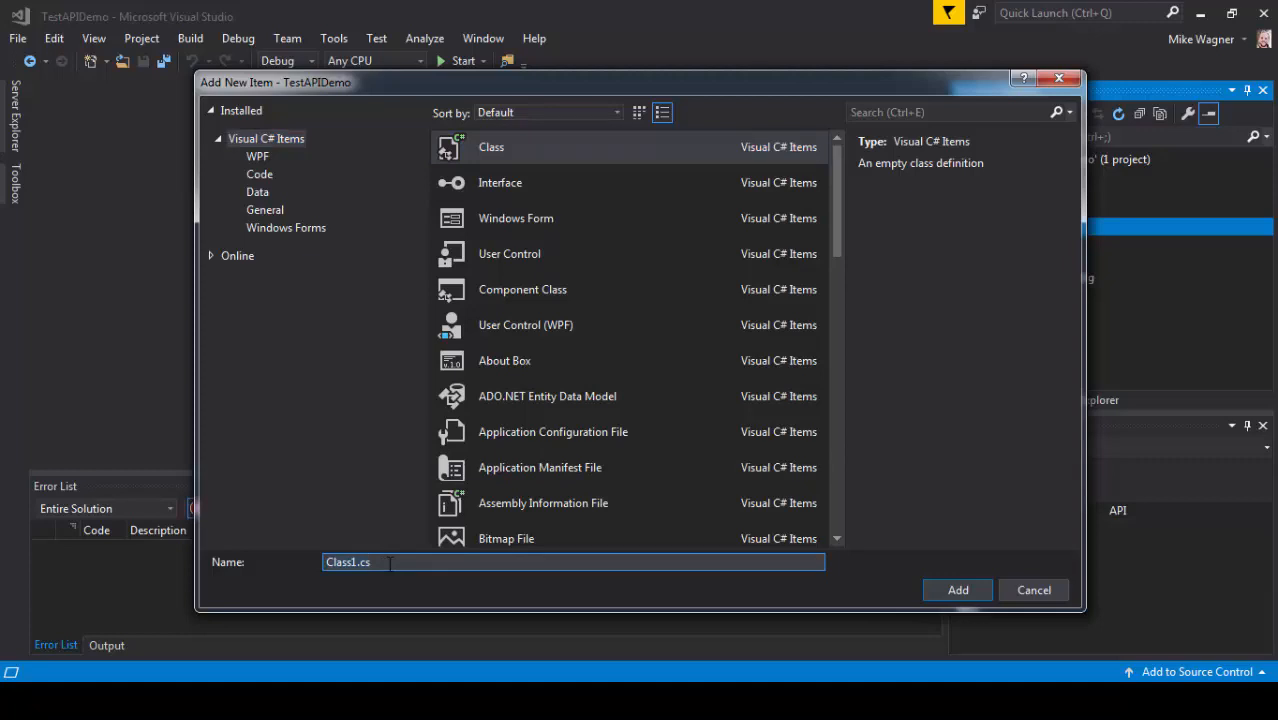
type("Te")
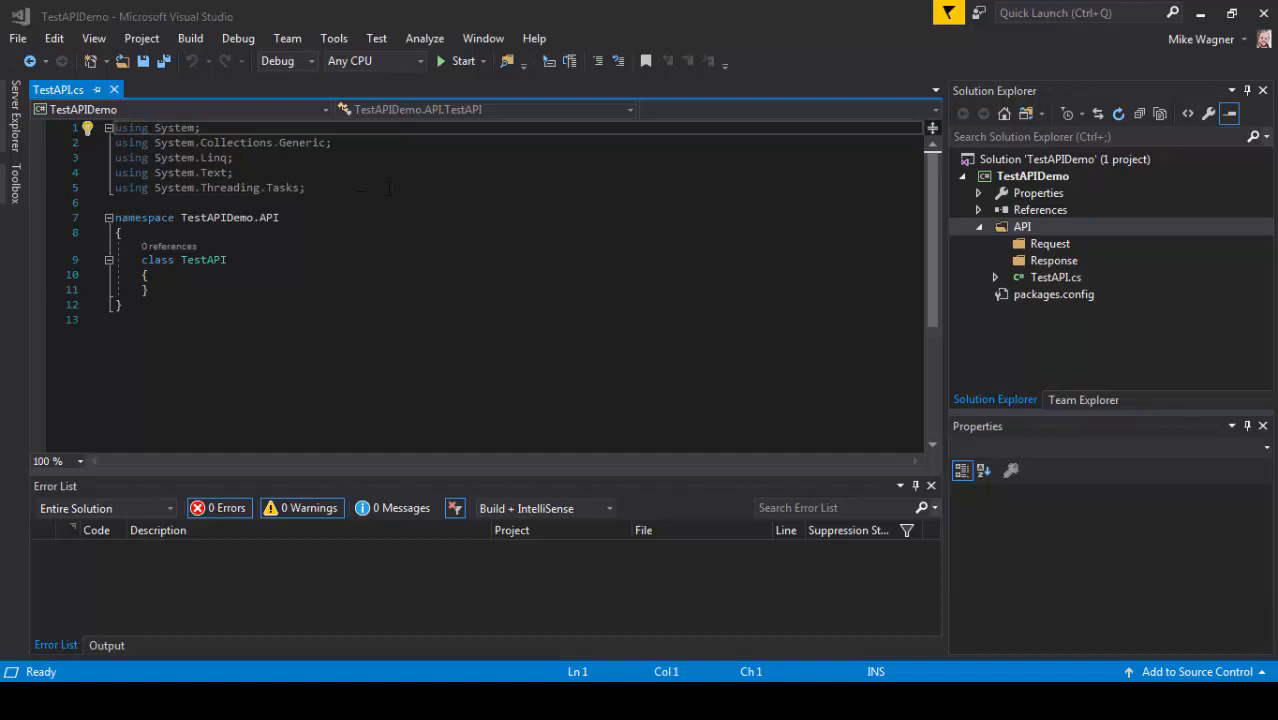
Remove the extra using directives and declare 'private HttpClient restClient = new HttpClient();'.
left_click_drag(114, 128, 304, 188)
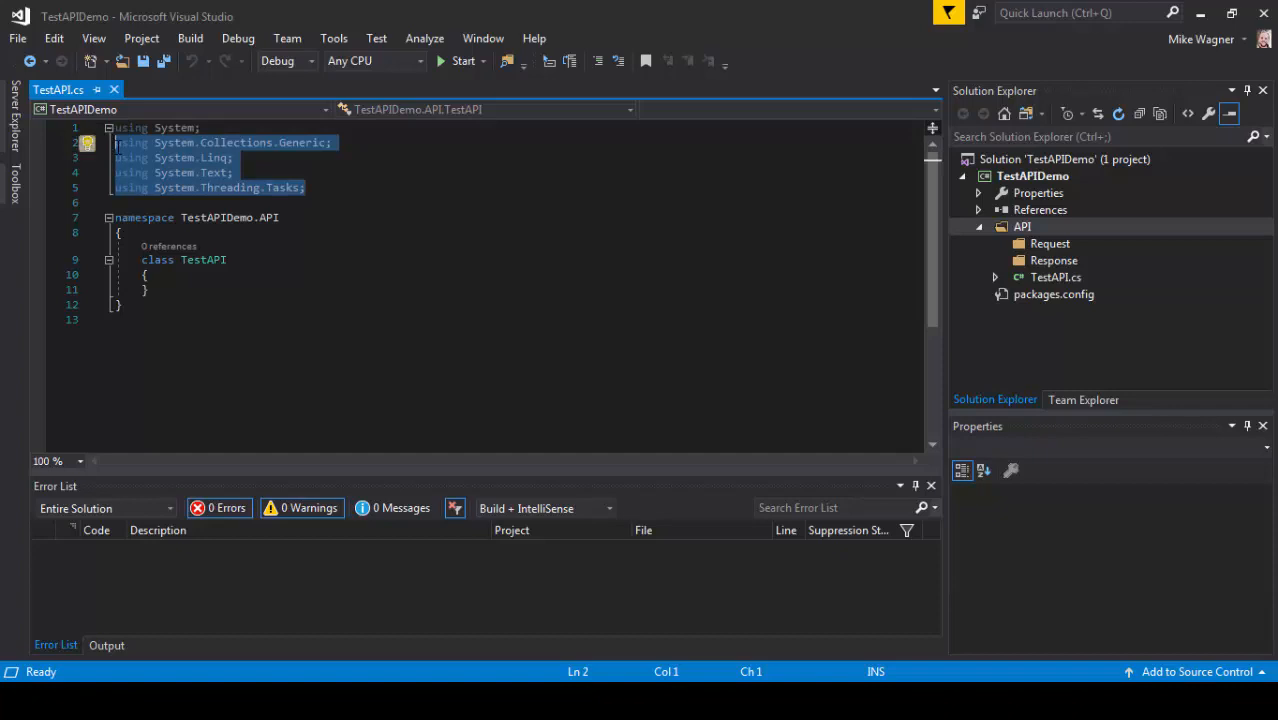
key("Delete")
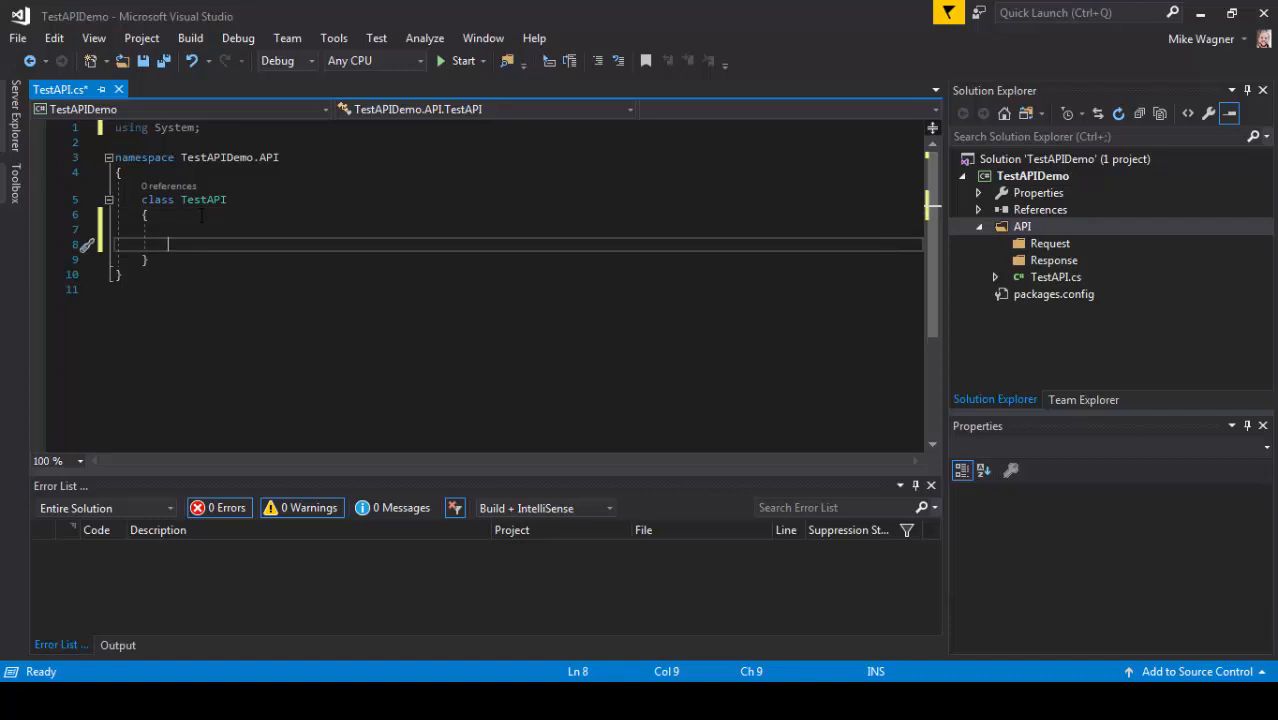
type("private H")
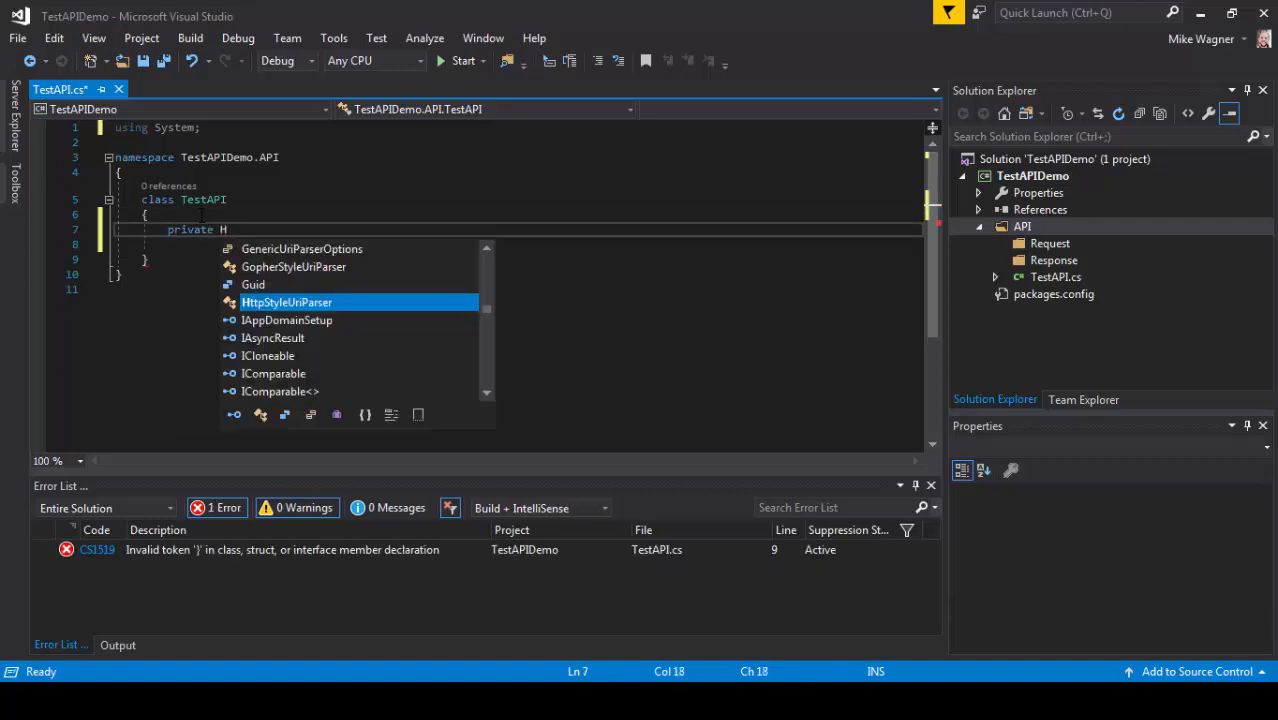
type("ttp")
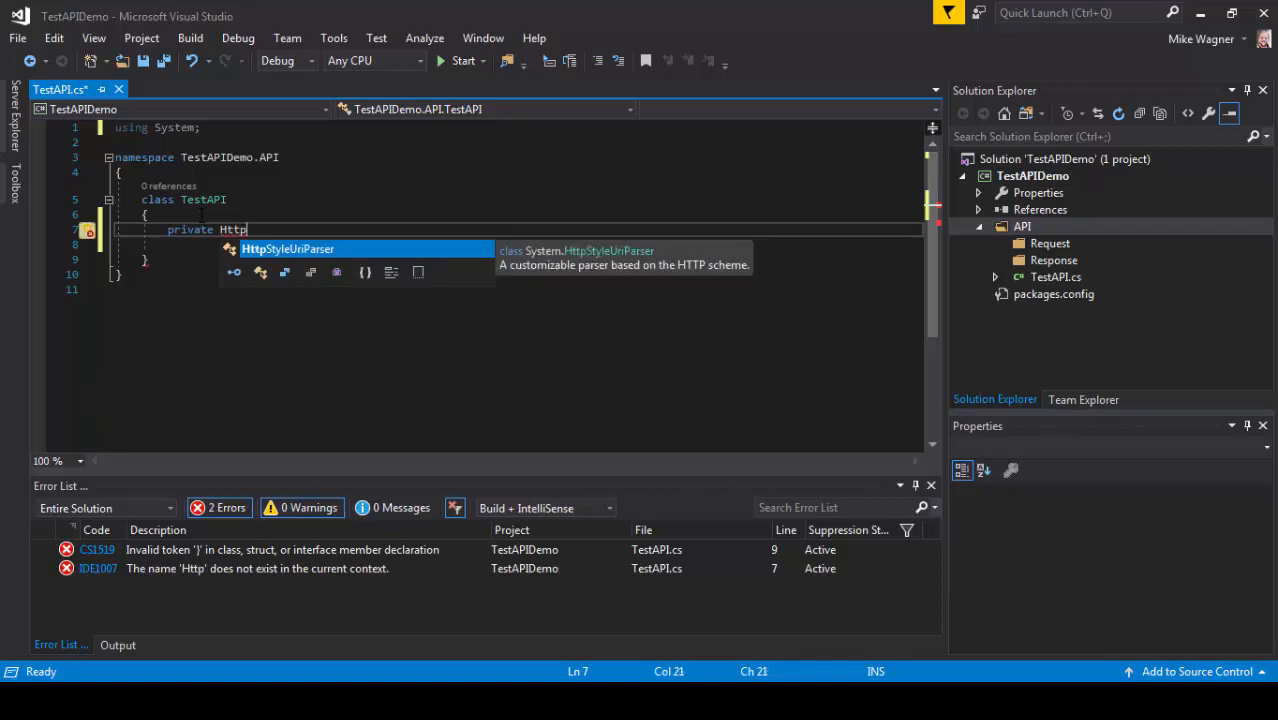
type("Client")
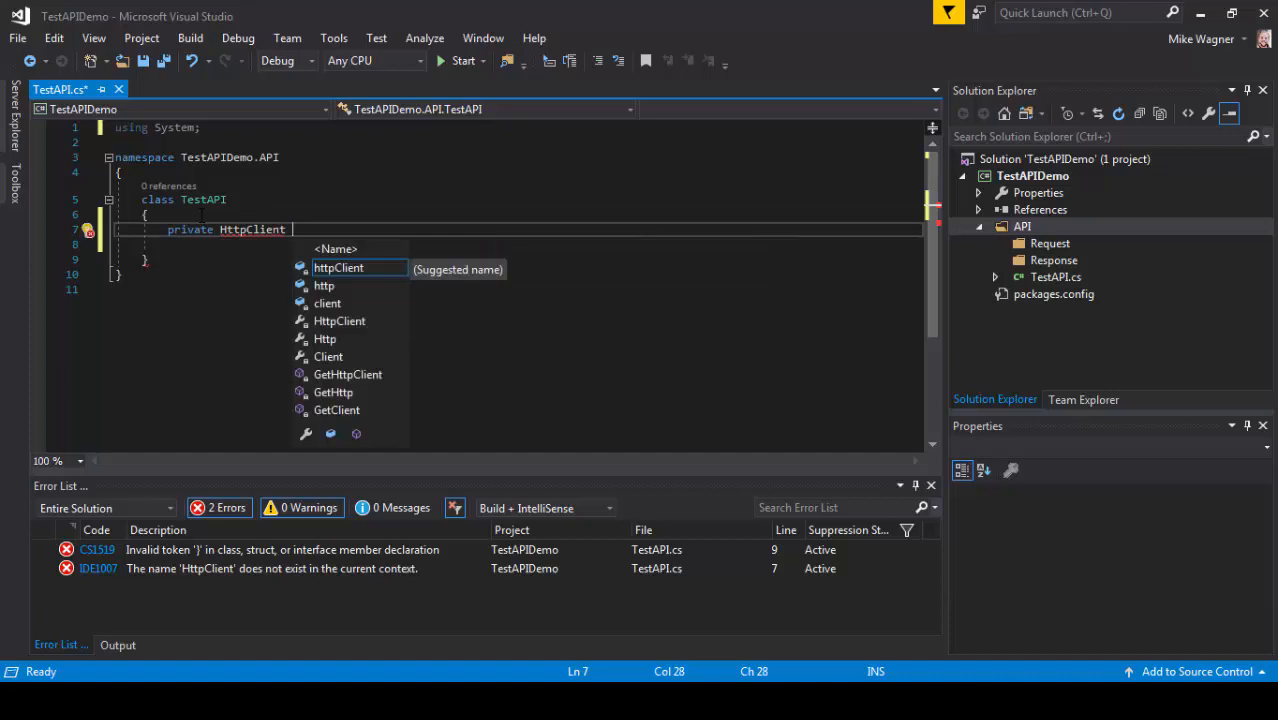
type("restClient = f")
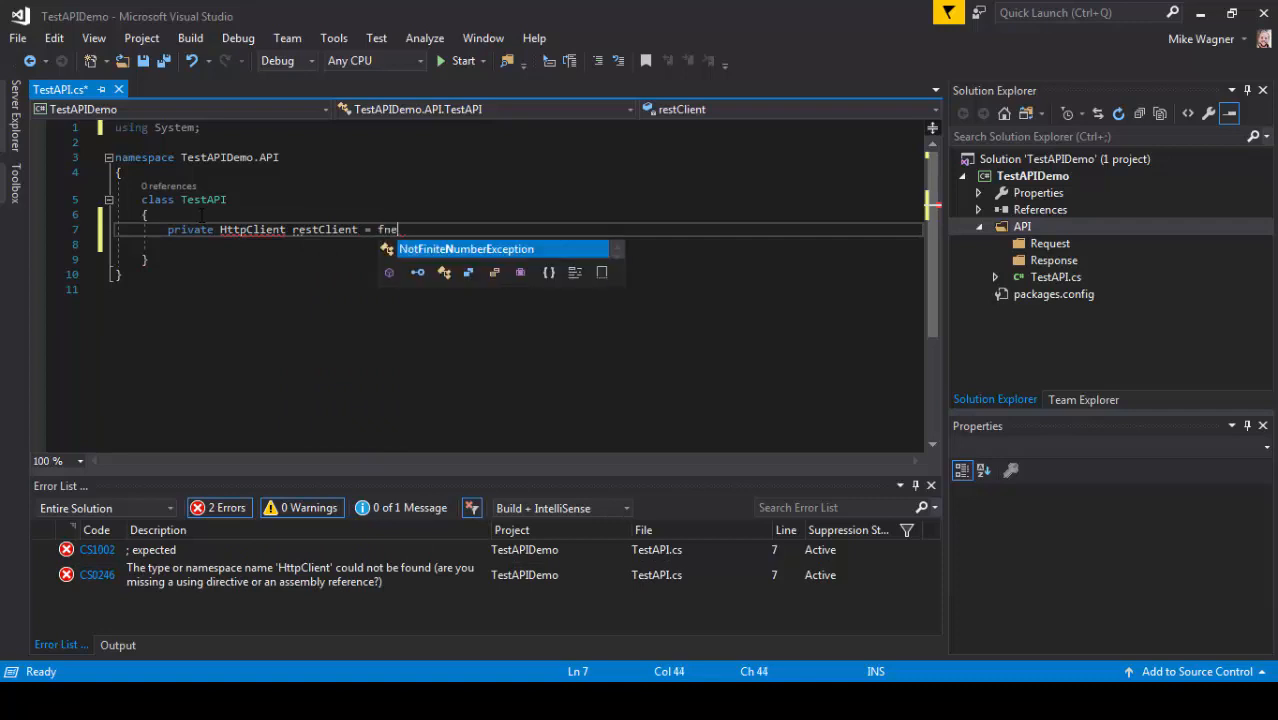
type("new HttpClient")
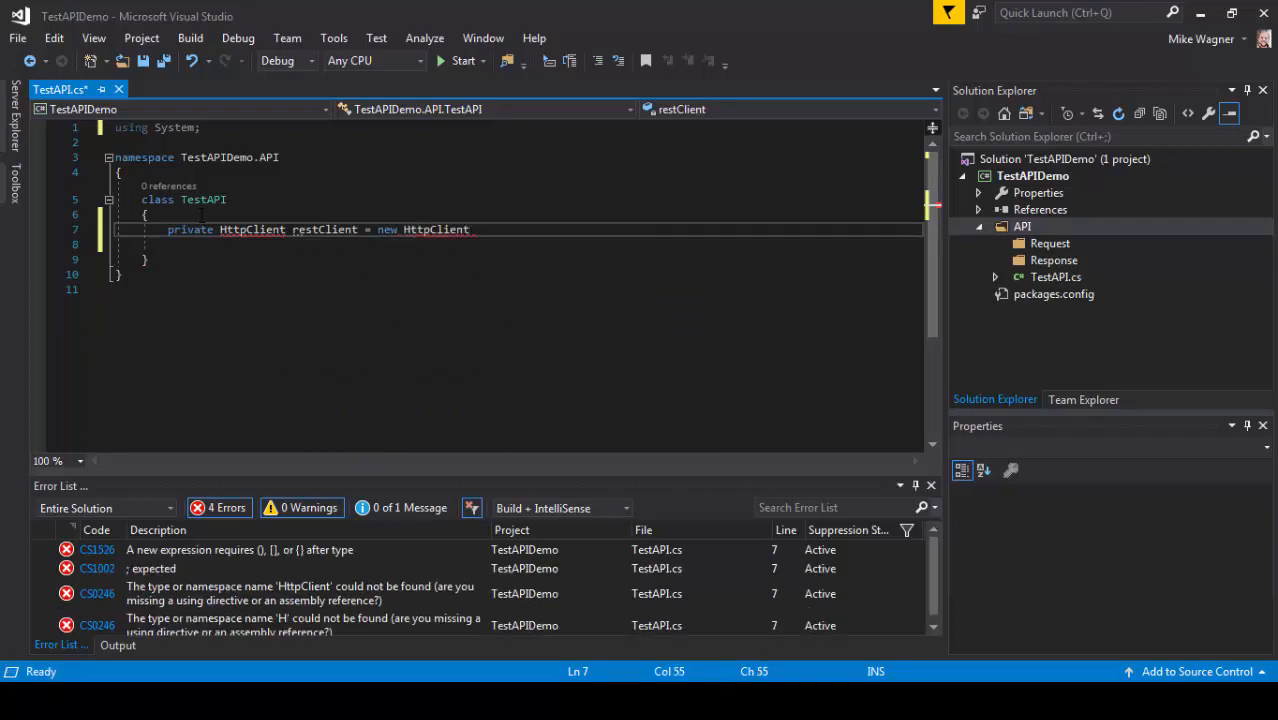
type("();")
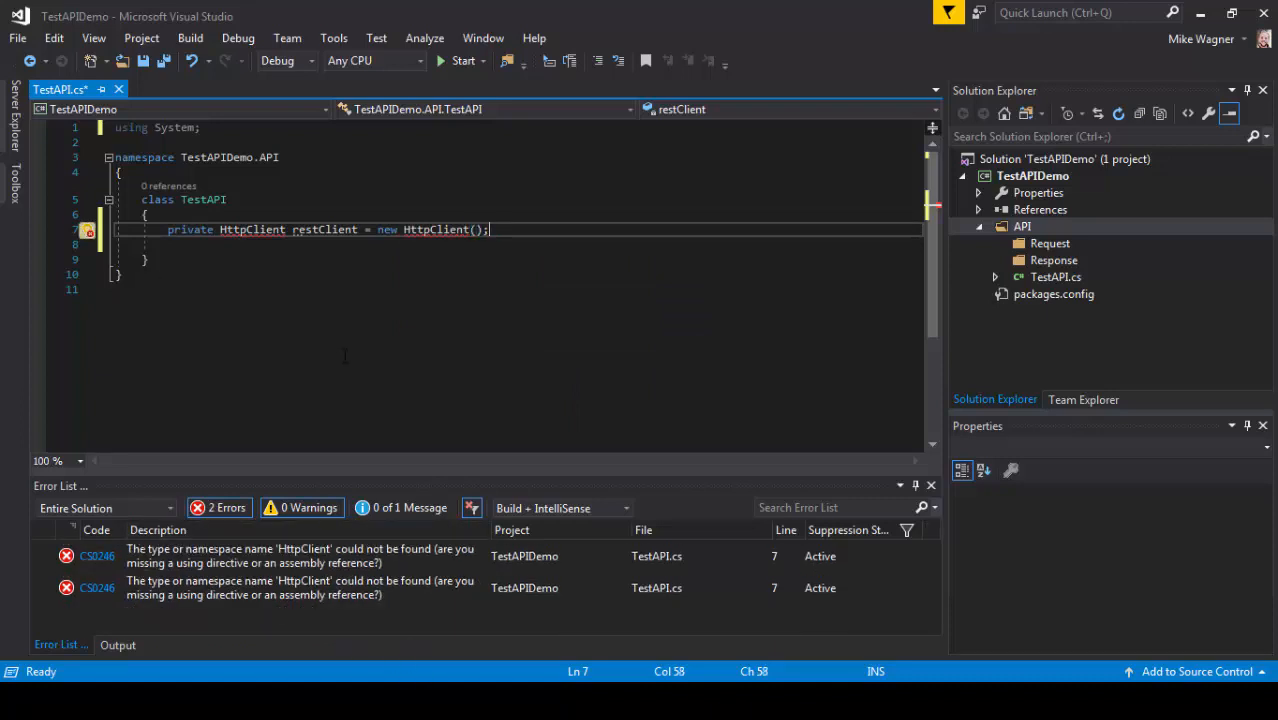
mouse_move(252, 228)
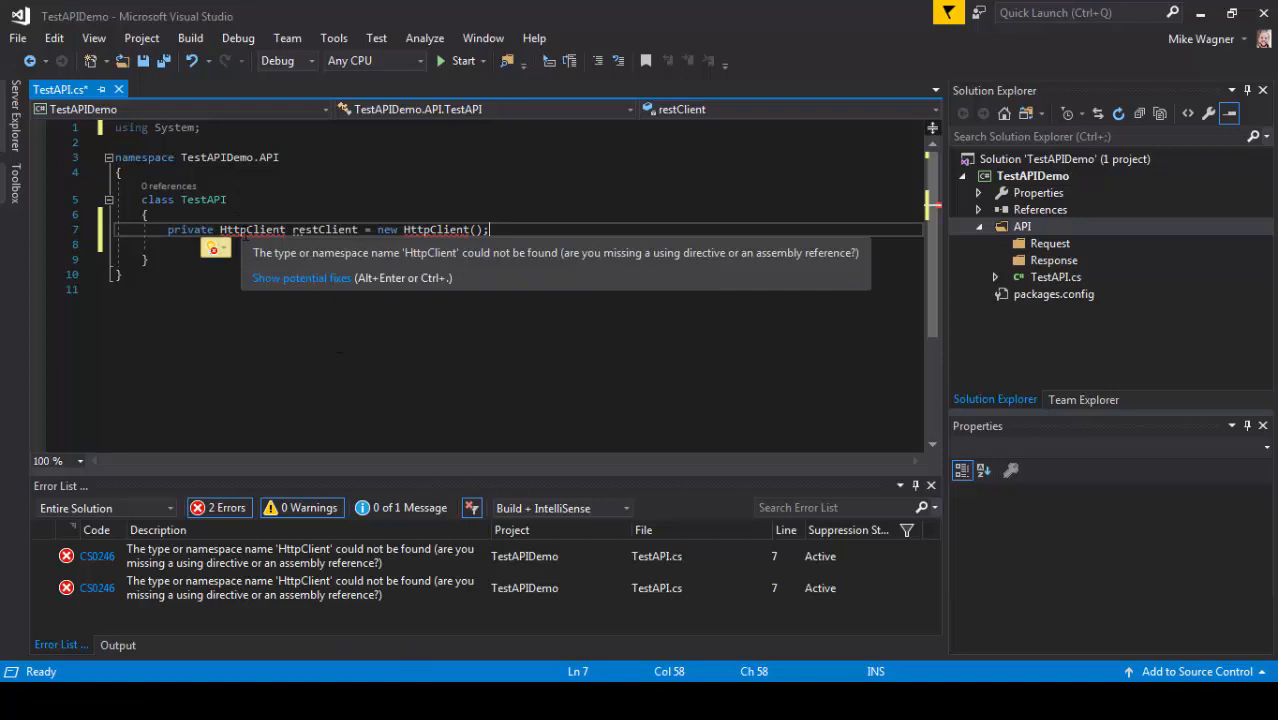
Add 'using System.Net.Http;' via Quick Actions so HttpClient resolves.
left_click(216, 248)
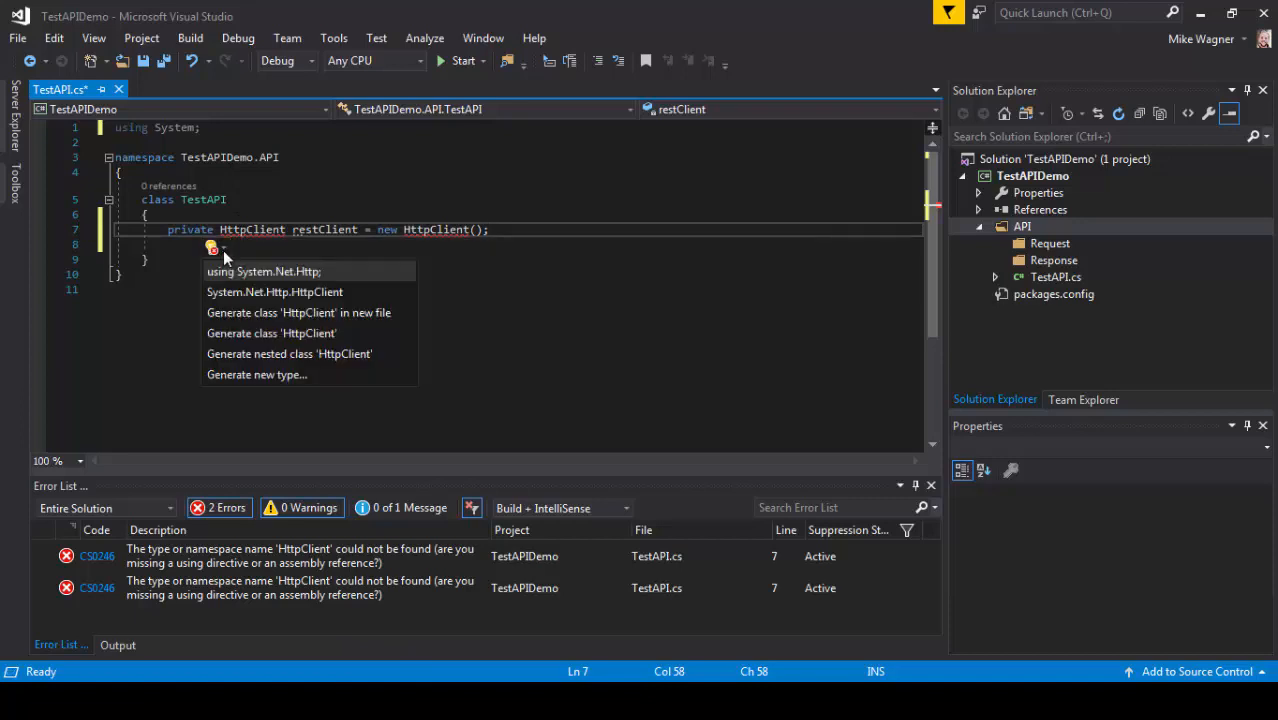
left_click(264, 272)
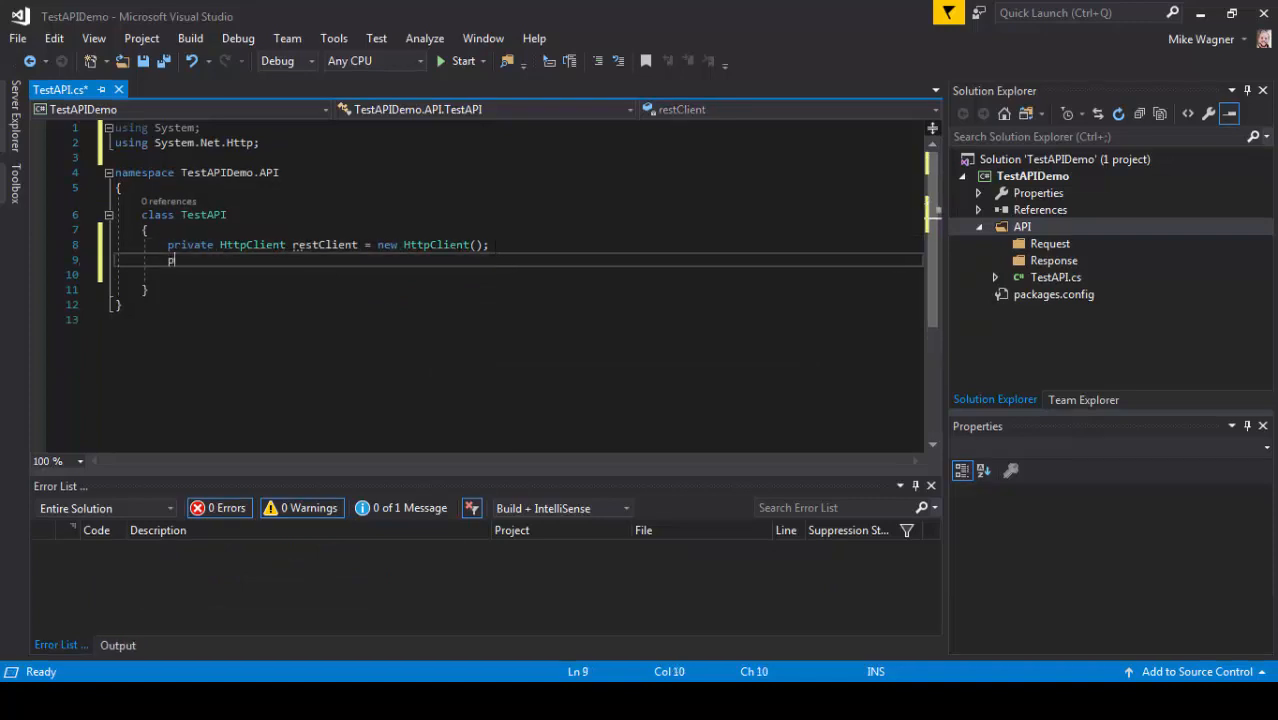
type("private string")
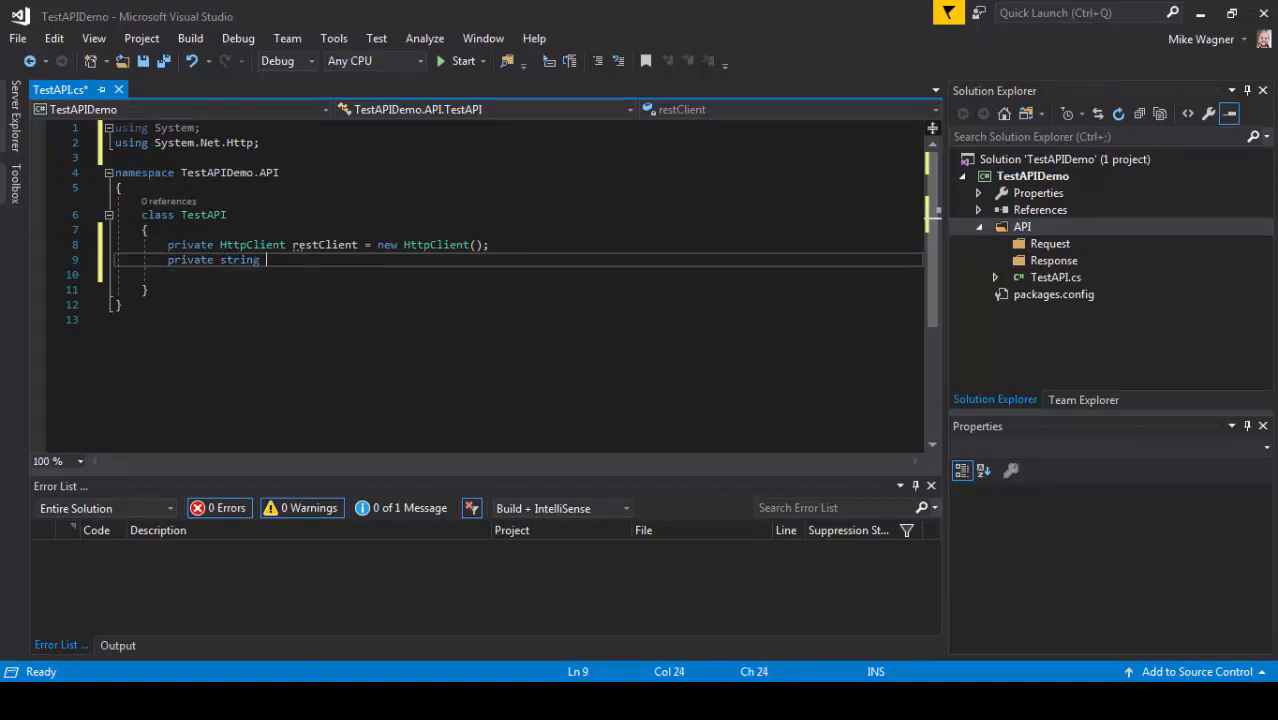
type("URI")
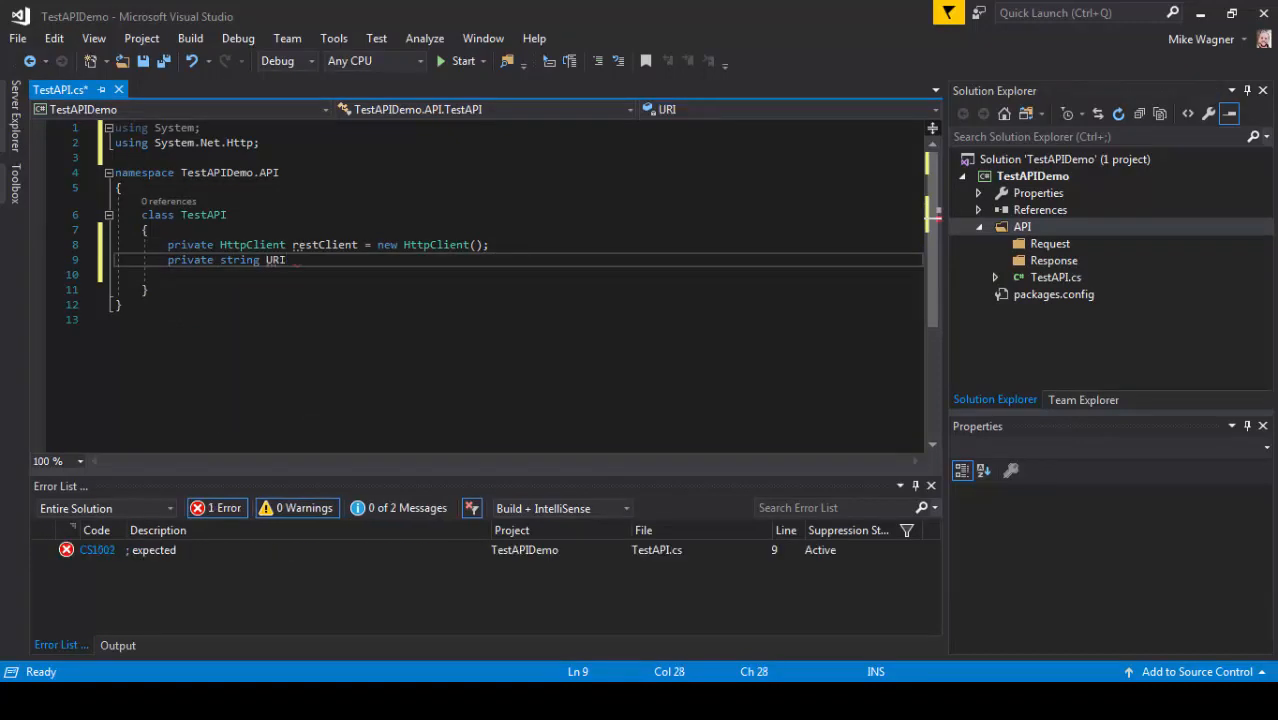
type("= \"\";")
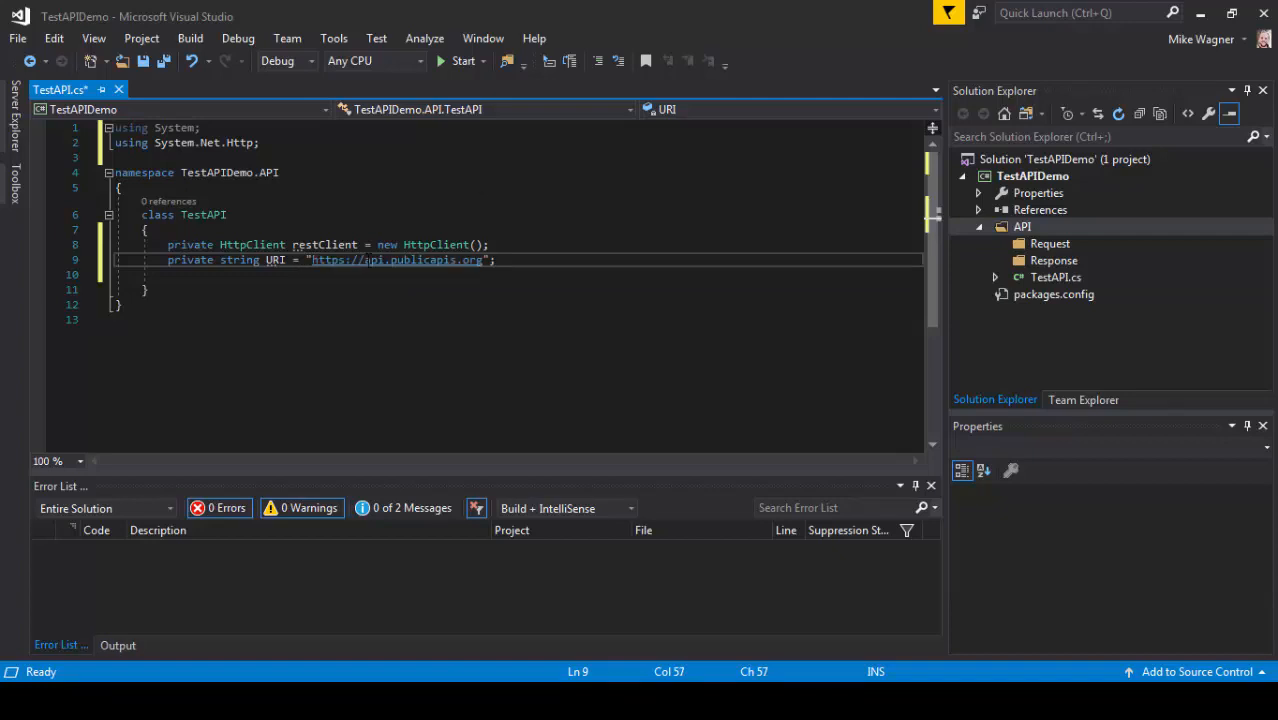
left_click(496, 260)
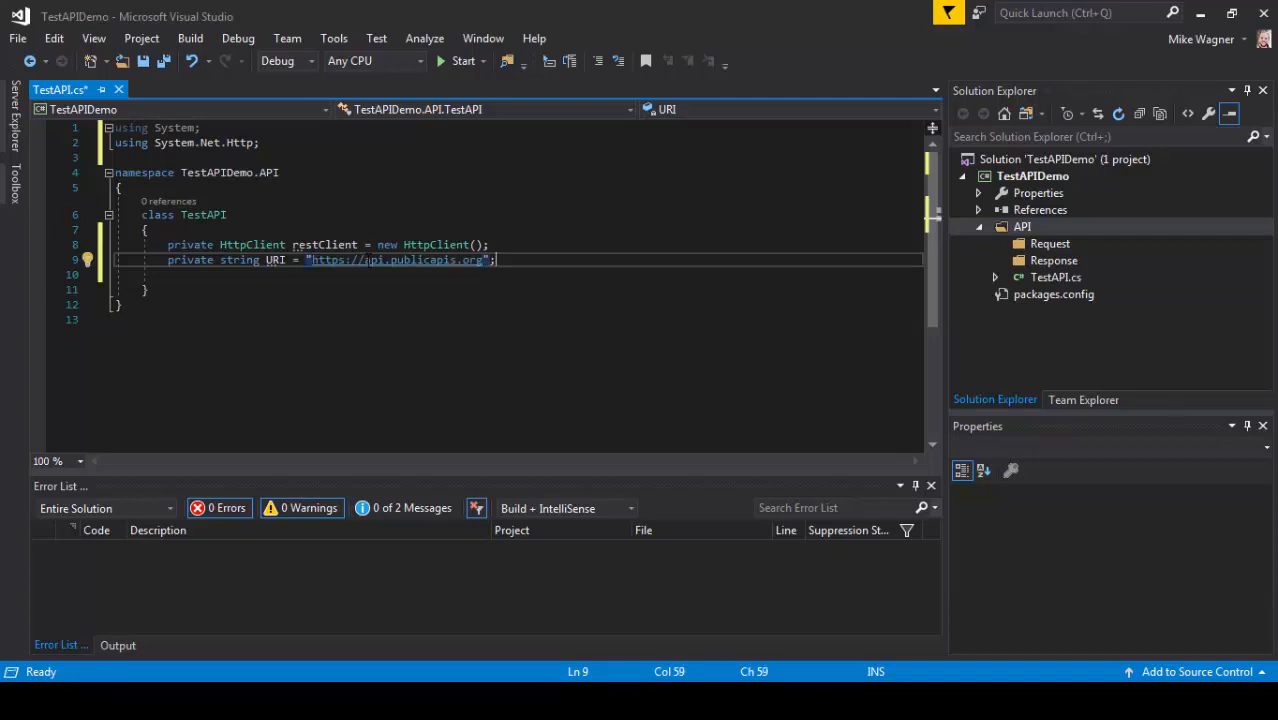
key("Enter")
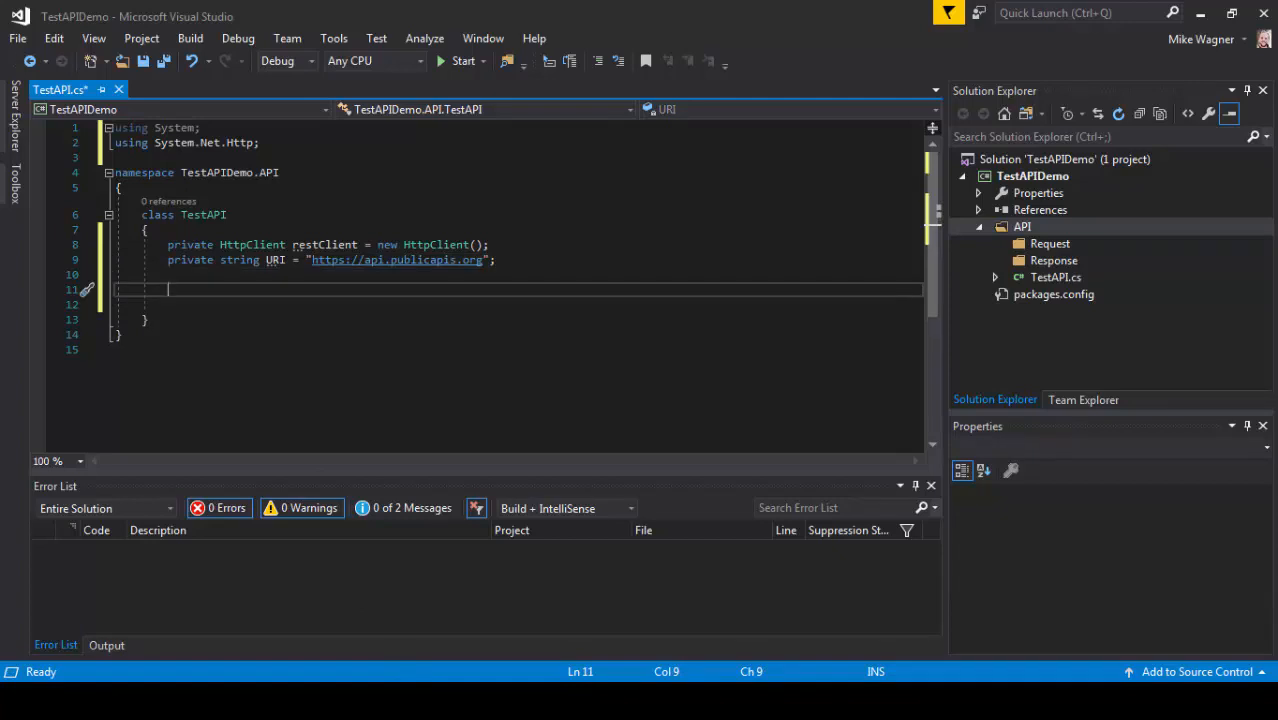
Write the 'public async Task<string> testRequest()' stub and show fixes for the unresolved Task type.
type("public")
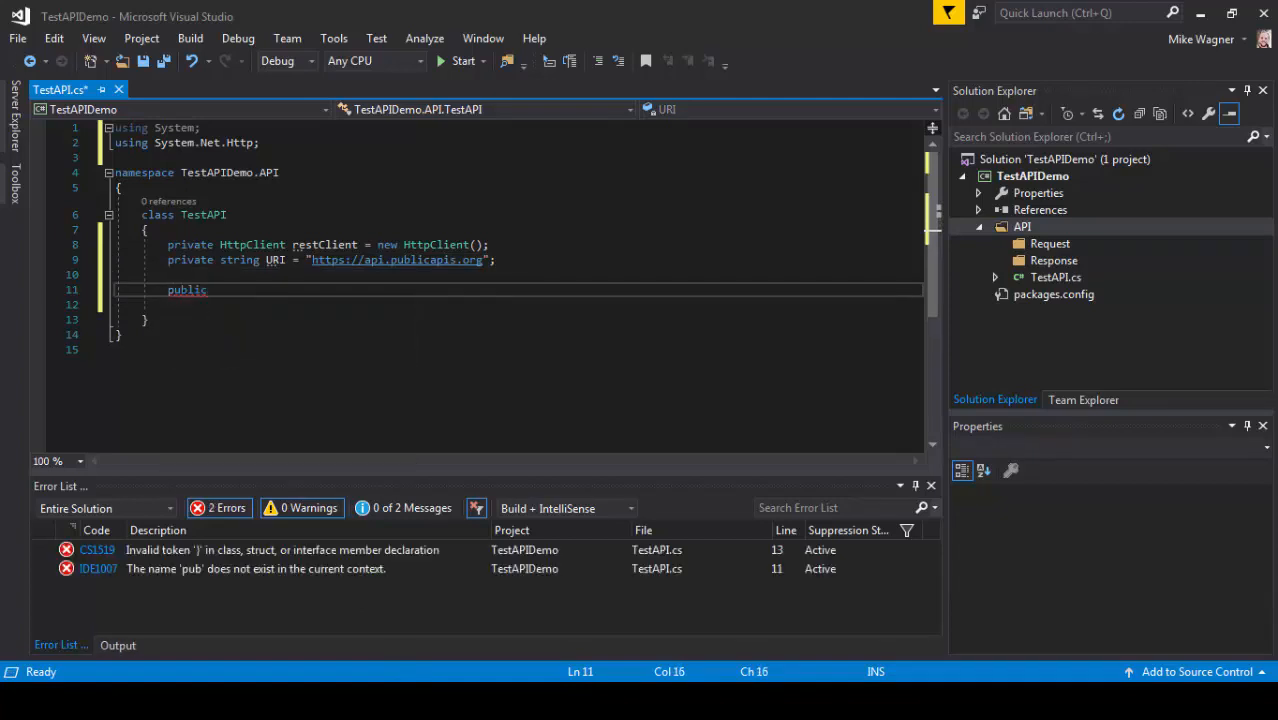
type("async Task")
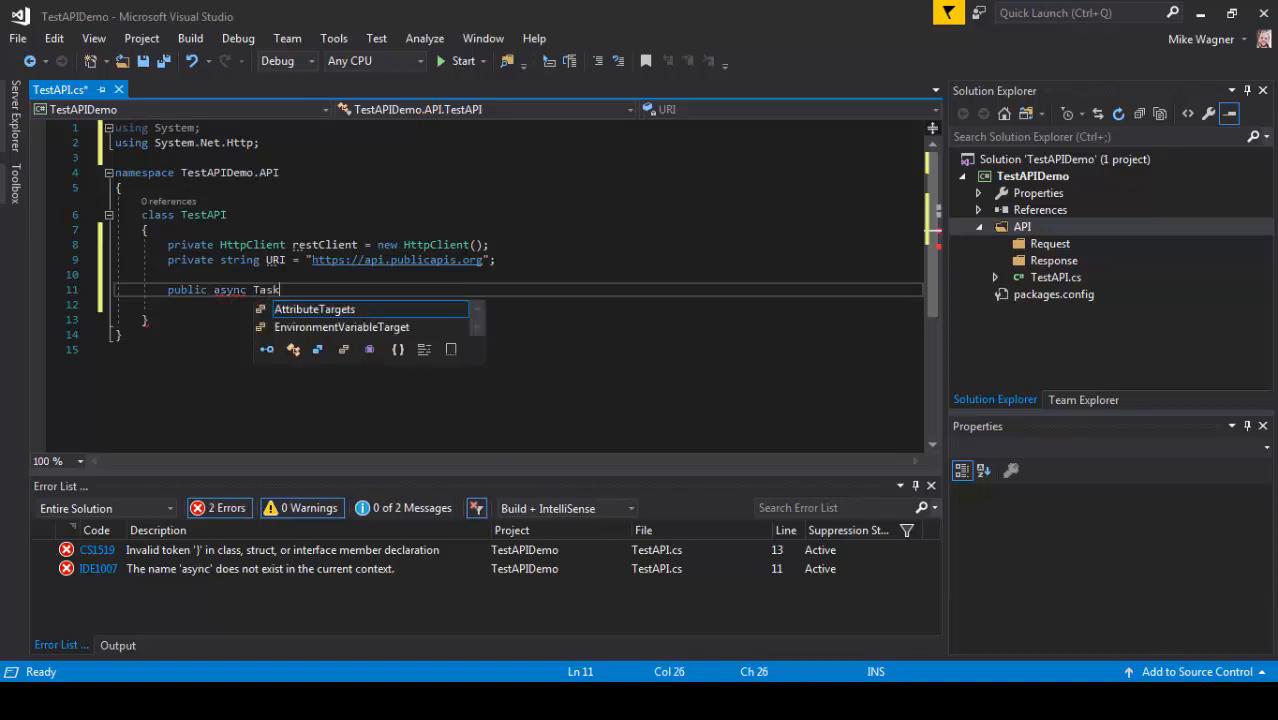
type("<>")
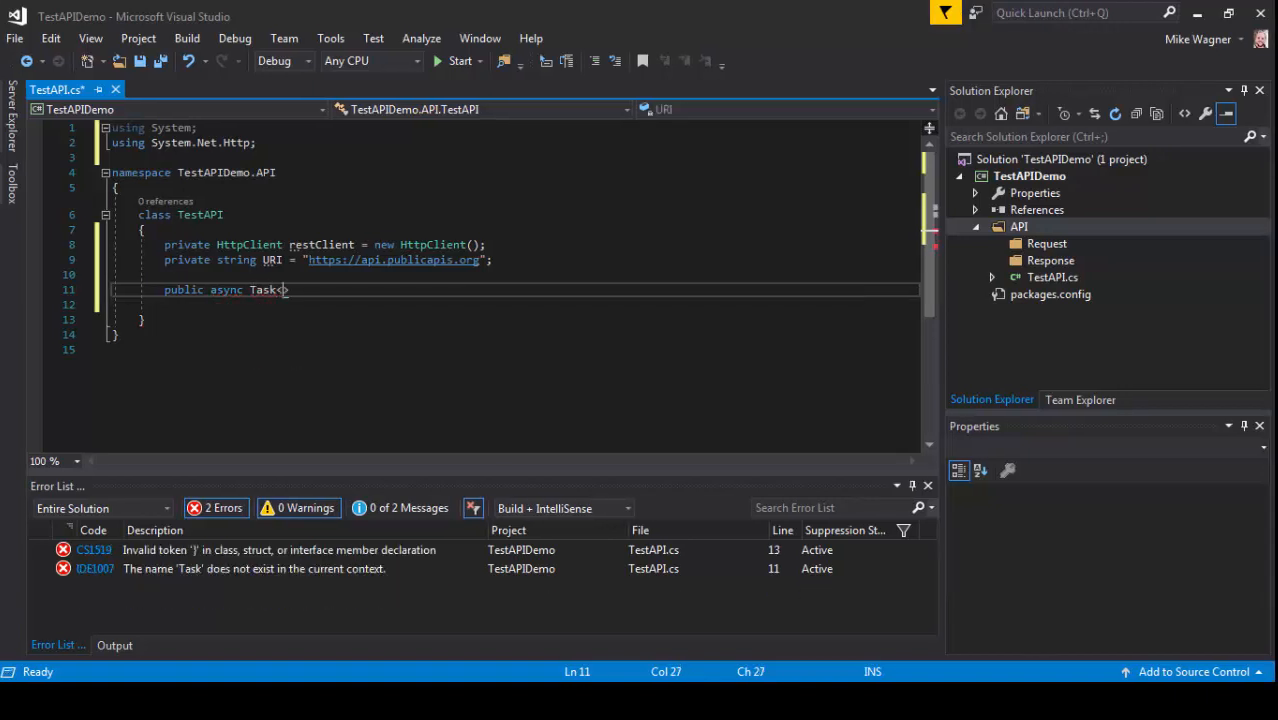
type("string>")
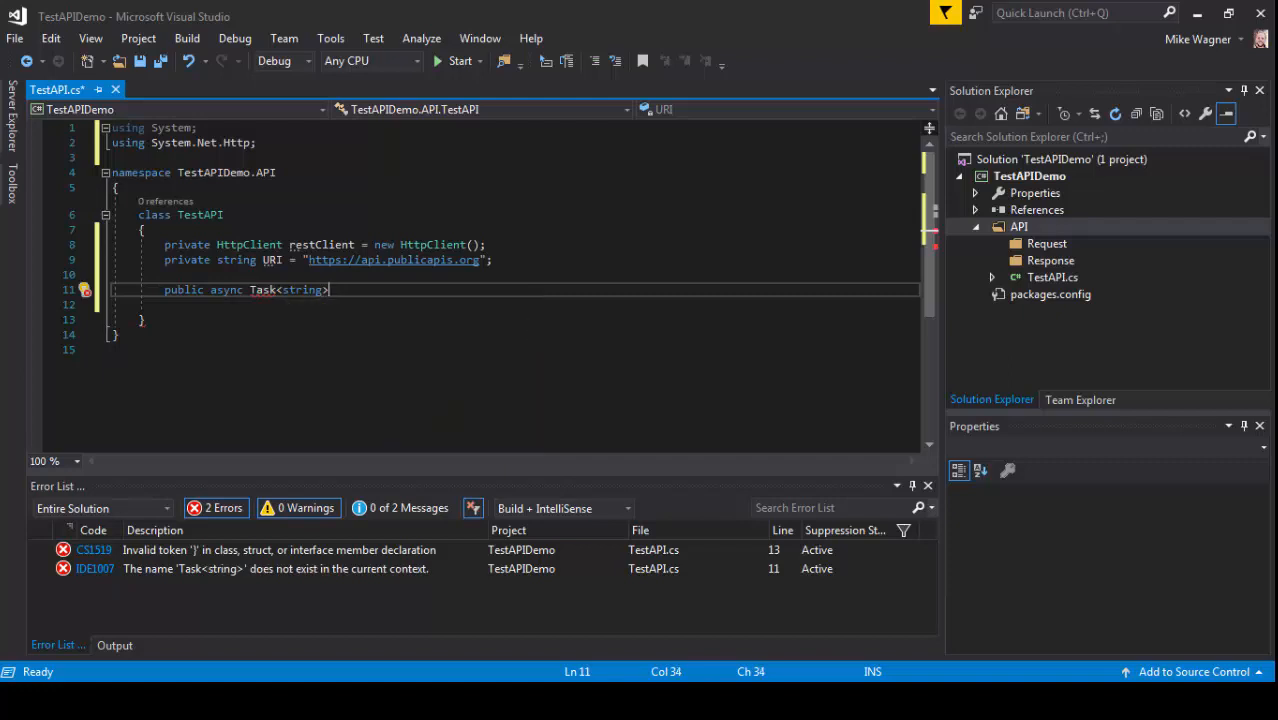
type("test")
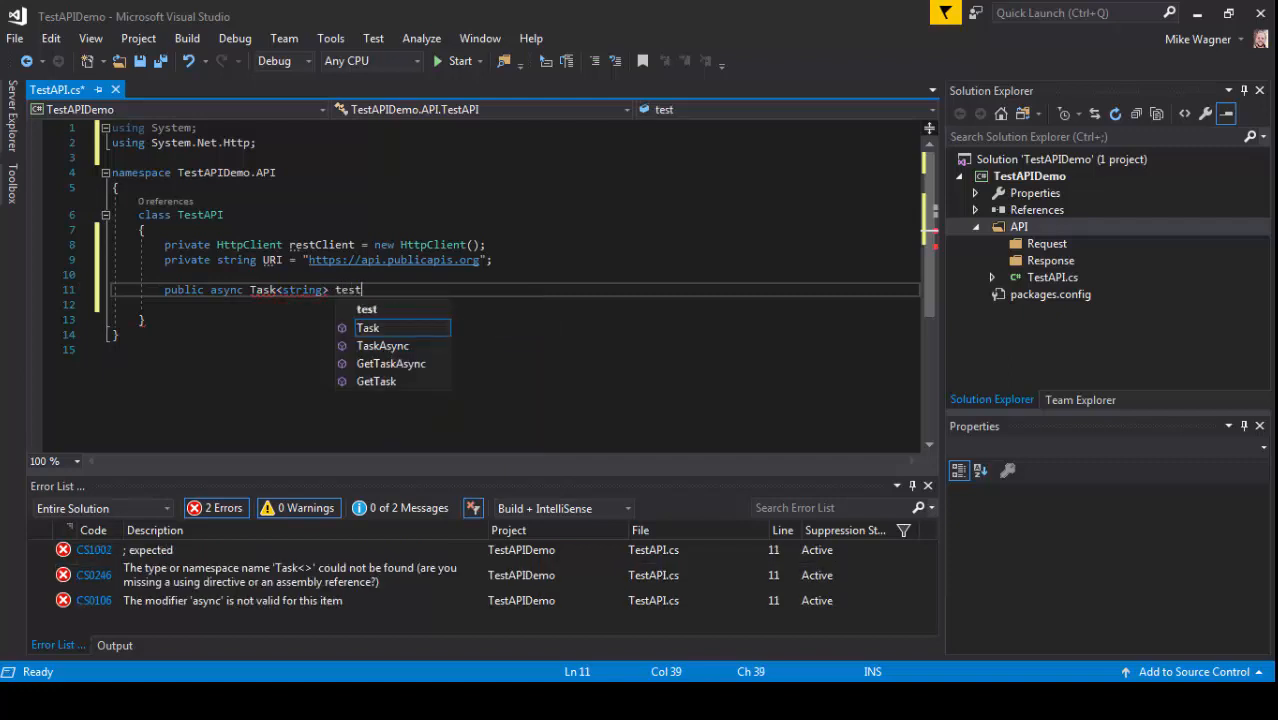
type("Request(")
left_click(514, 304)
type("{")
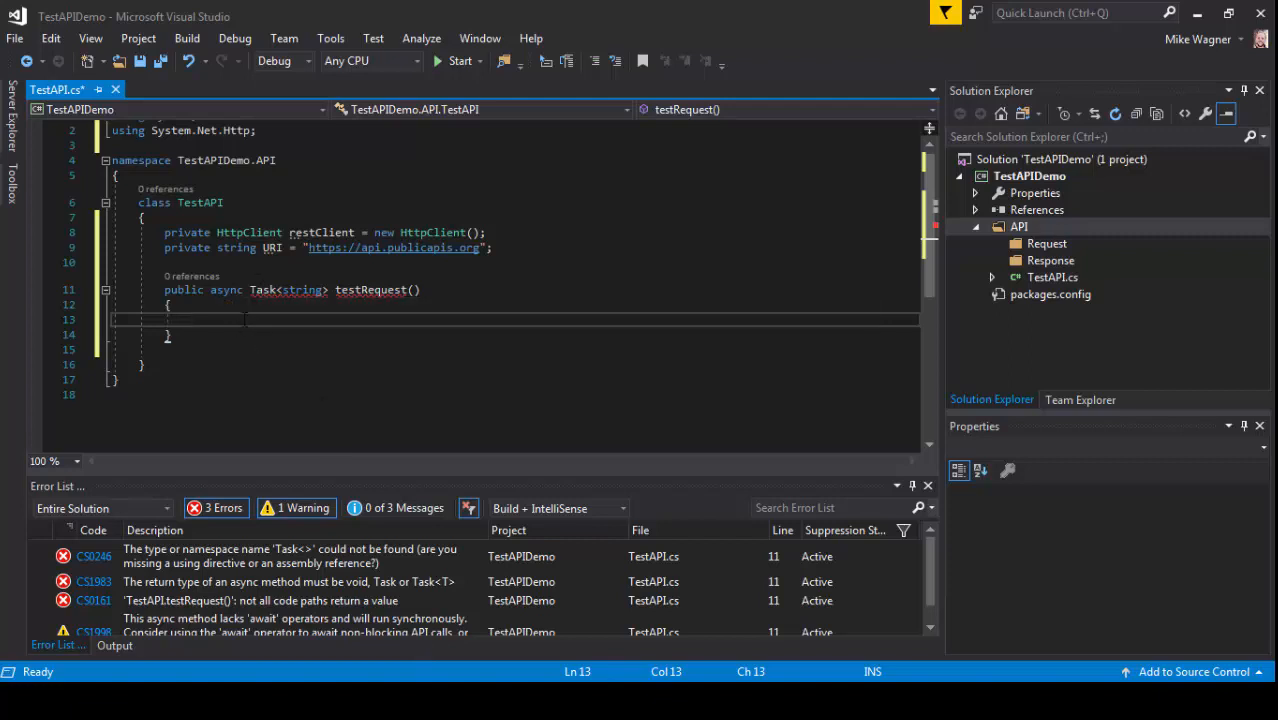
left_click(230, 304)
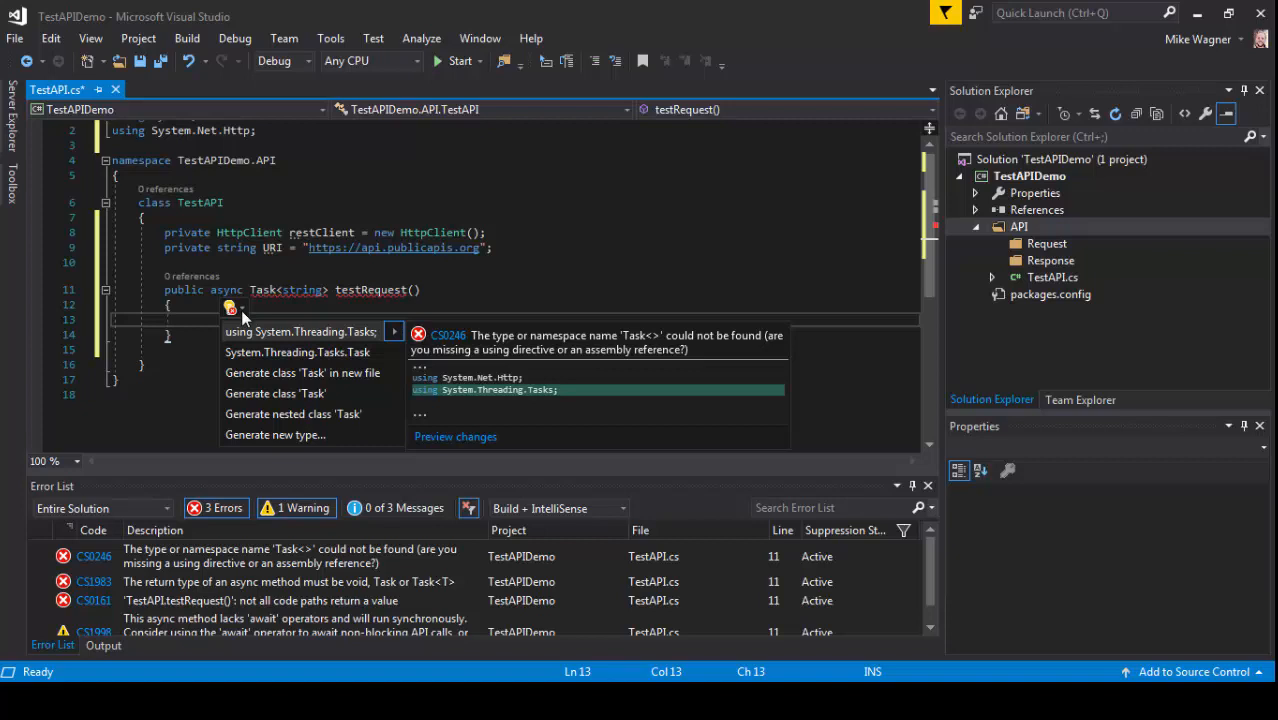
mouse_move(248, 336)
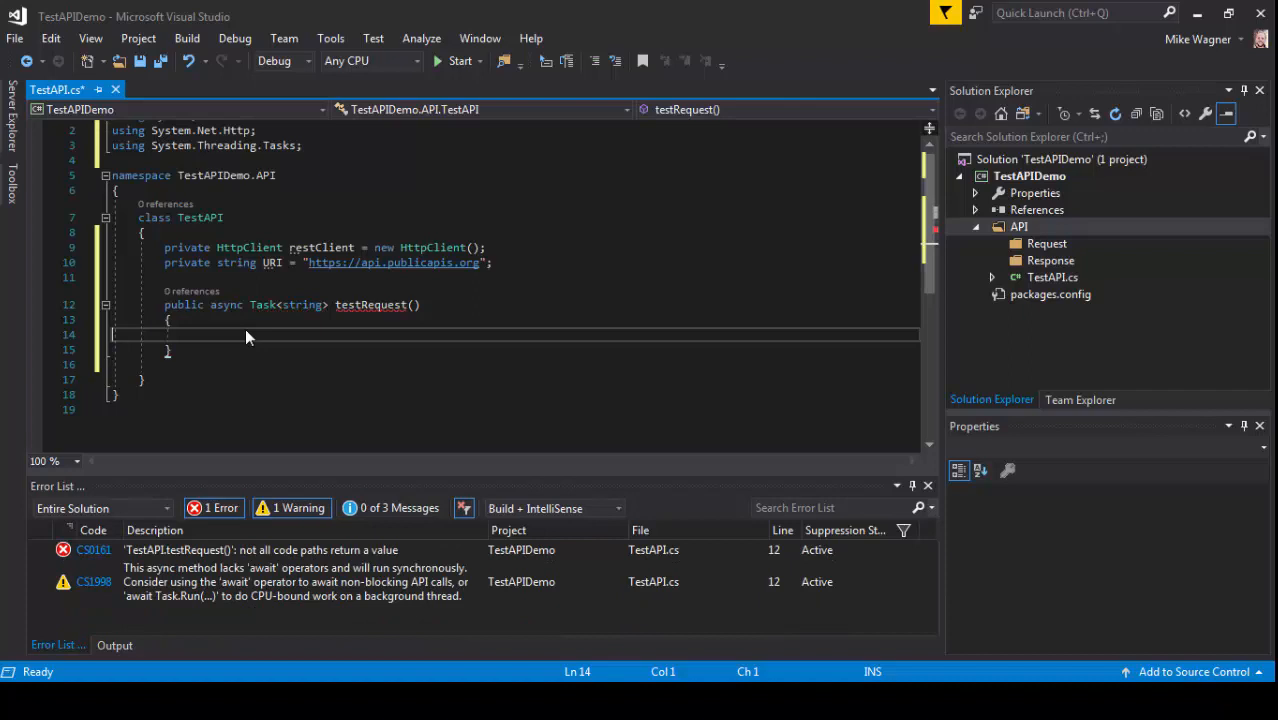
Write 'var Builder = new System.UriBuilder($"");' inside testRequest.
type("var")
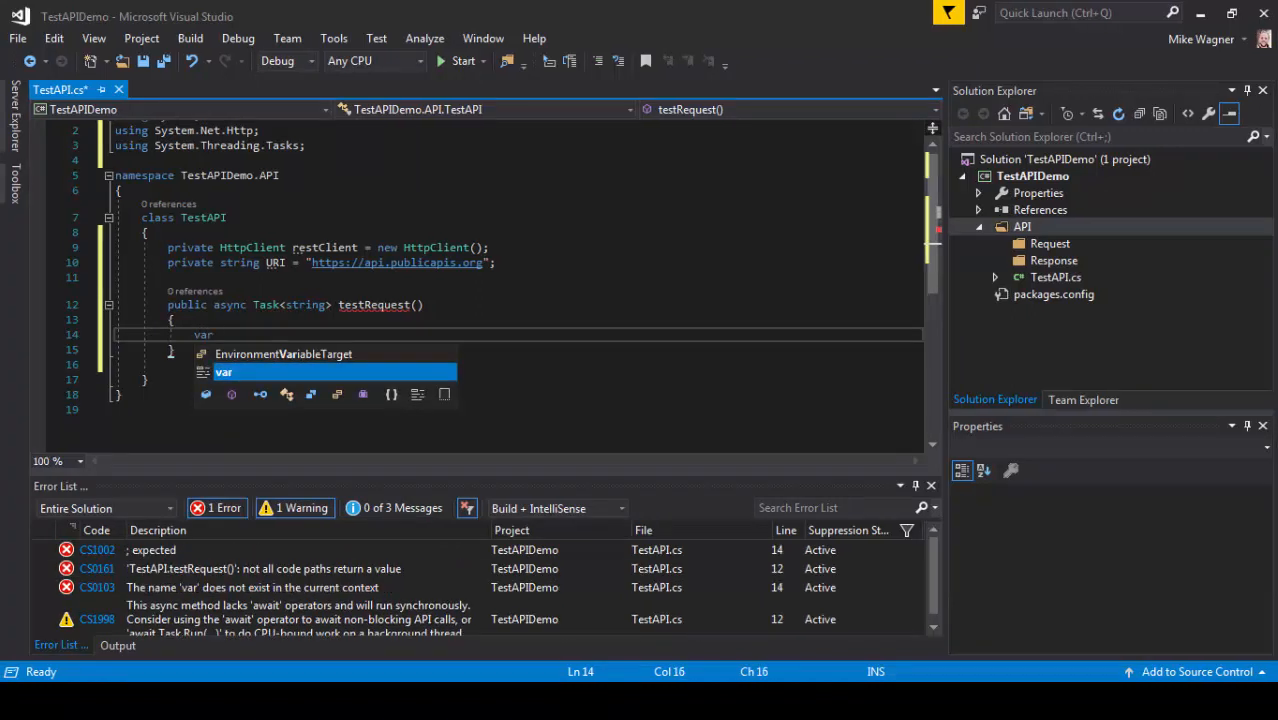
type("Builde")
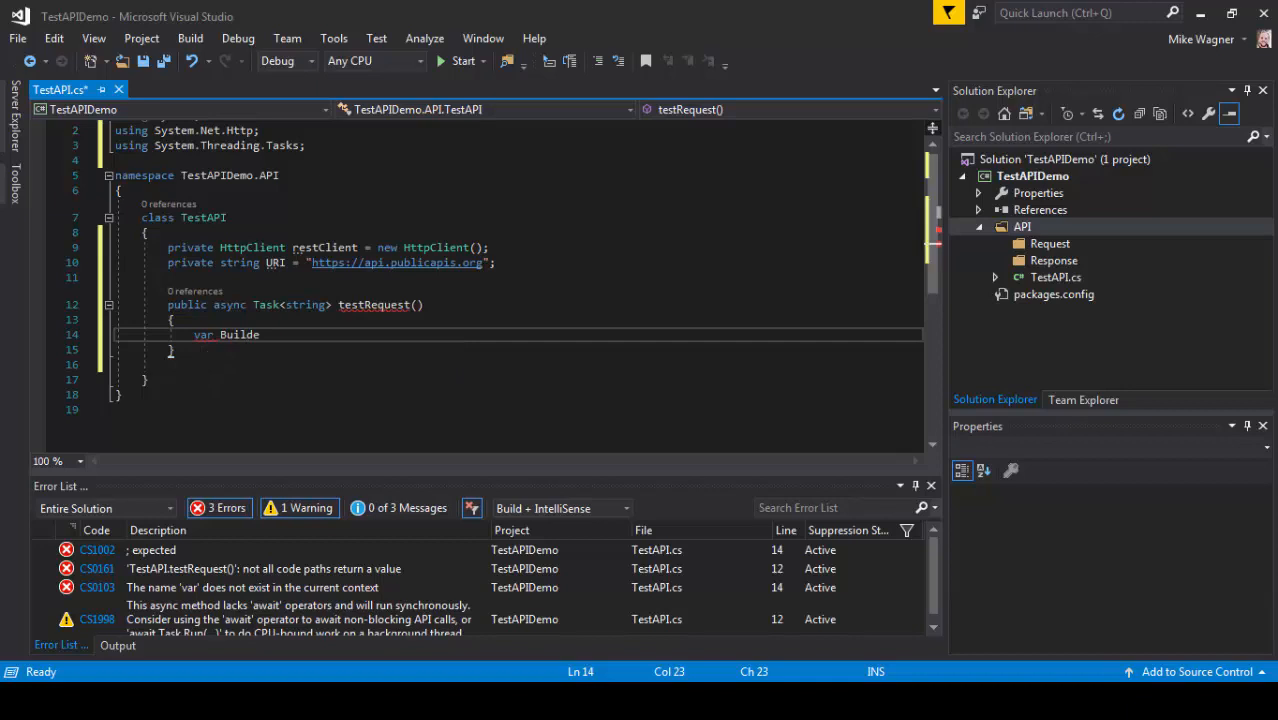
type("r")
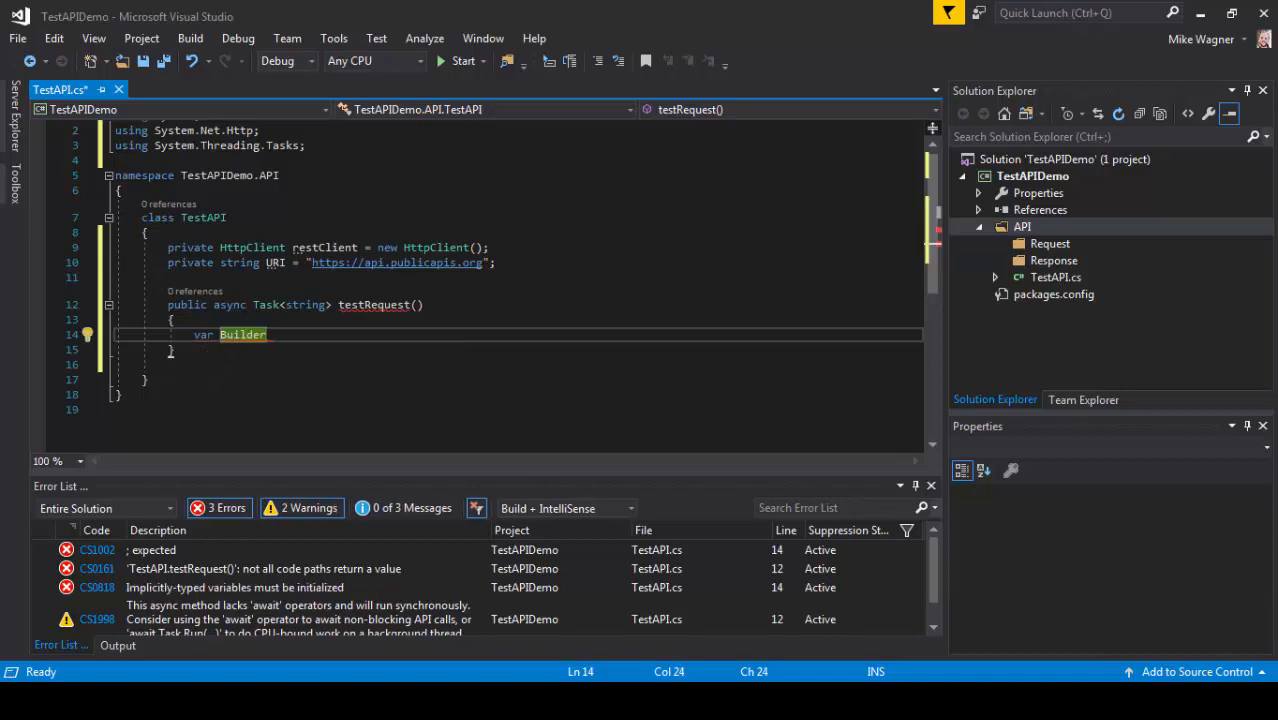
key("Right")
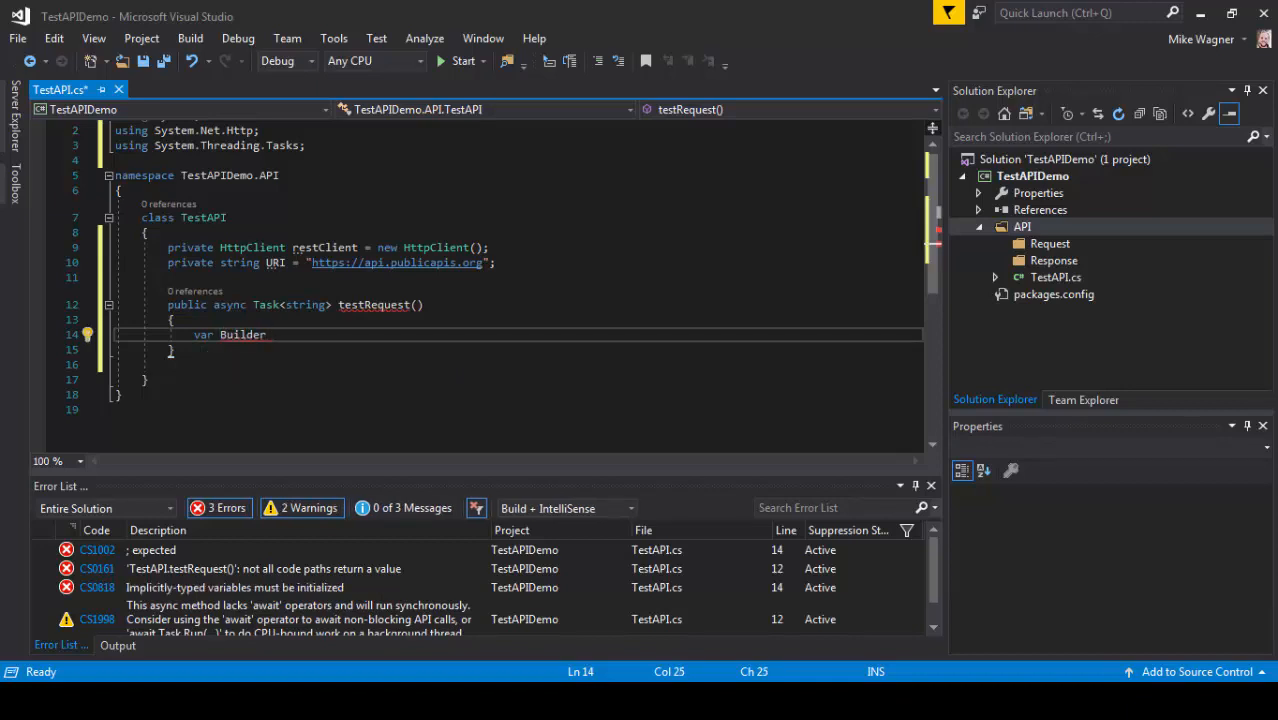
type("= new")
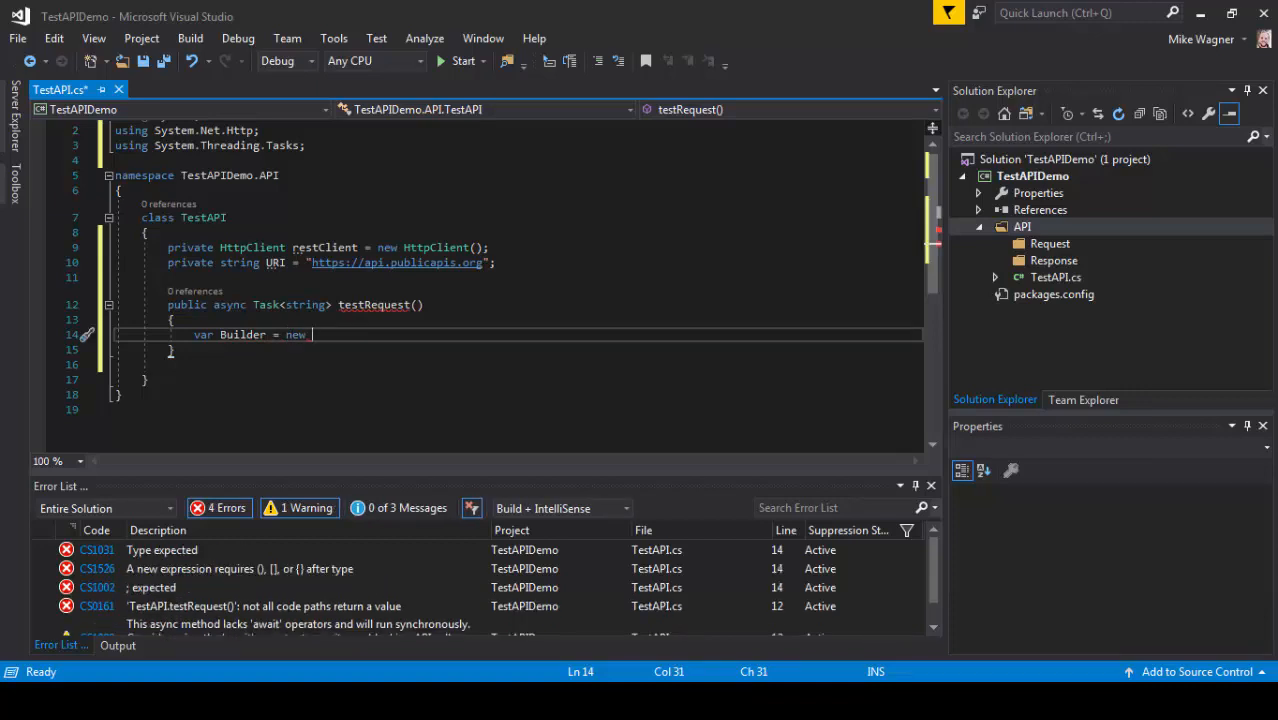
type("System.")
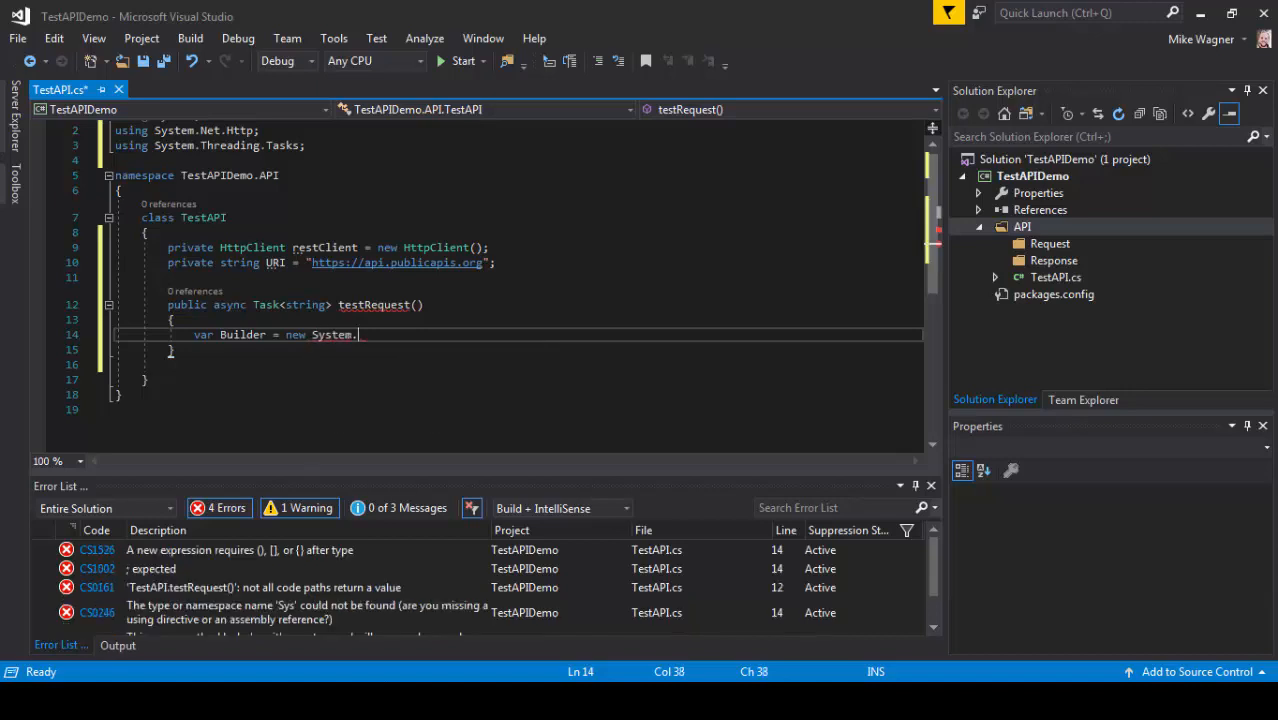
type("UR")
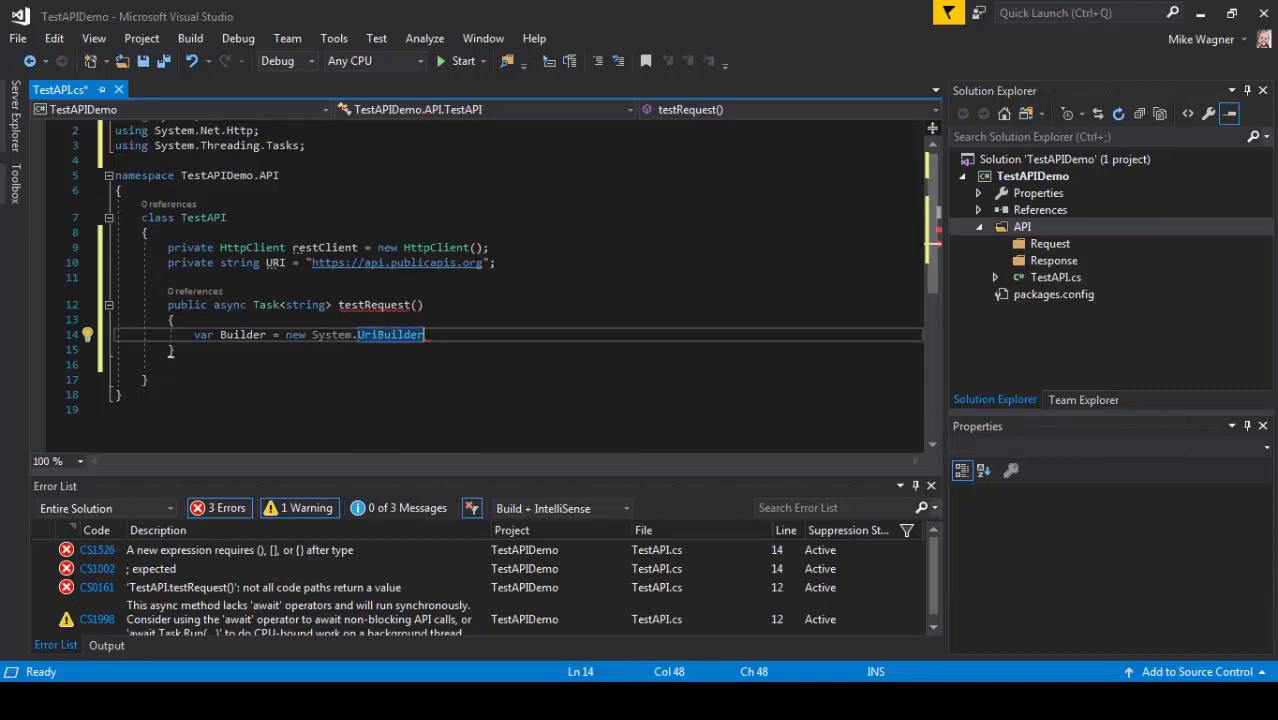
type("()")
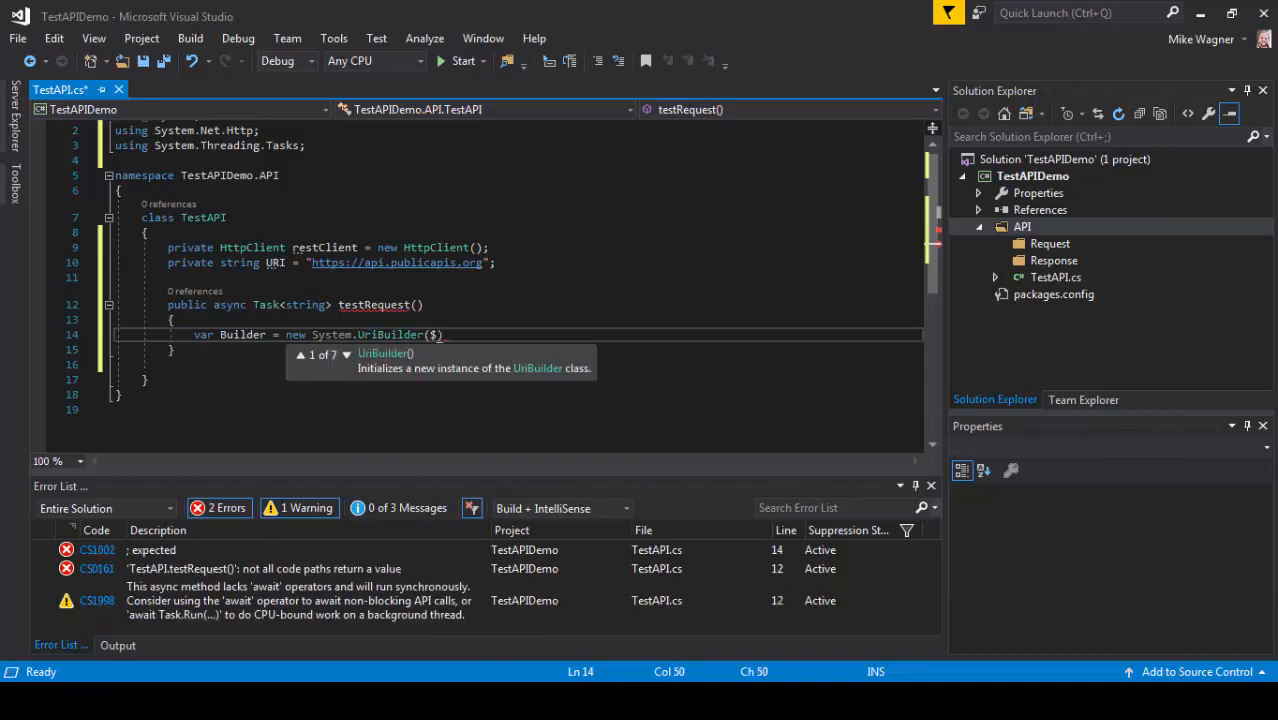
type("$\"\"")
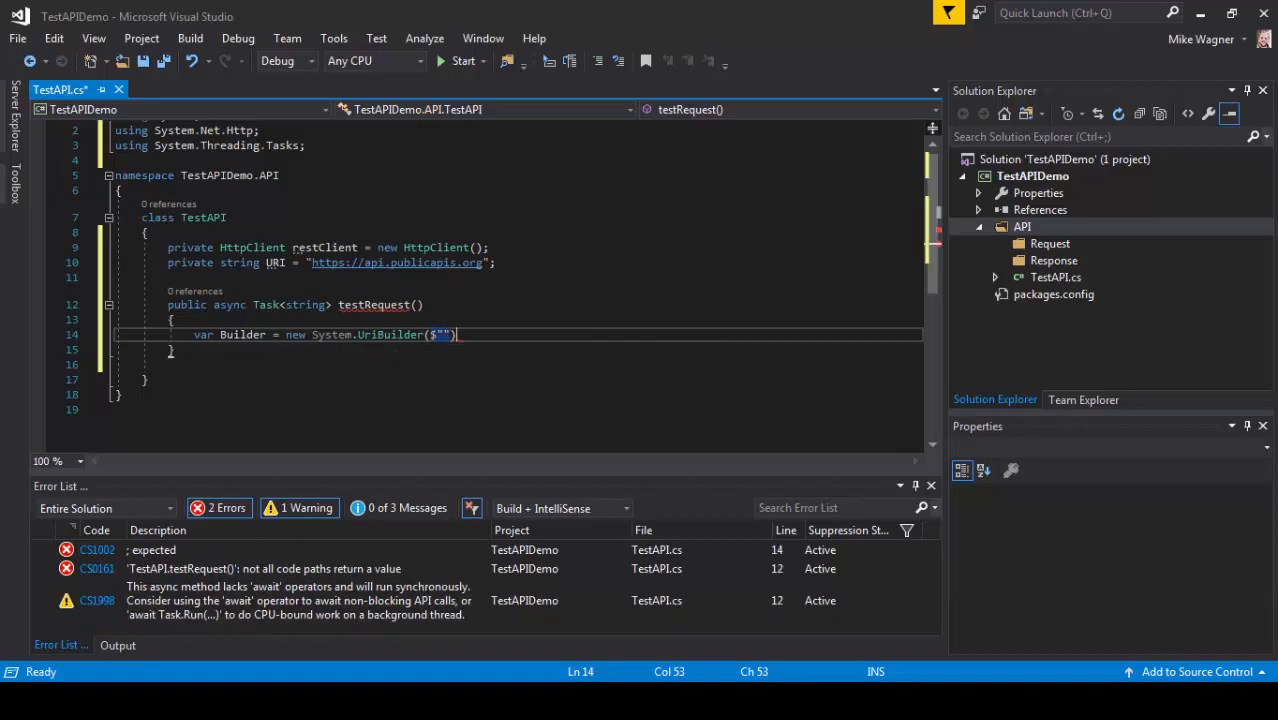
type(";")
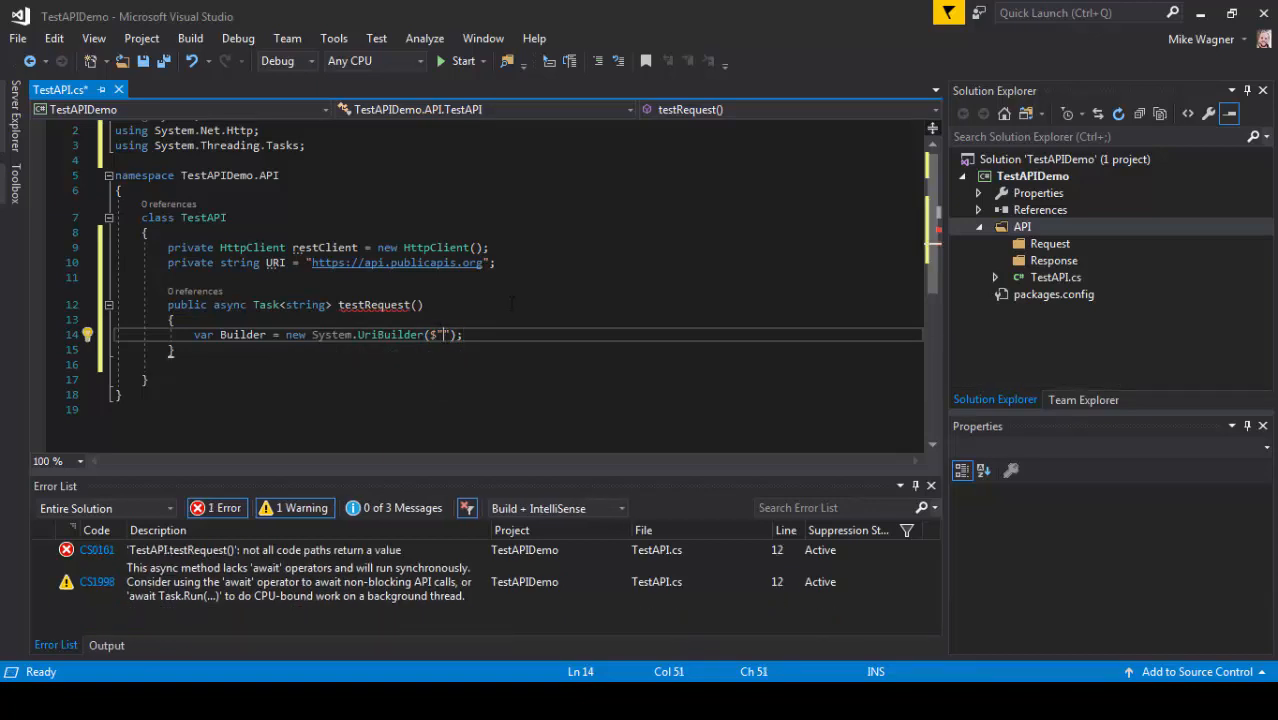
Fill the interpolated string with '{URI}/entries?category=animals&https=true'.
type("{}")
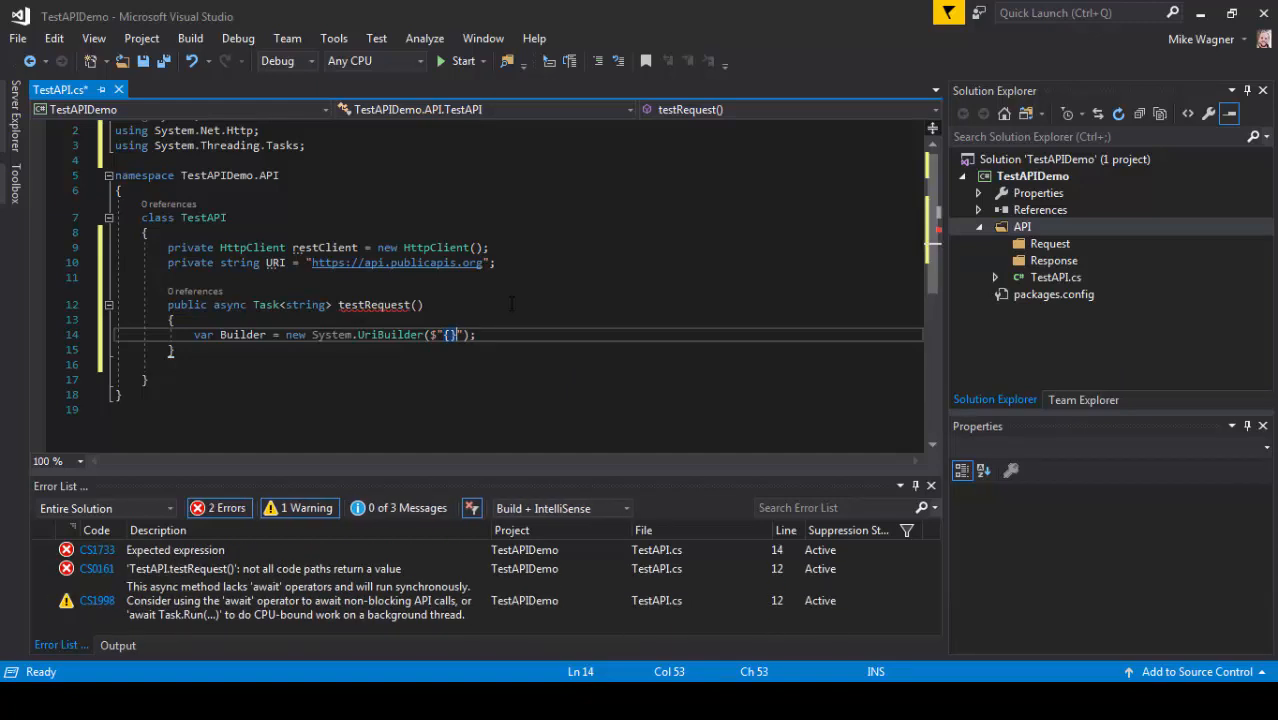
type("URI")
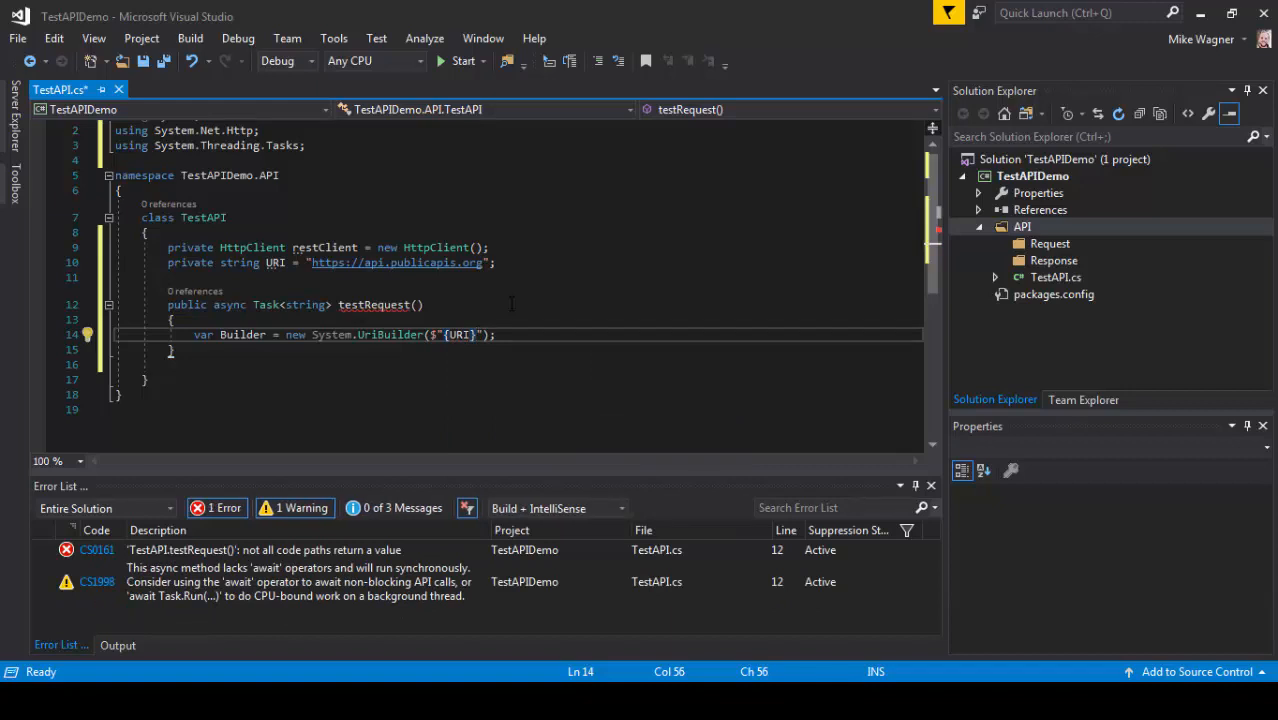
type("/entries?category=animals&https=true")
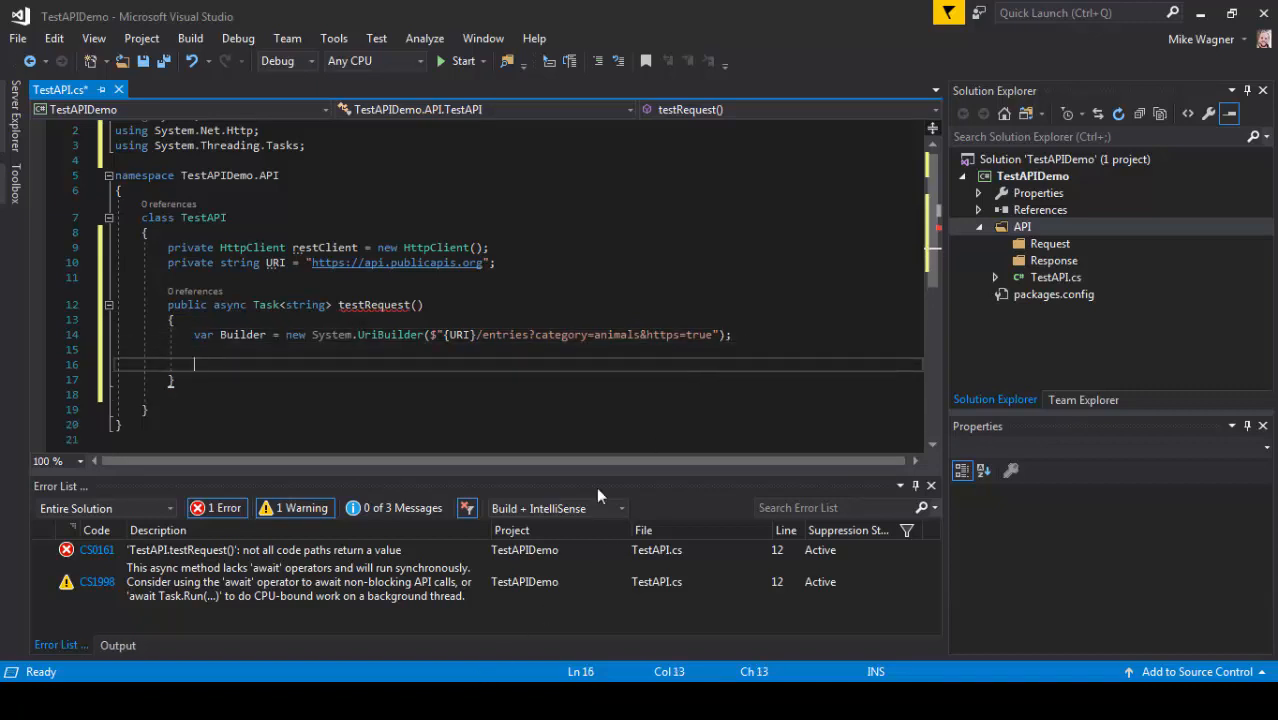
Write var response = await restClient.GetAsync(Builder.Uri); inside testRequest.
type("var response =")
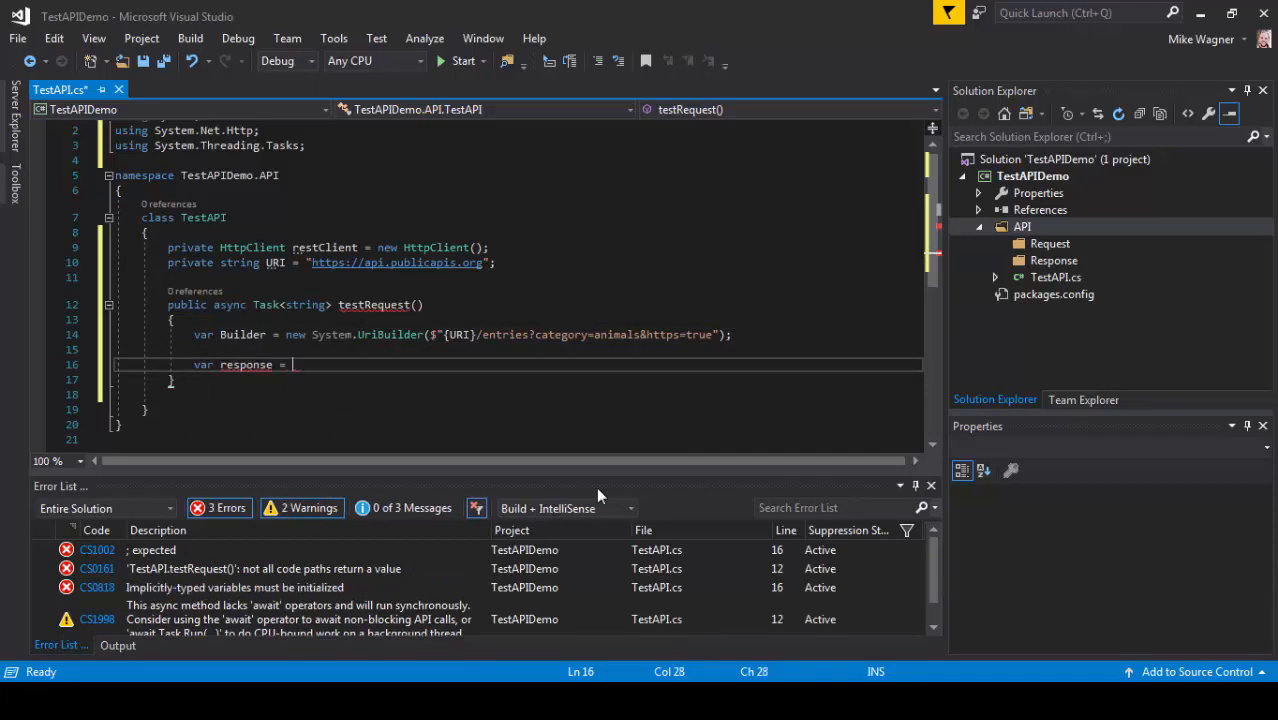
type("a")
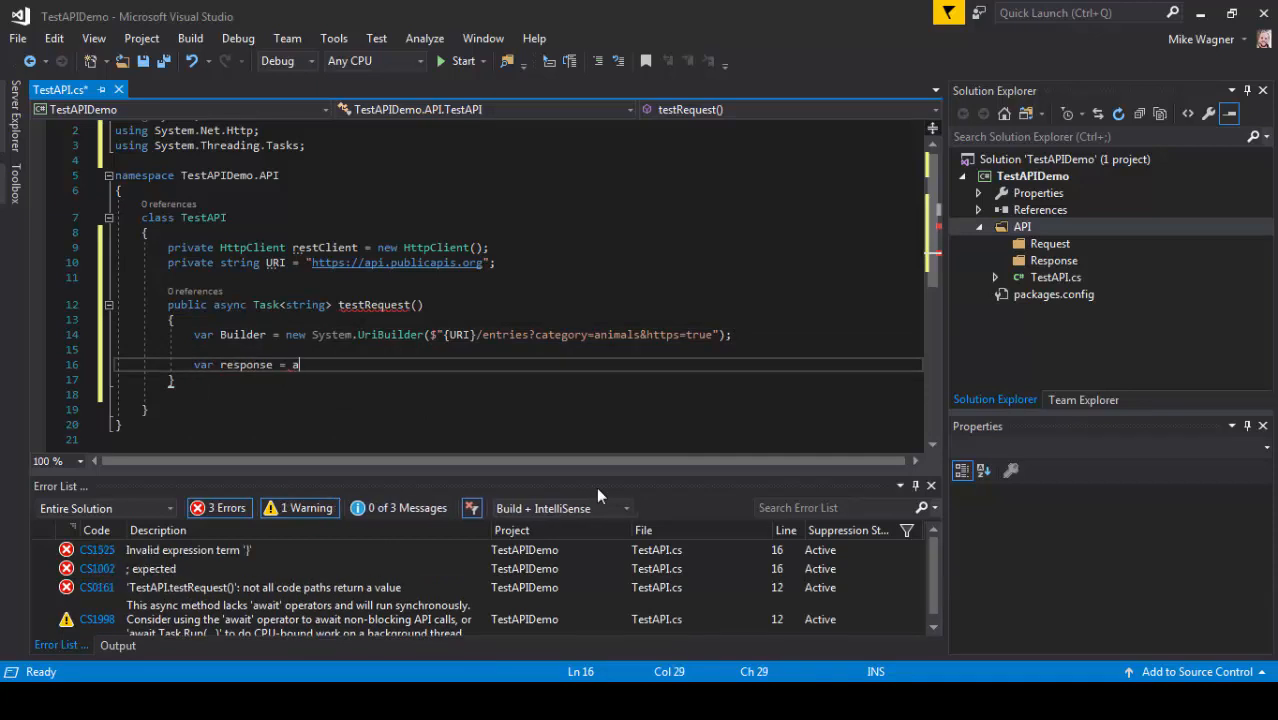
type("wait restClient.")
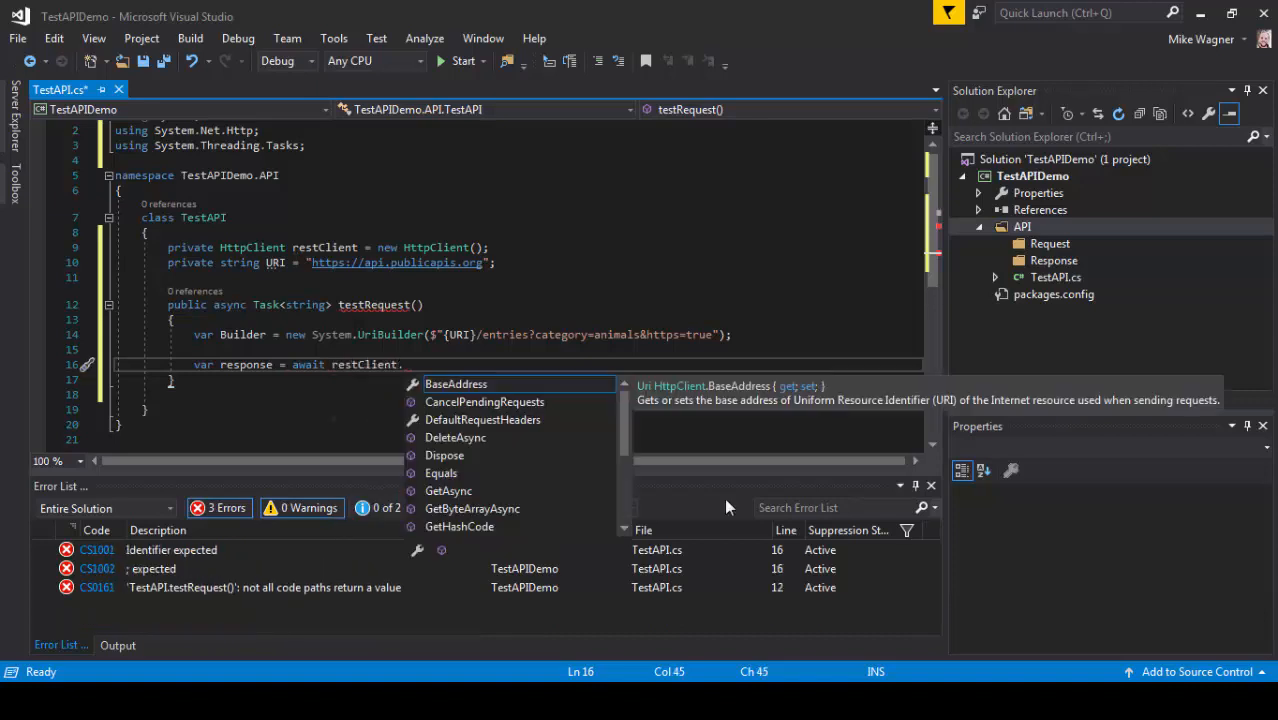
type("GetAsync")
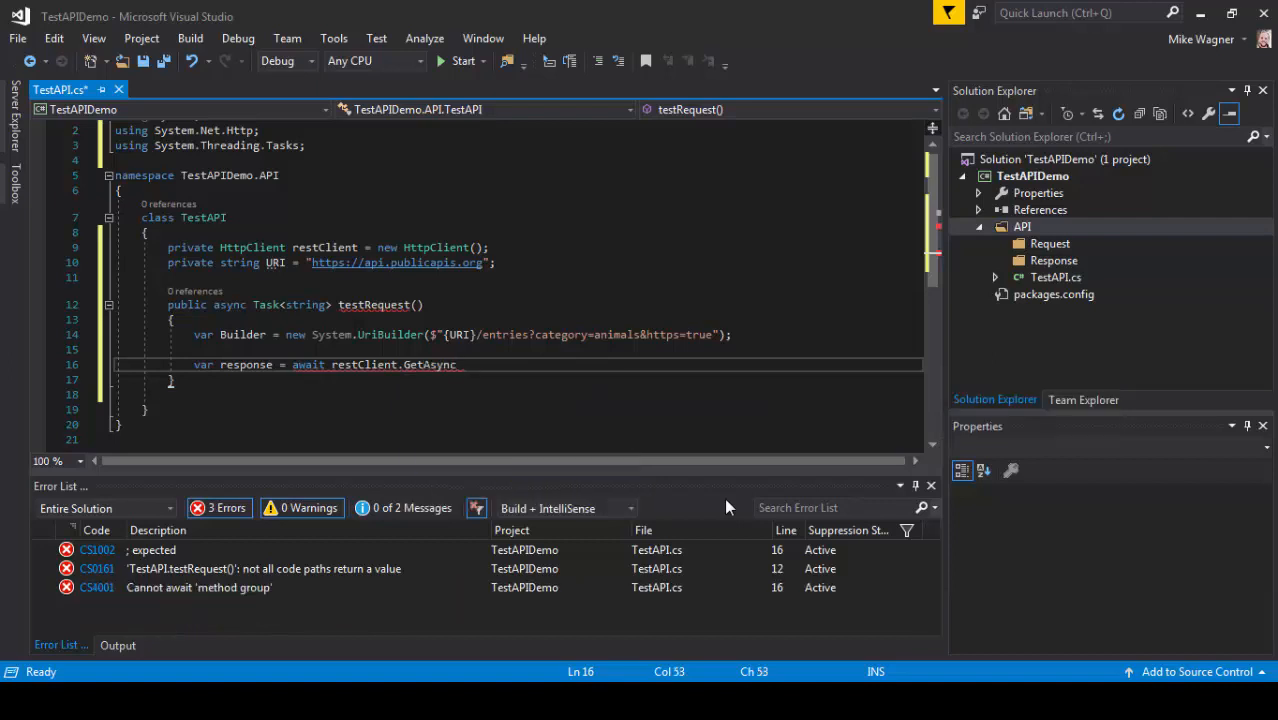
type("()")
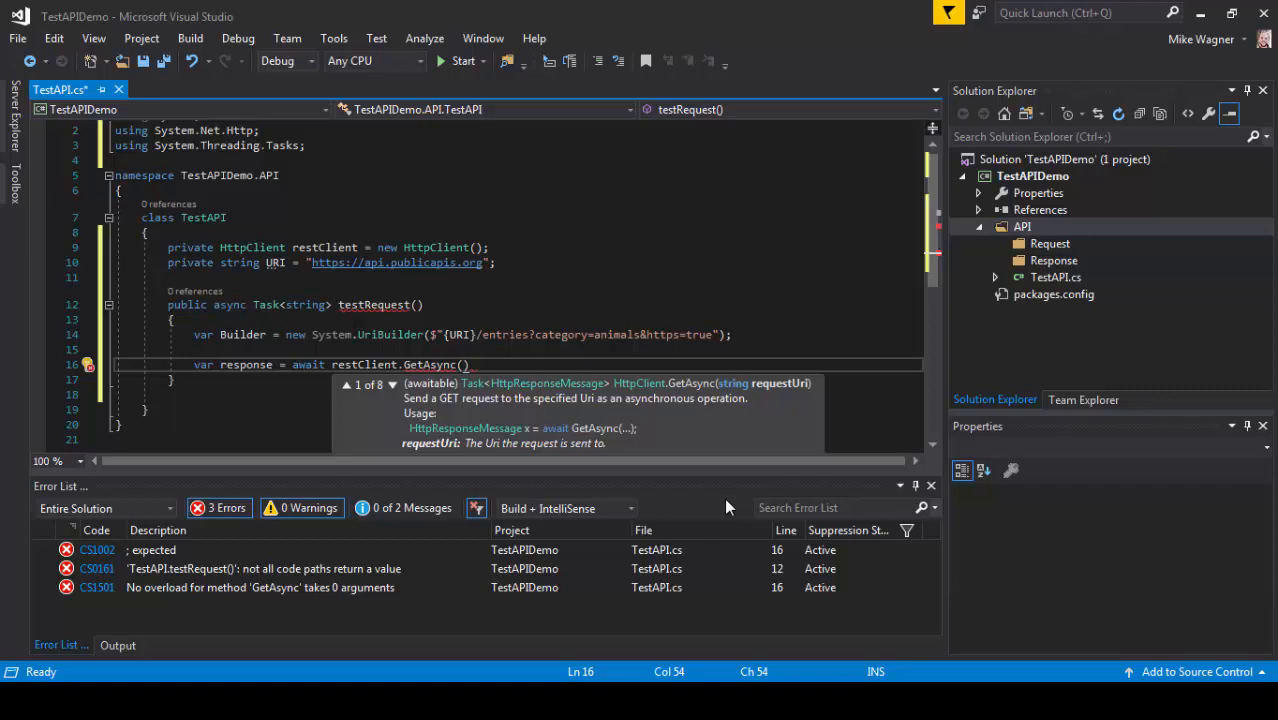
type("buil")
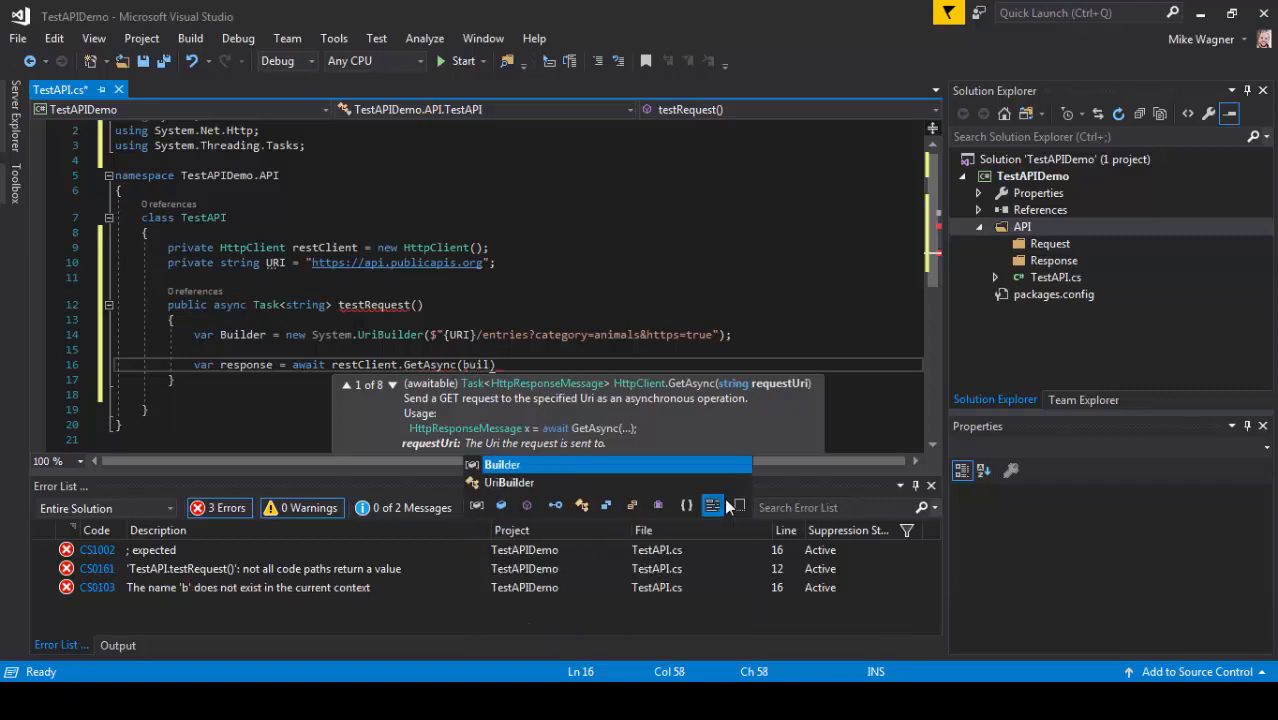
type("Builder.")
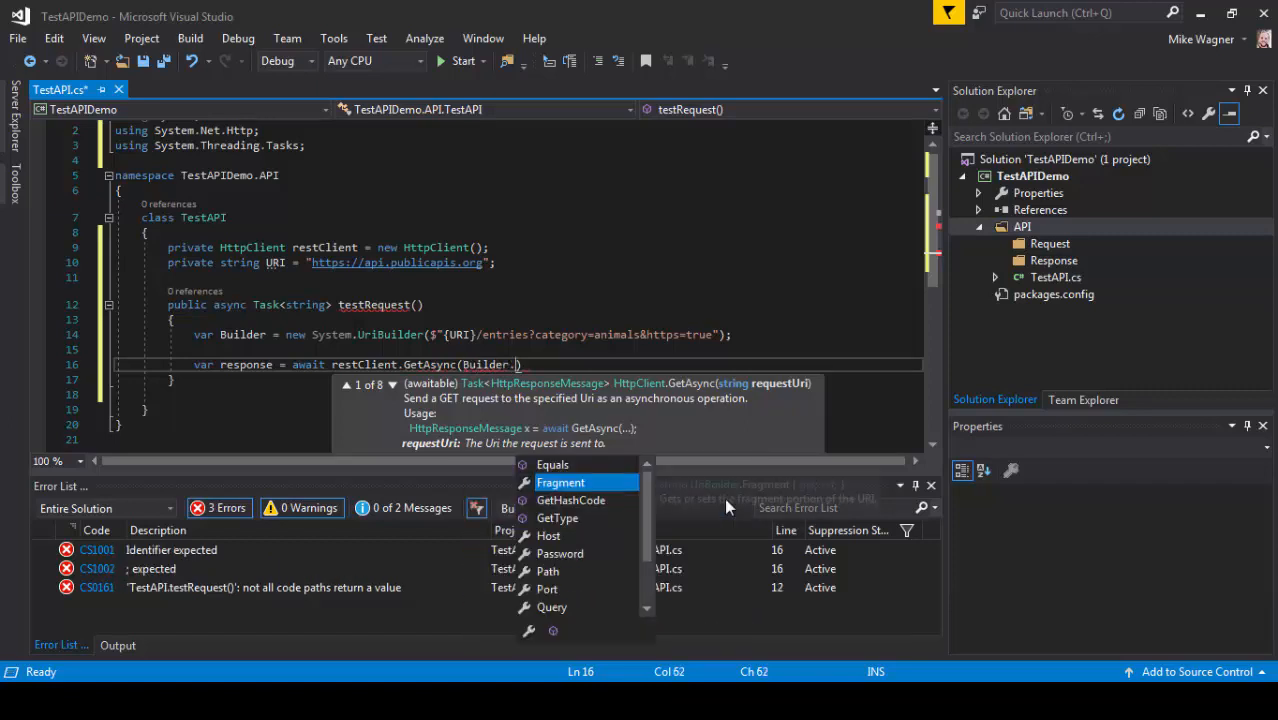
type("Uri")
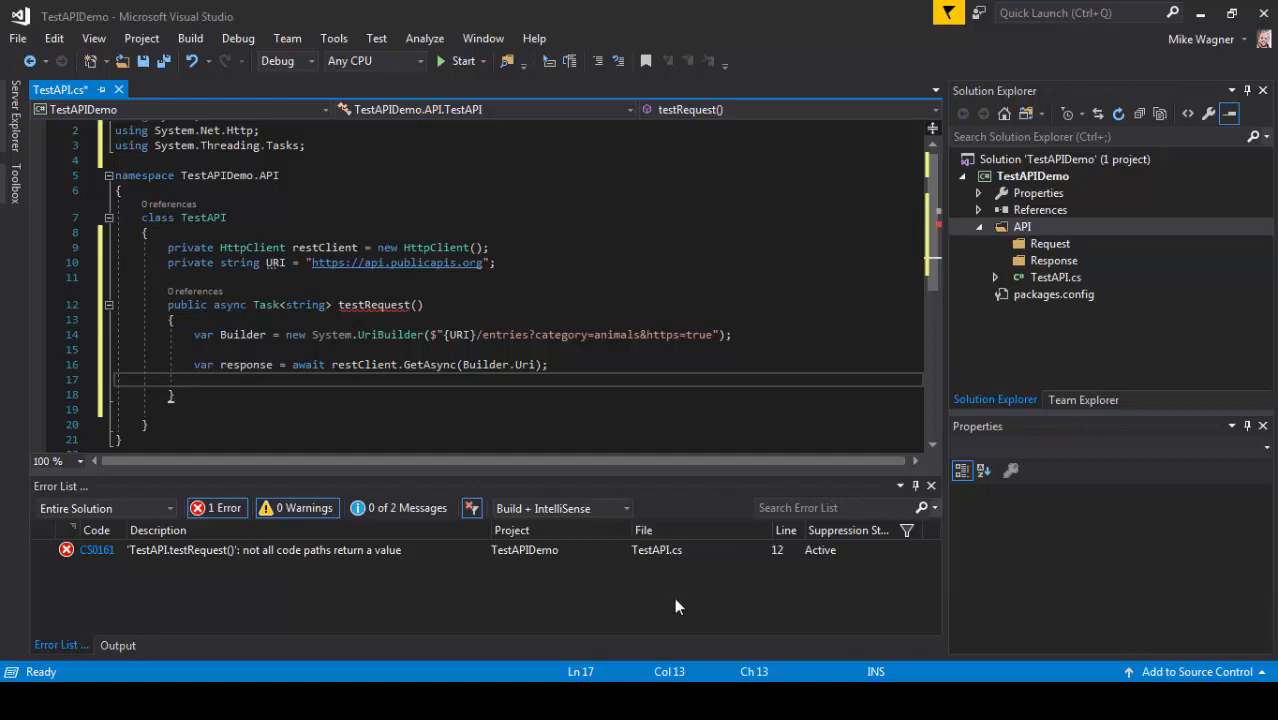
Write var context = await response.Content.ReadAsStringAsync(); on the next line.
type("var co")
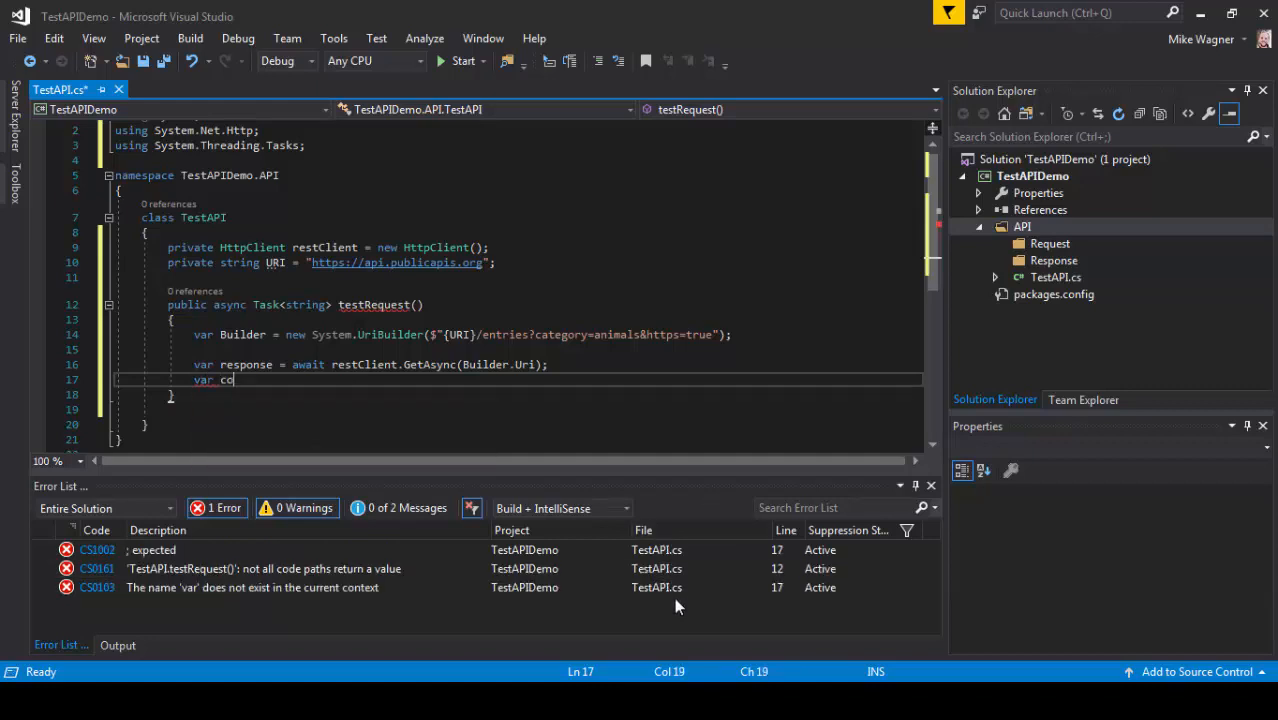
type("ntext")
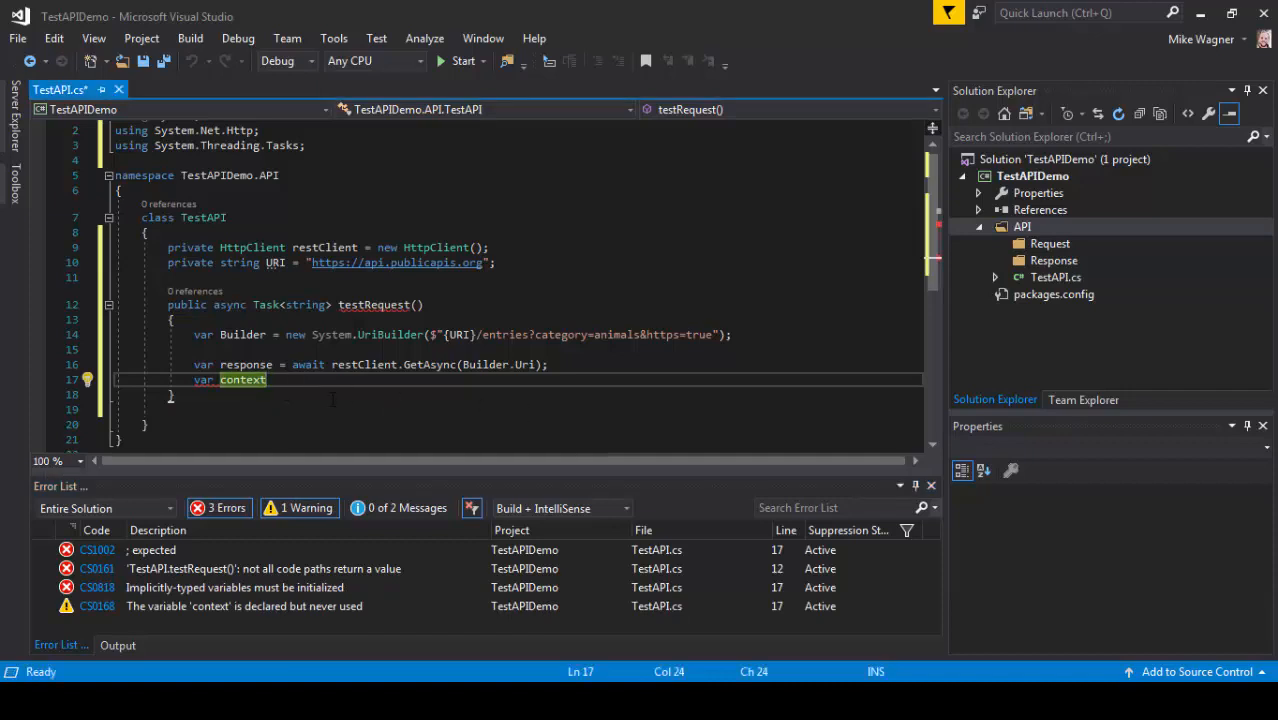
type("=")
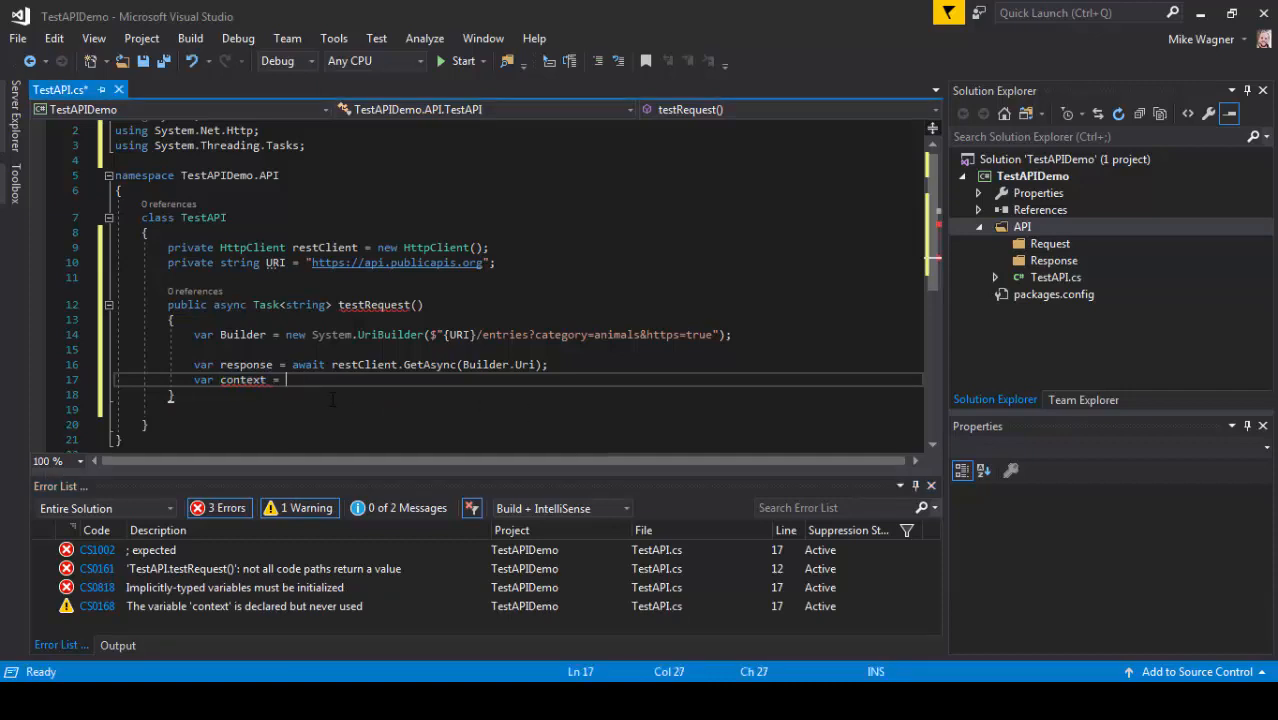
type("=")
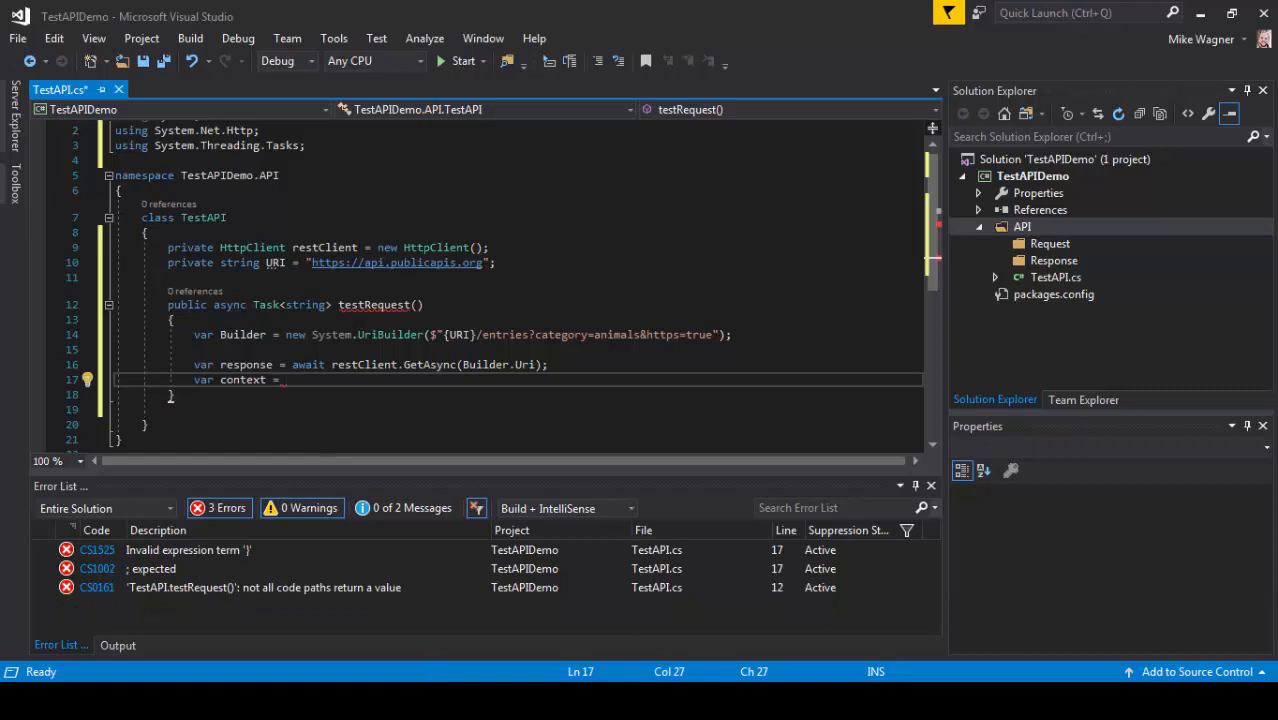
type("await")
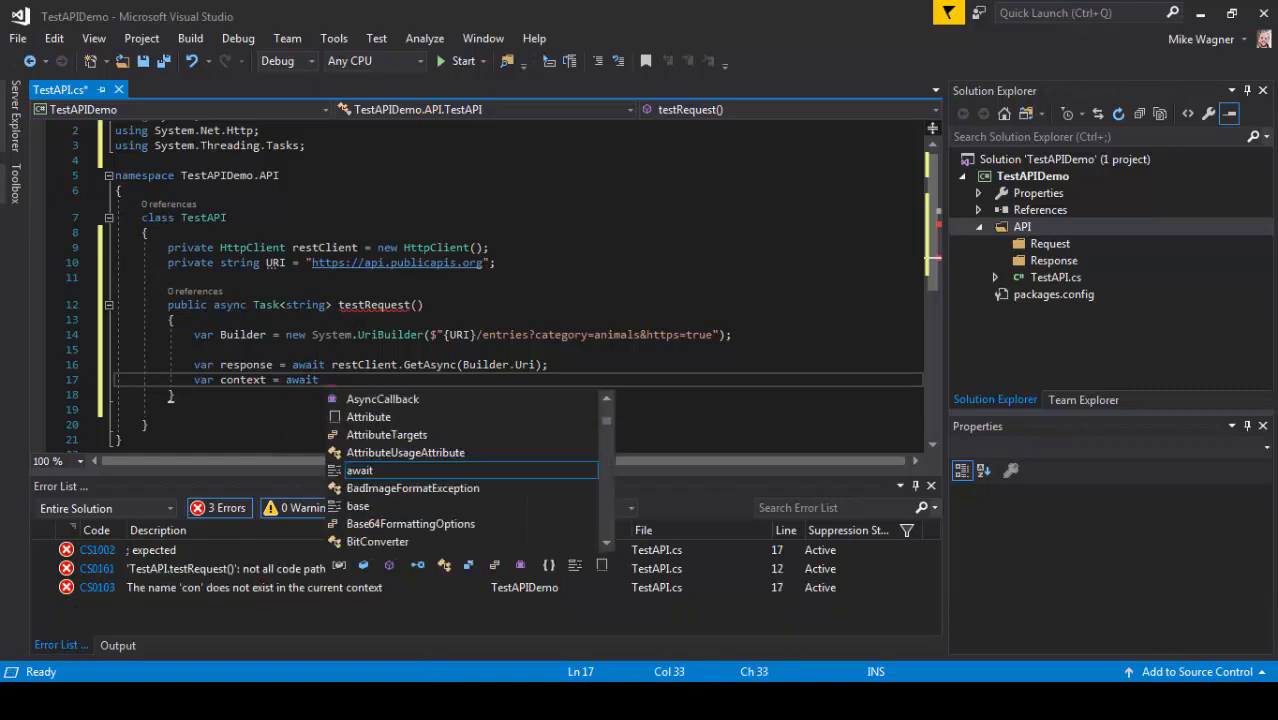
type("response.")
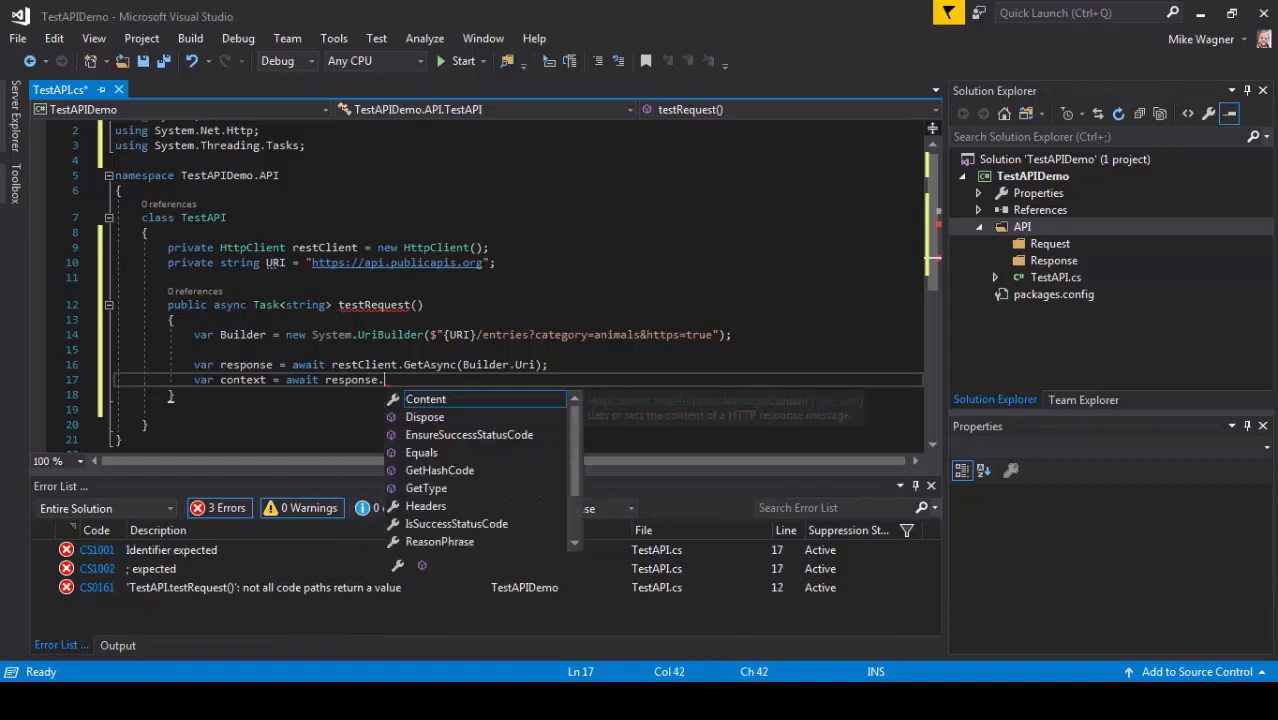
type("Content.")
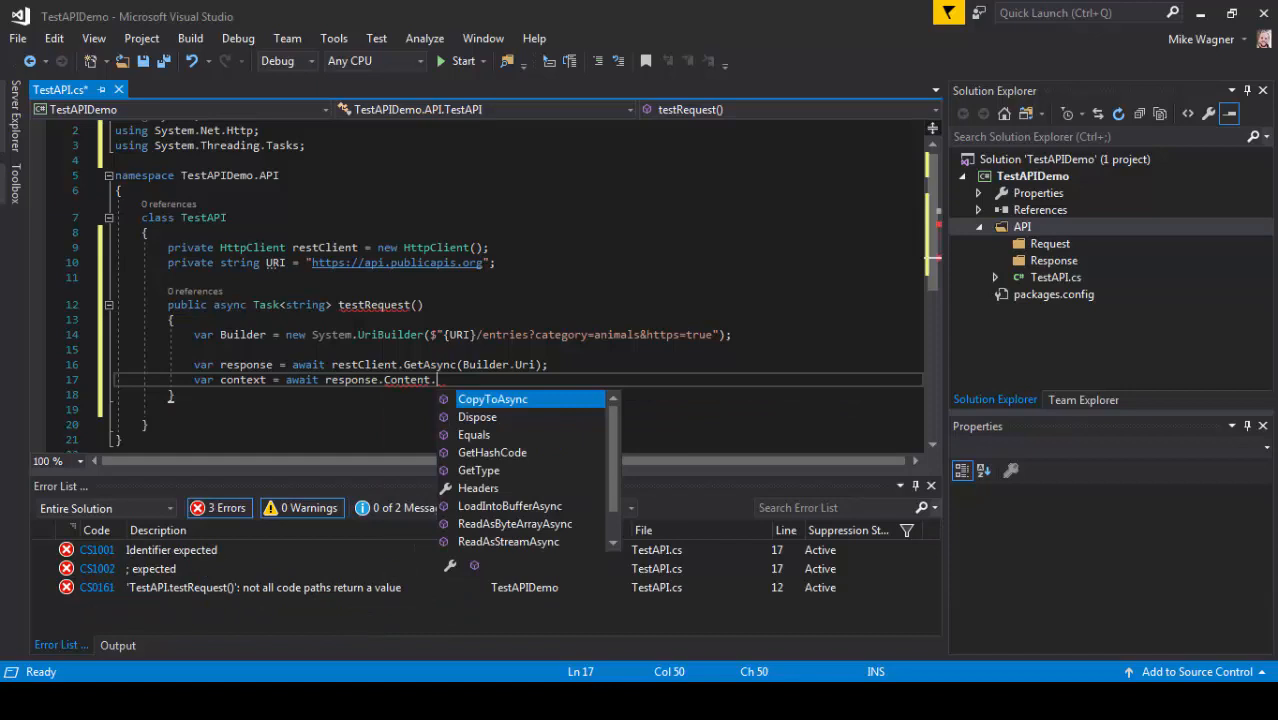
type("re")
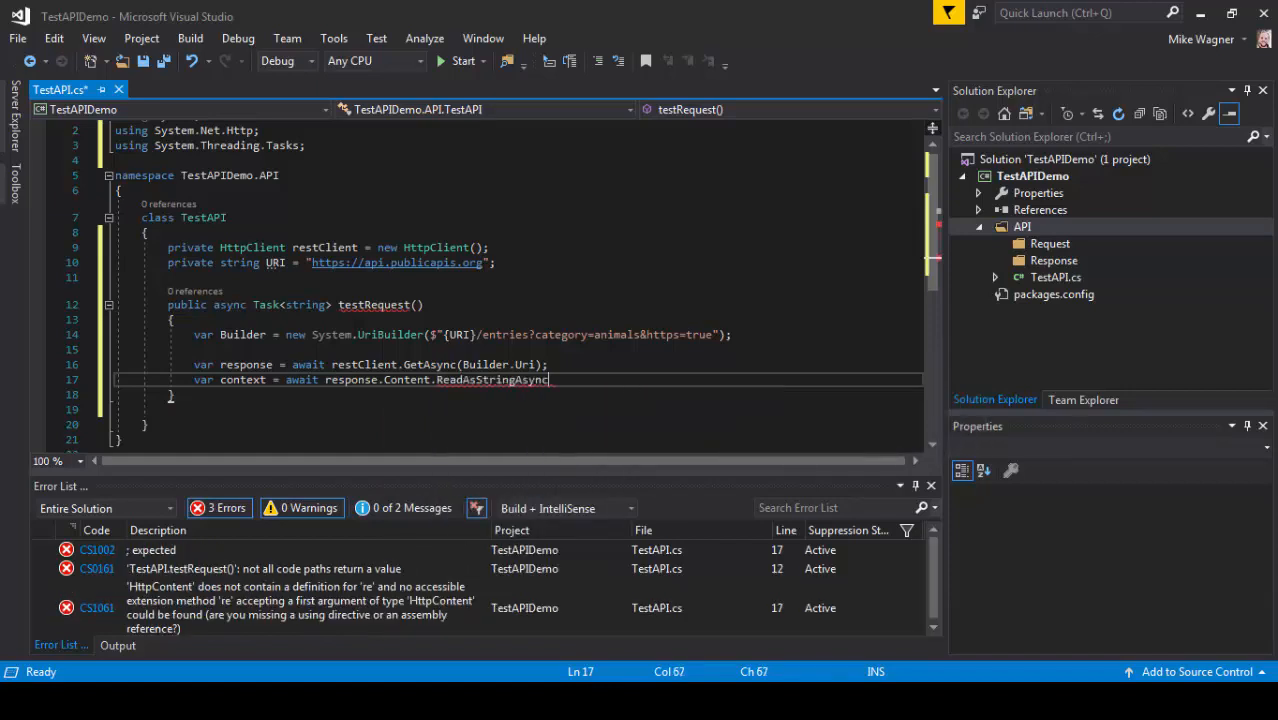
type("()")
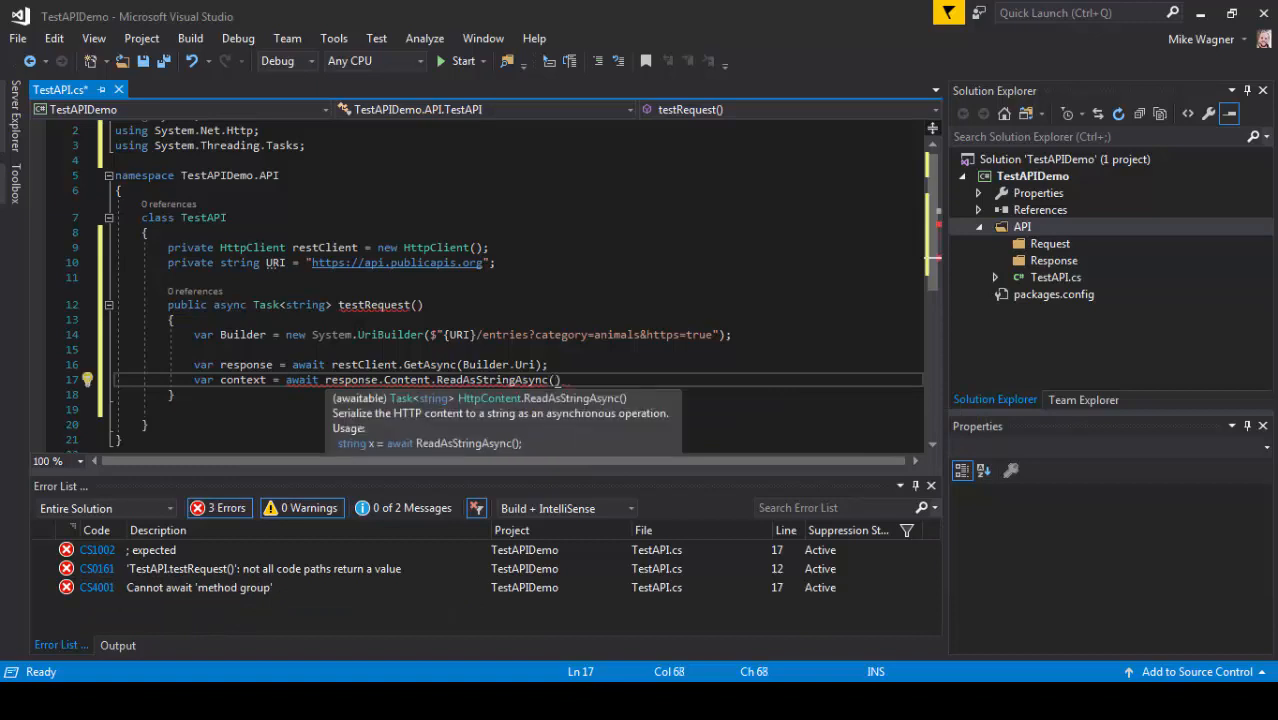
type(")")
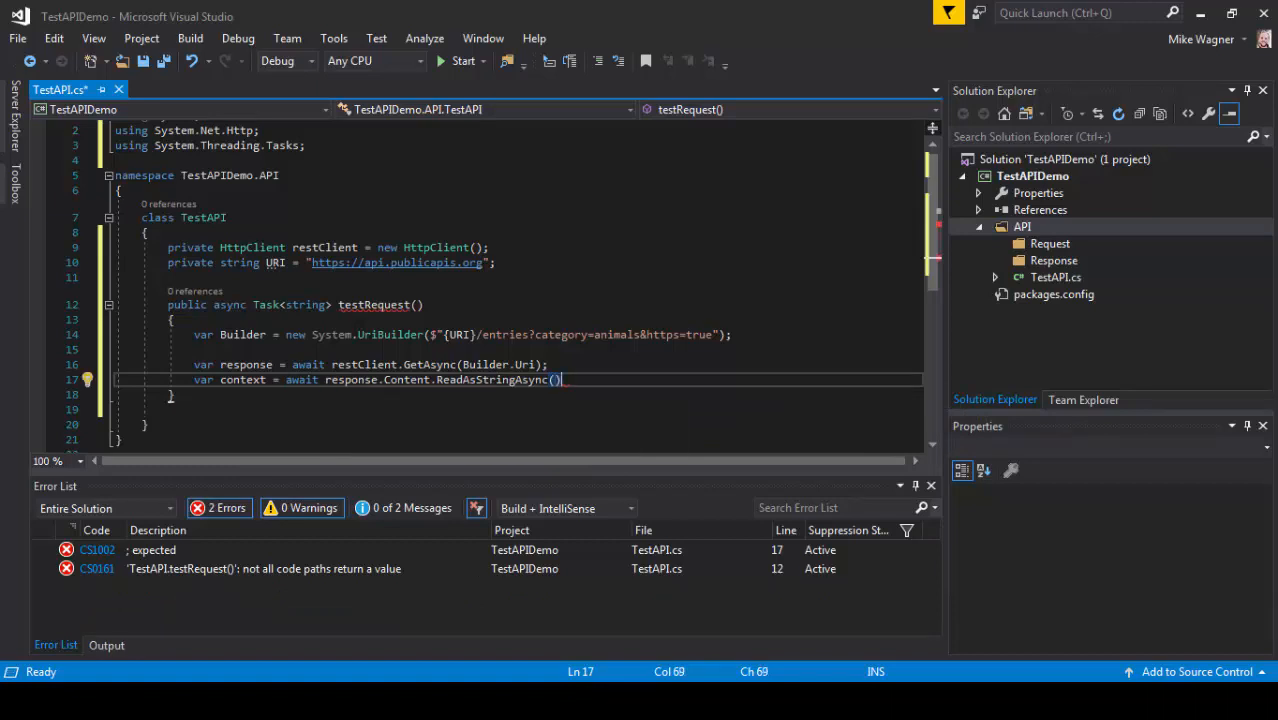
type(";")
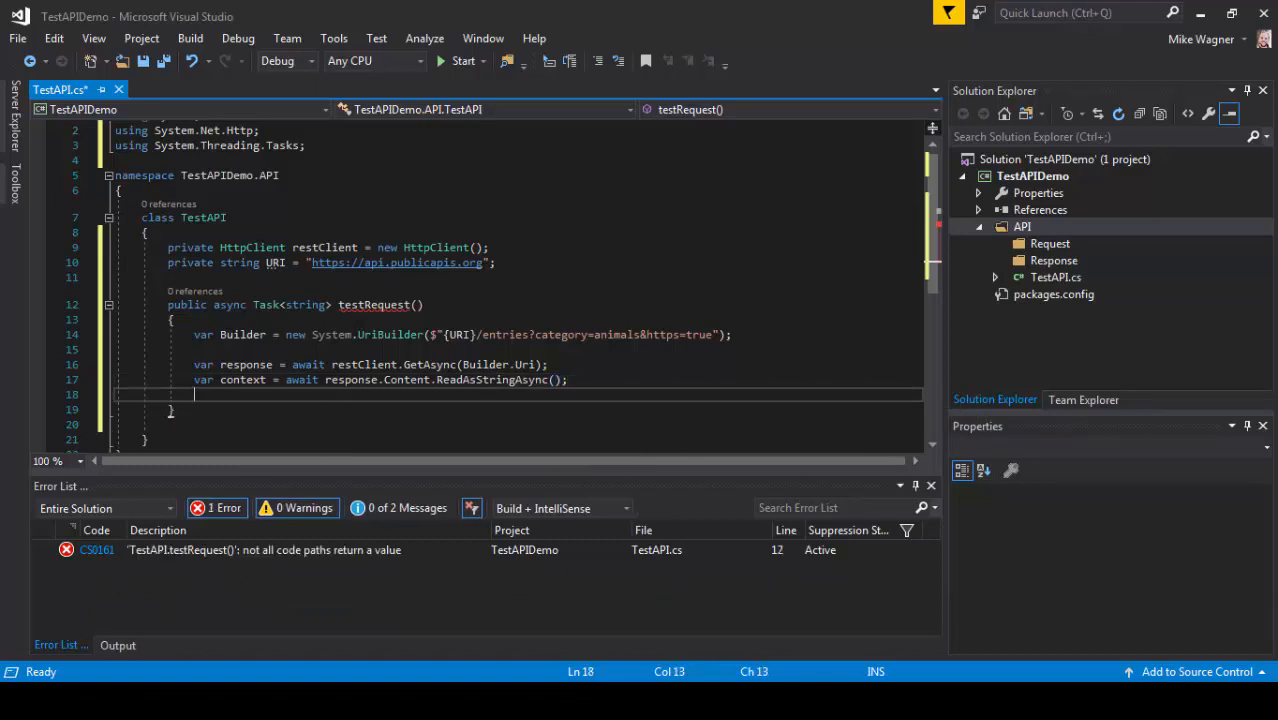
Add return context; as the final statement of testRequest.
type("return c")
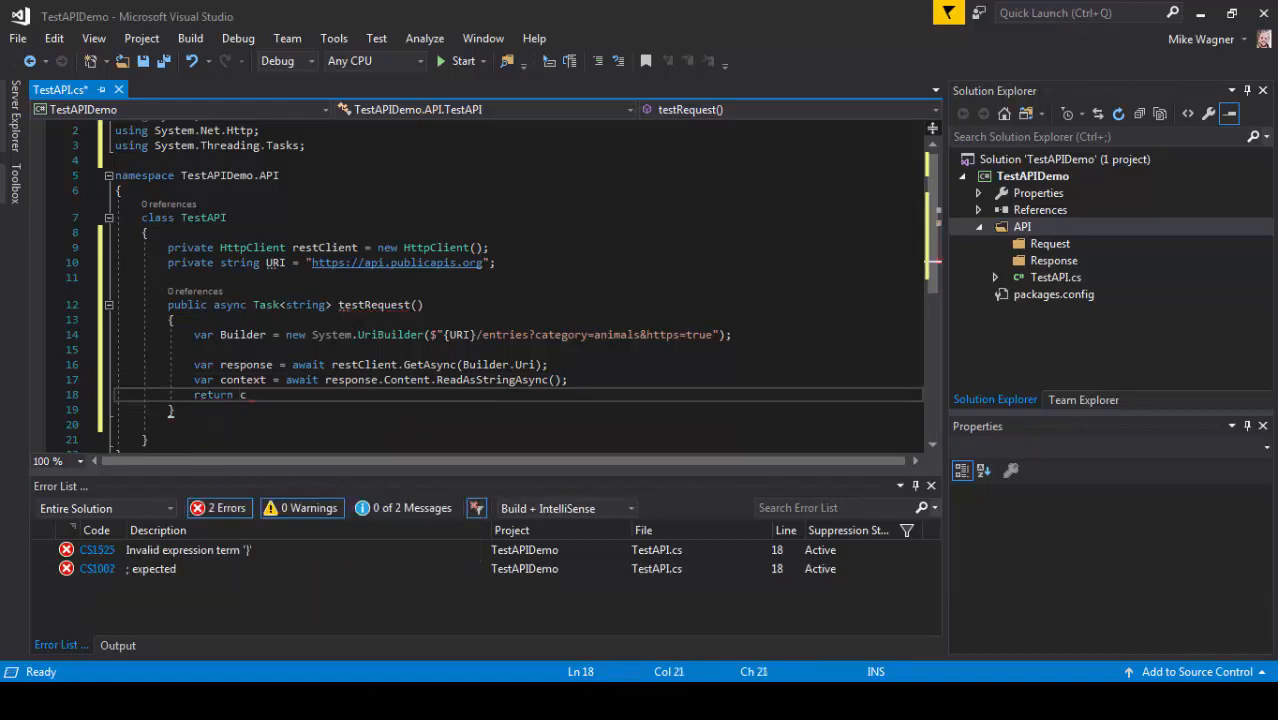
type("ontext;")
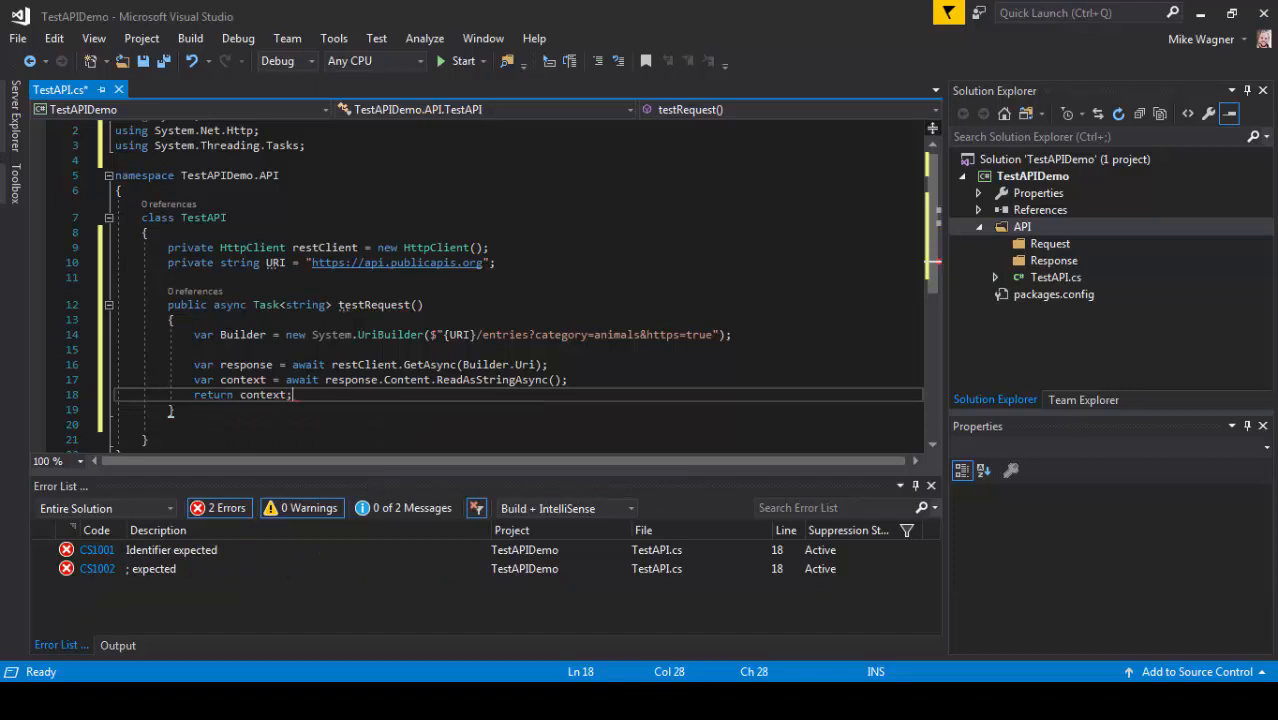